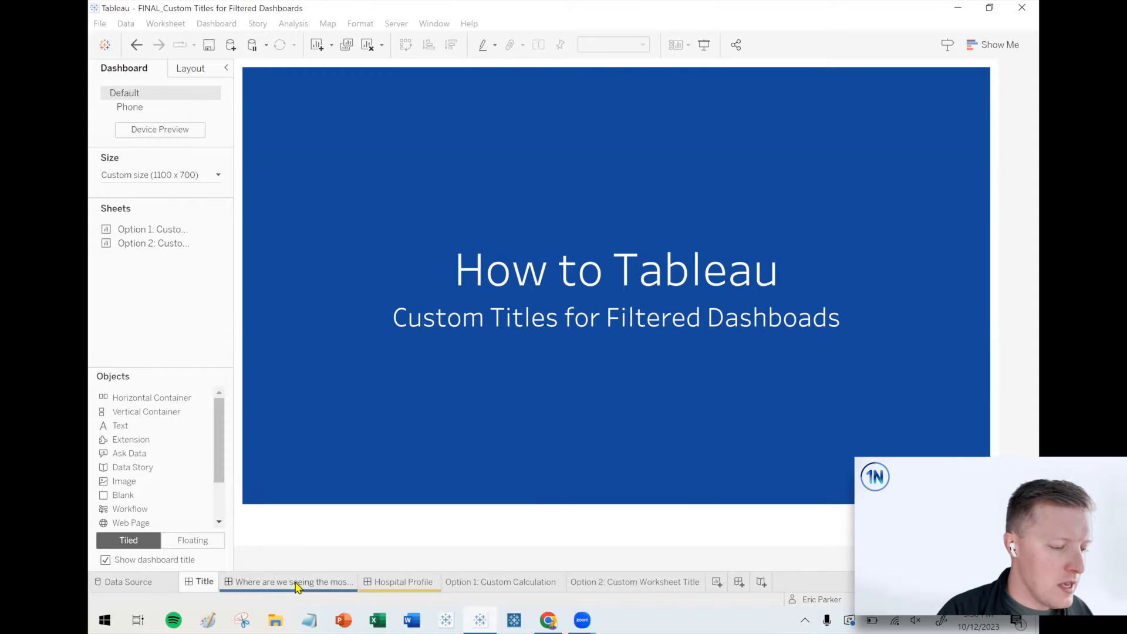
# - View a hospital's profile from the visits dashboard, then return to the visits dashboard
pyautogui.click(293, 581)
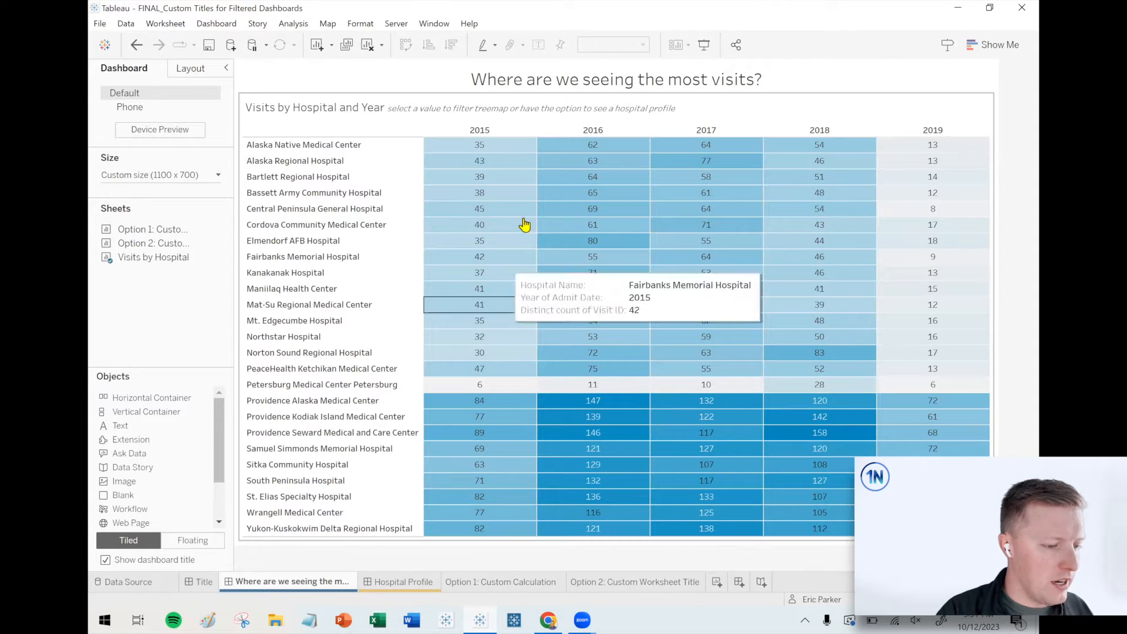
pyautogui.moveTo(549, 156)
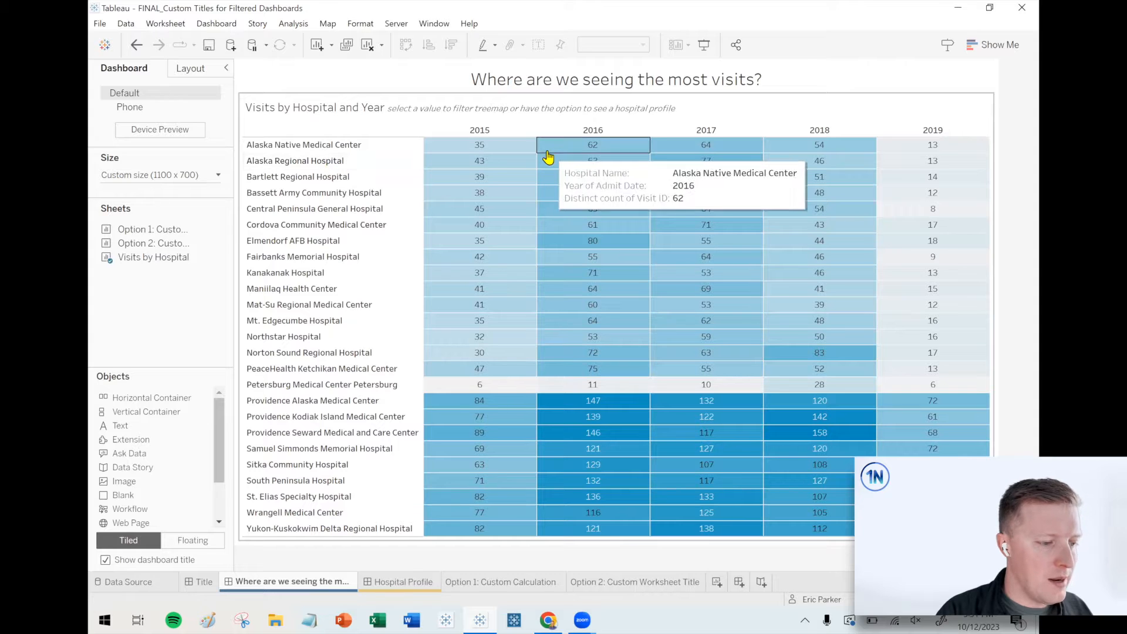
pyautogui.moveTo(319, 148)
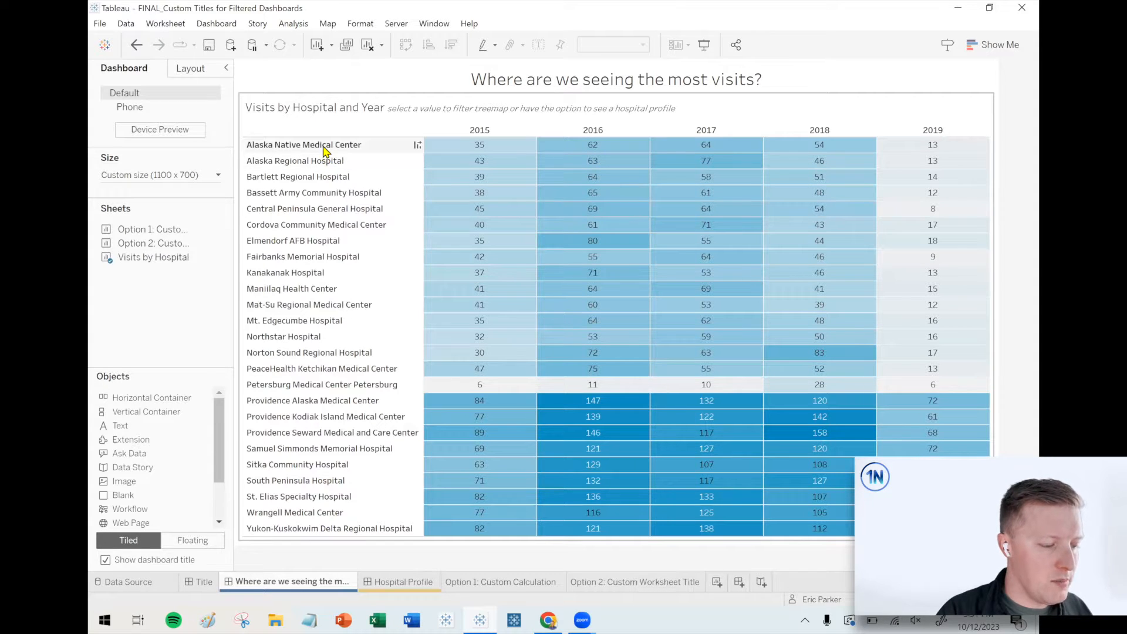
pyautogui.click(303, 145)
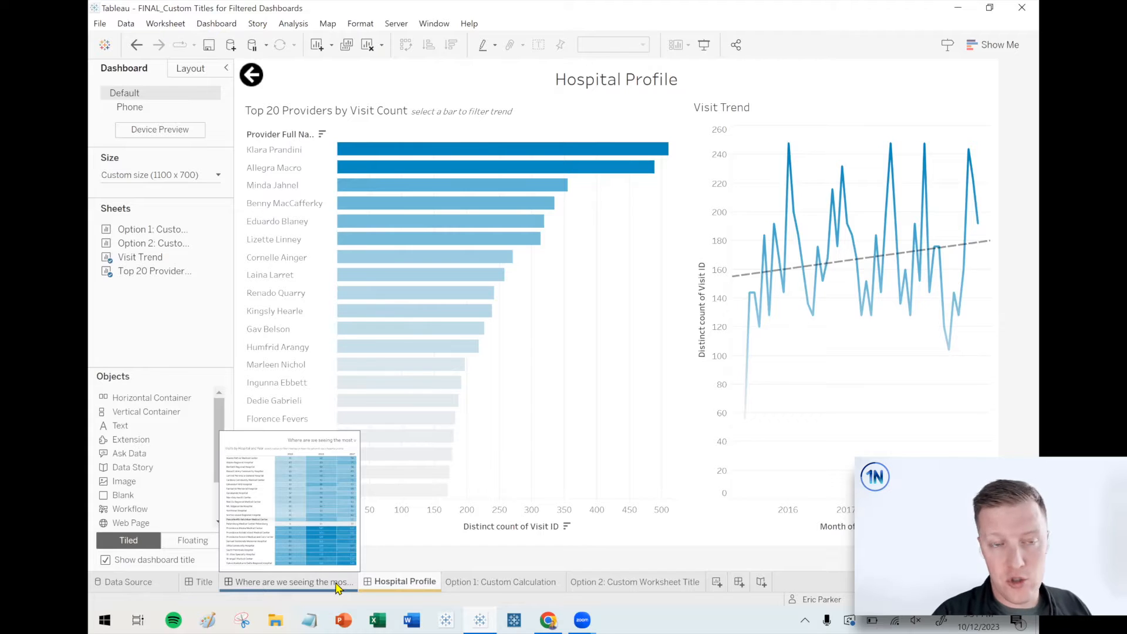
pyautogui.click(292, 581)
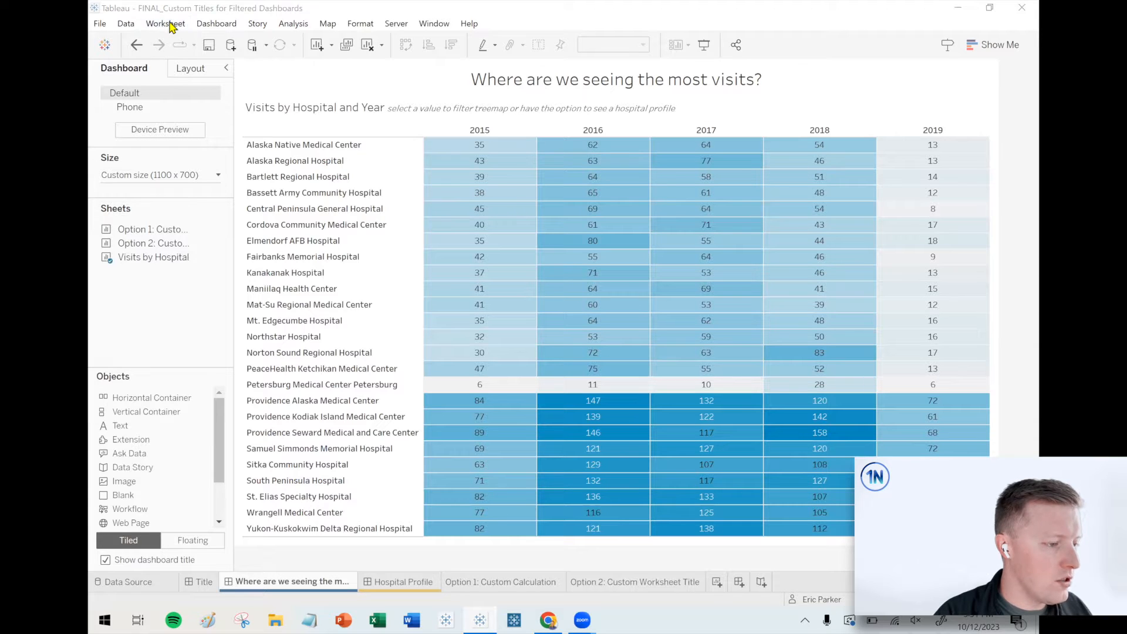
# - Start a new filter action from Dashboard > Actions and name it 'Hospital Filter'
pyautogui.click(216, 23)
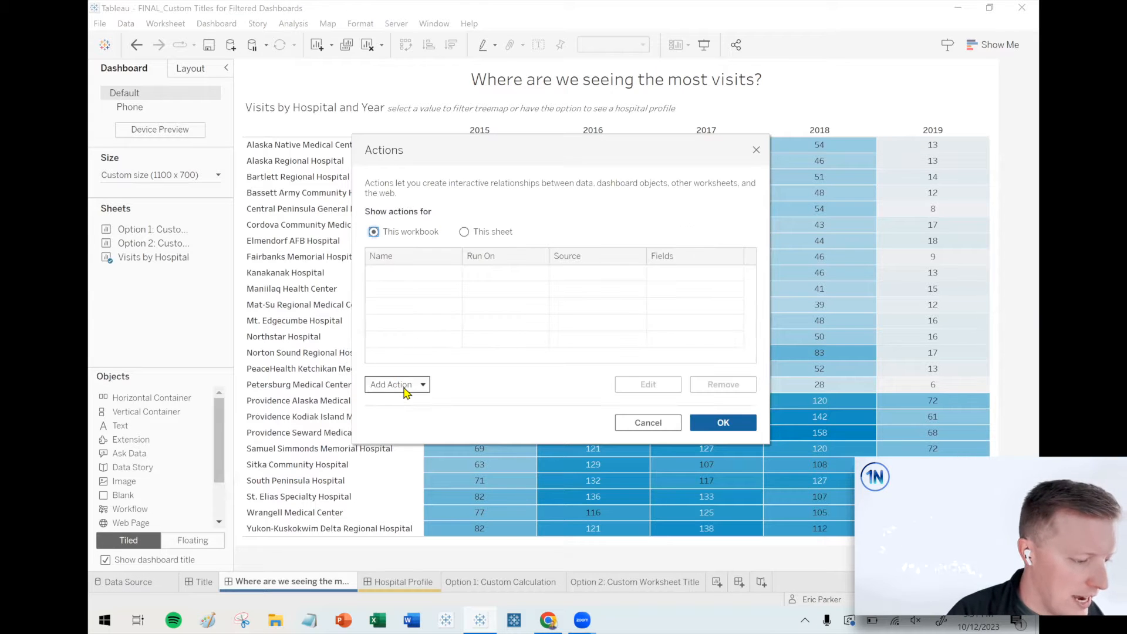
pyautogui.click(396, 384)
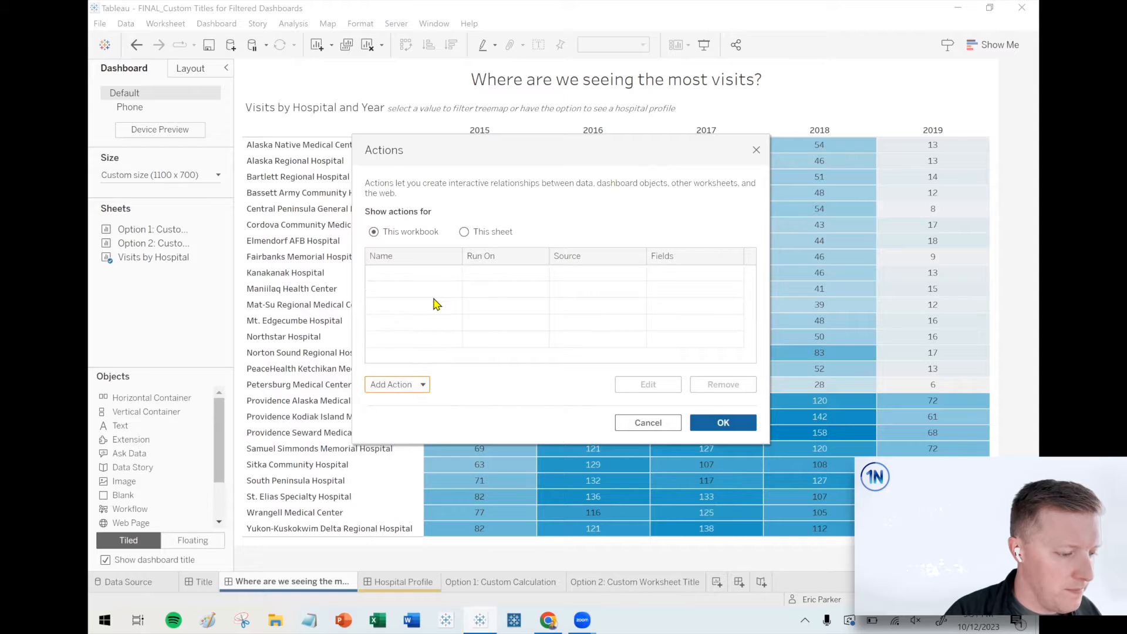
pyautogui.click(391, 383)
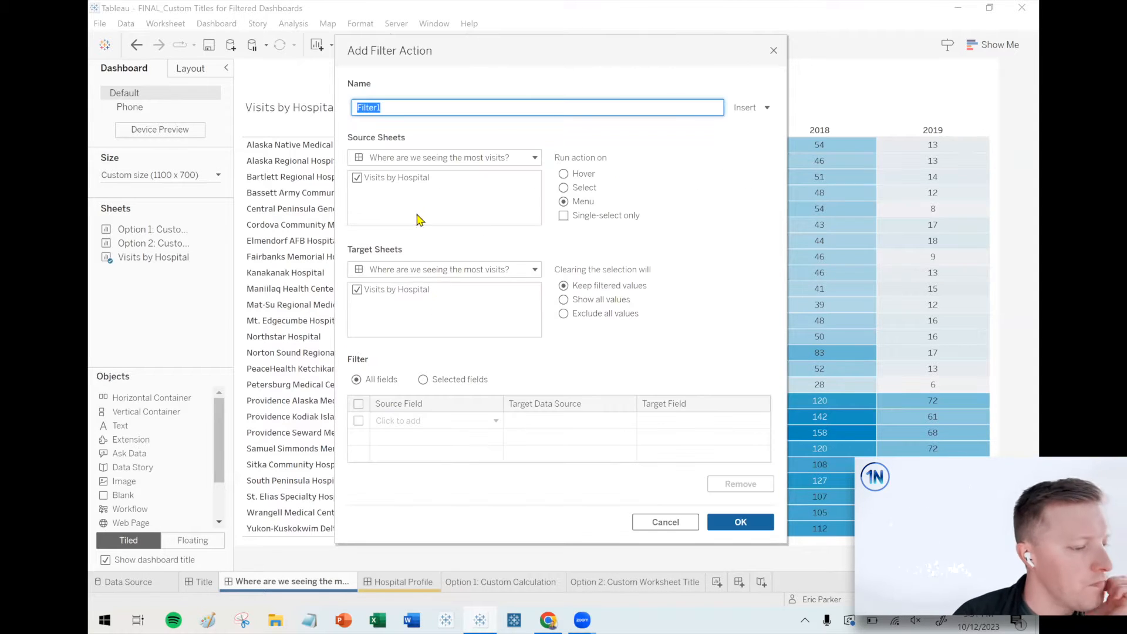
pyautogui.moveTo(419, 210)
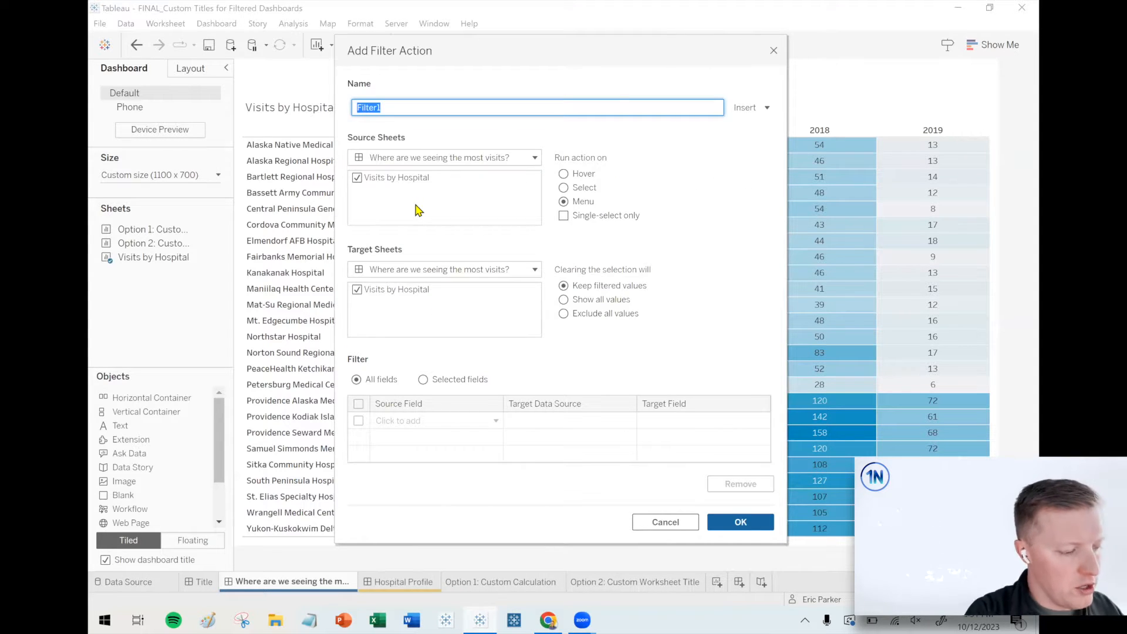
pyautogui.write('Hospital Fi')
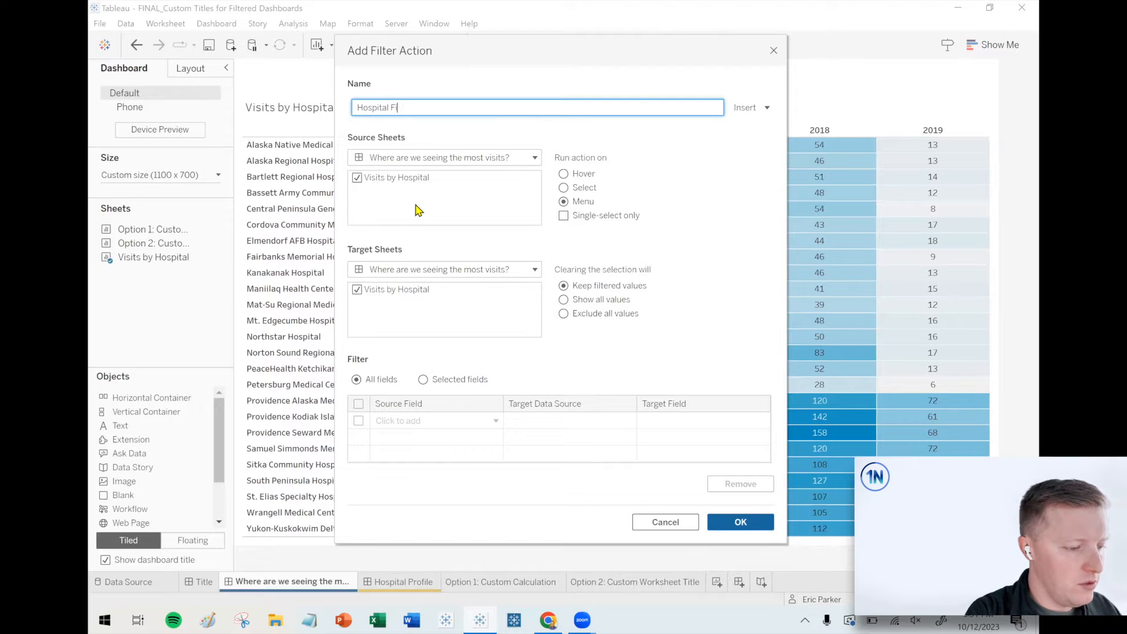
pyautogui.write('lter')
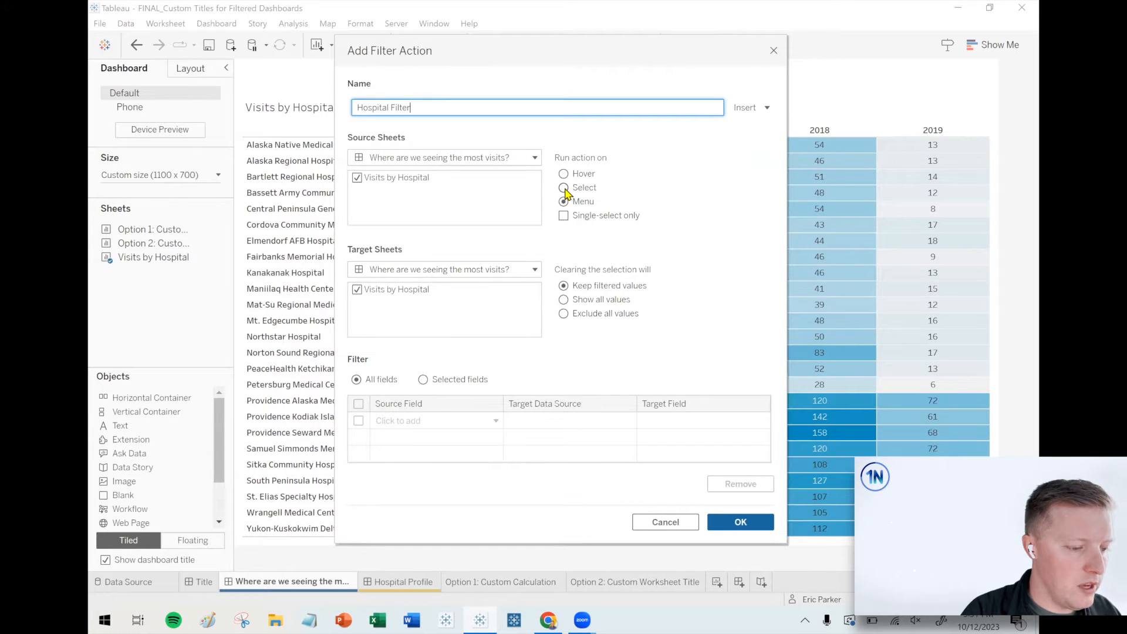
# - Run it on Select, target the Hospital Profile dashboard, show all values when cleared, and confirm
pyautogui.click(564, 188)
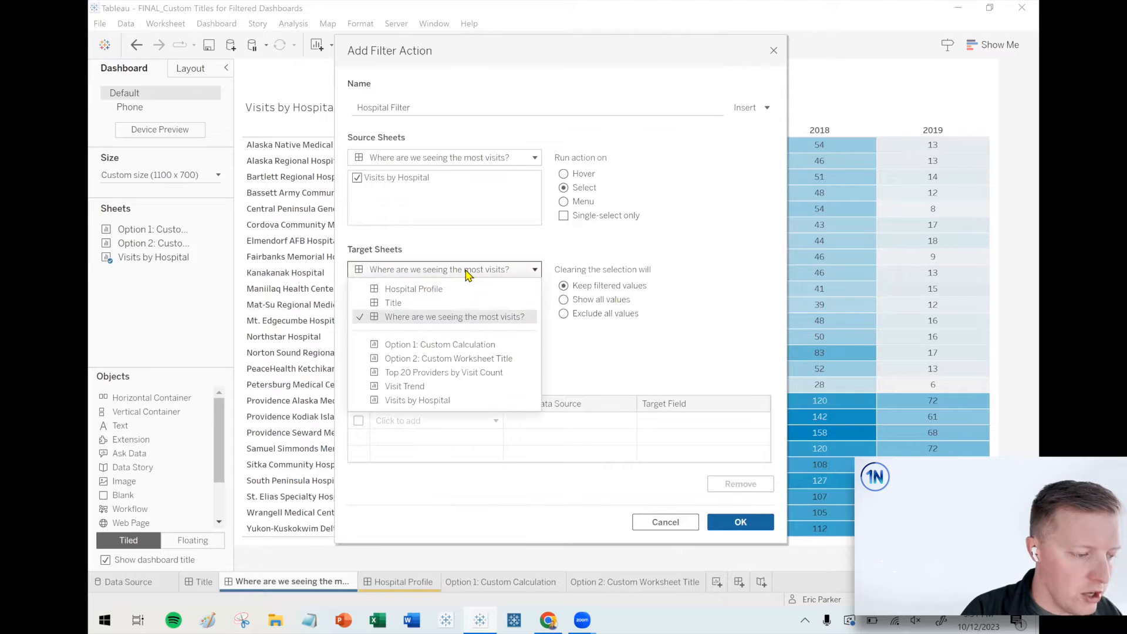
pyautogui.moveTo(413, 289)
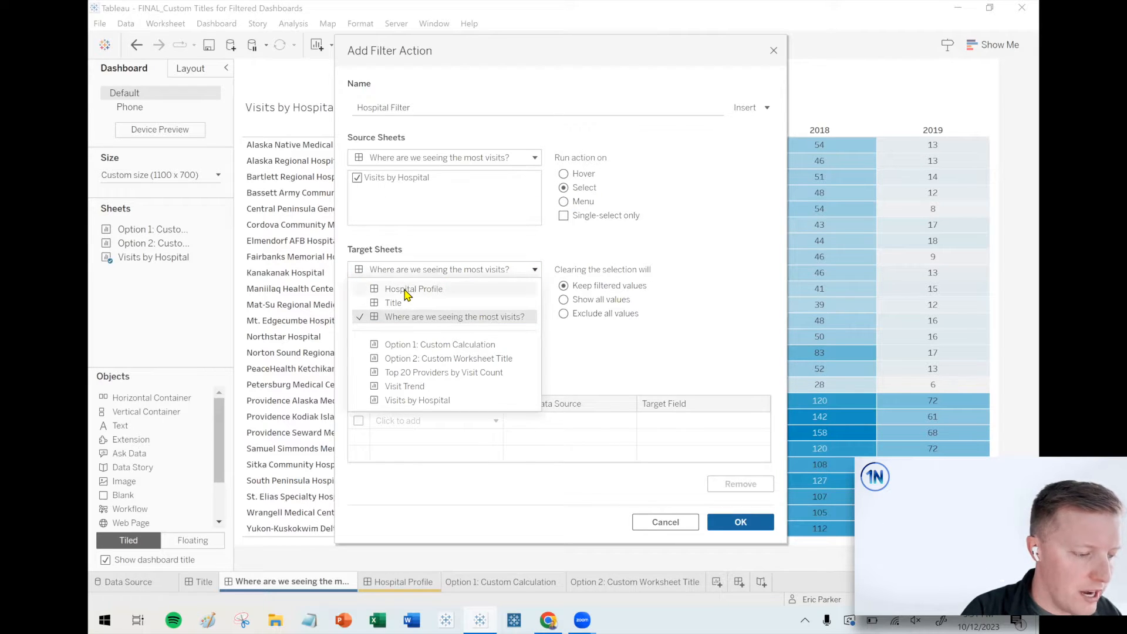
pyautogui.click(413, 289)
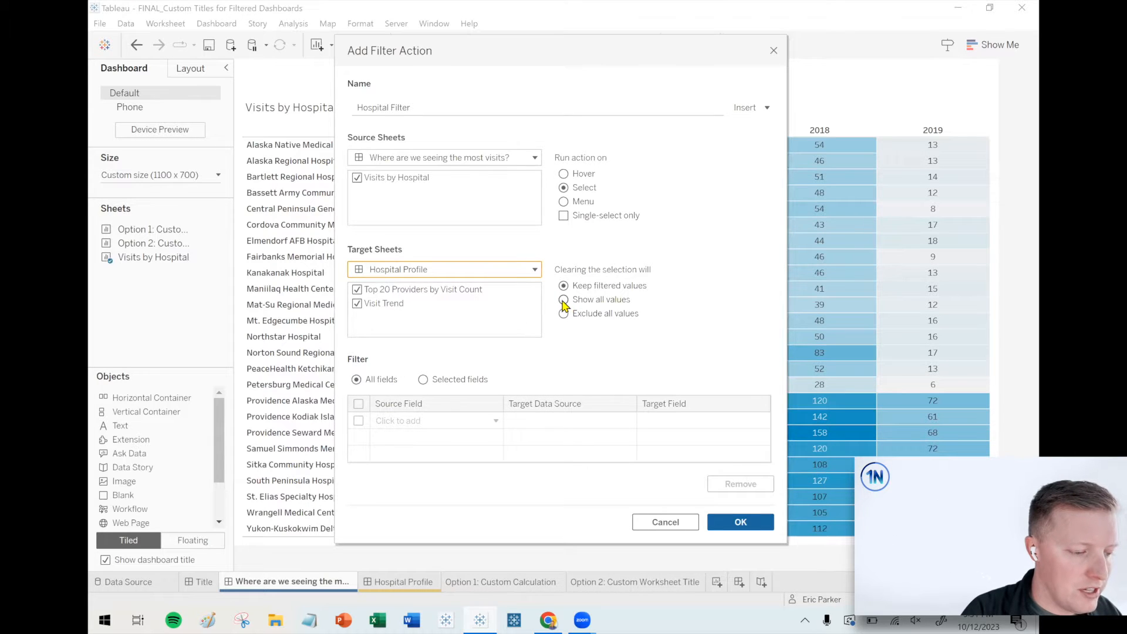
pyautogui.click(563, 299)
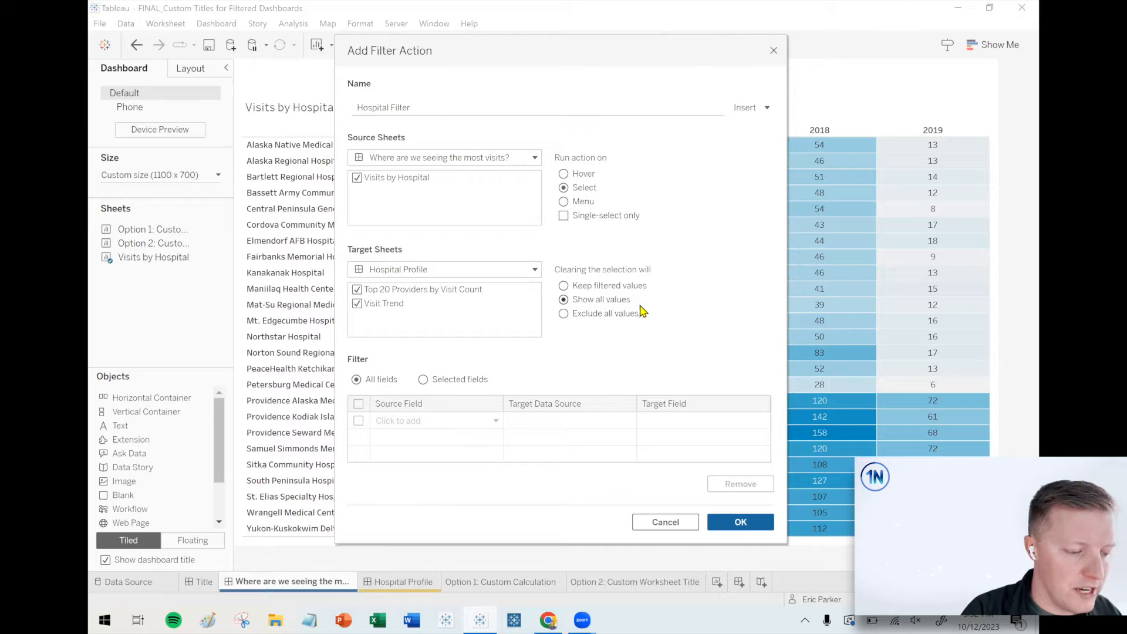
pyautogui.moveTo(659, 436)
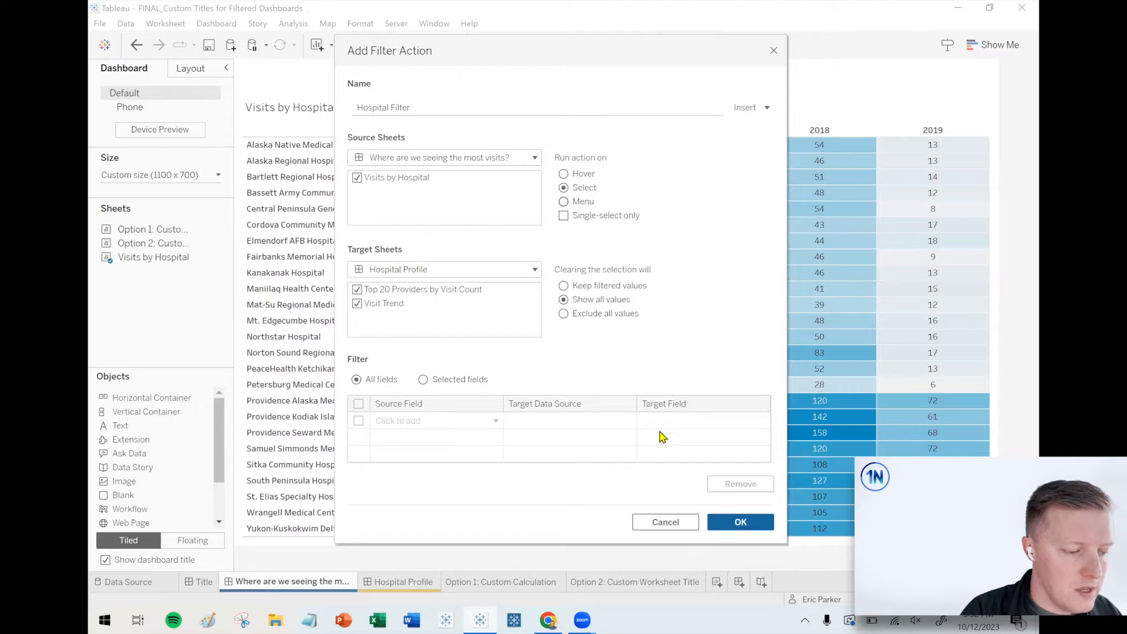
pyautogui.click(740, 521)
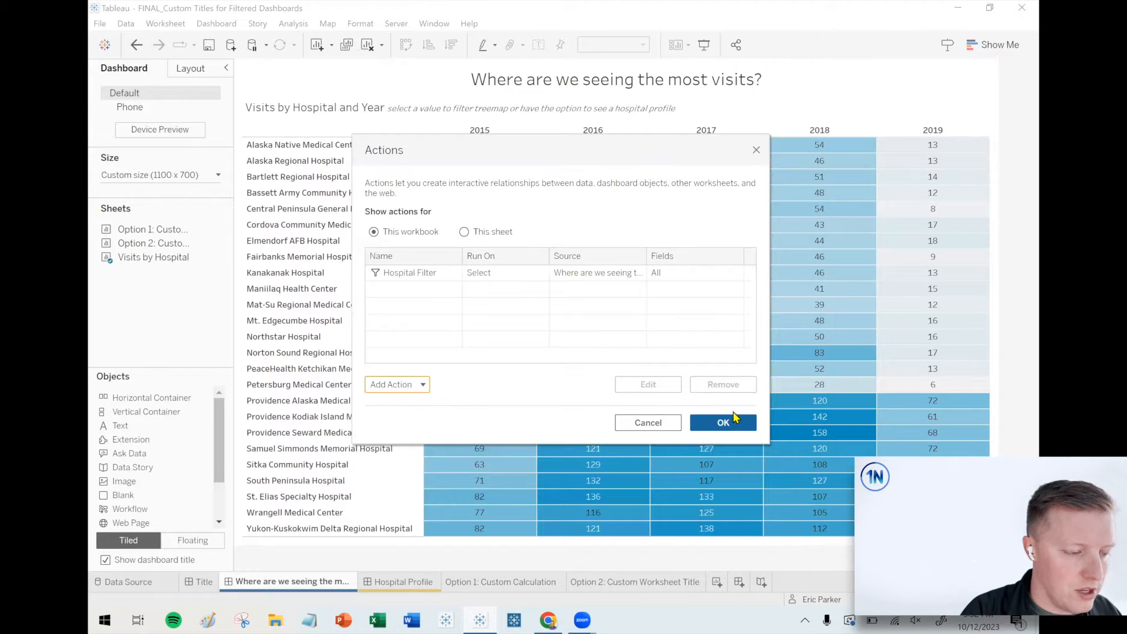
pyautogui.click(723, 421)
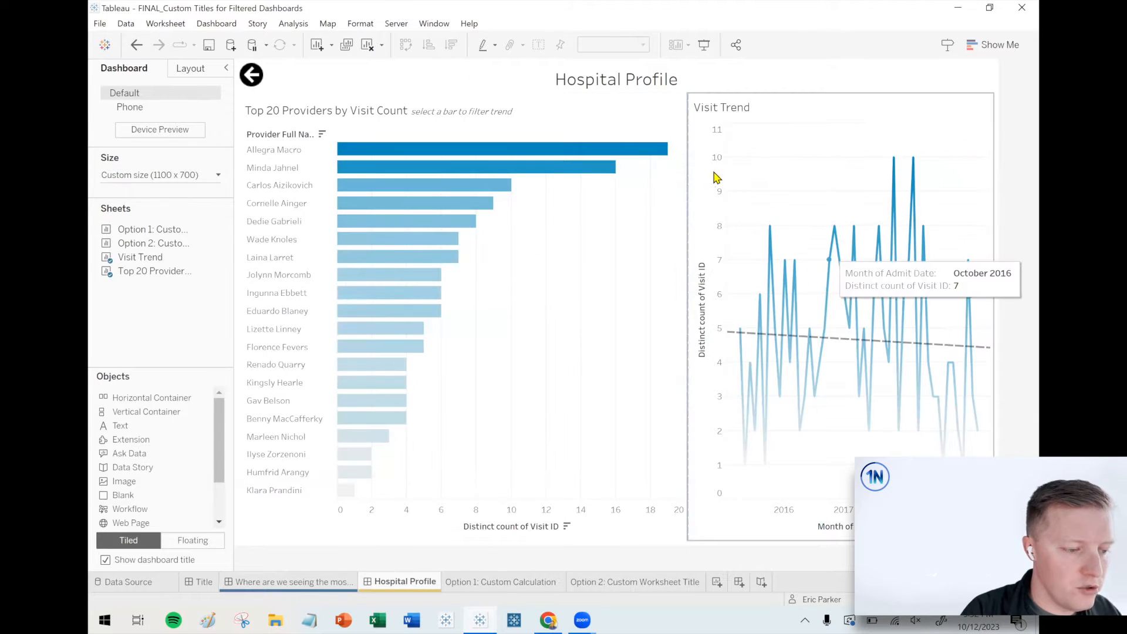
pyautogui.moveTo(700, 179)
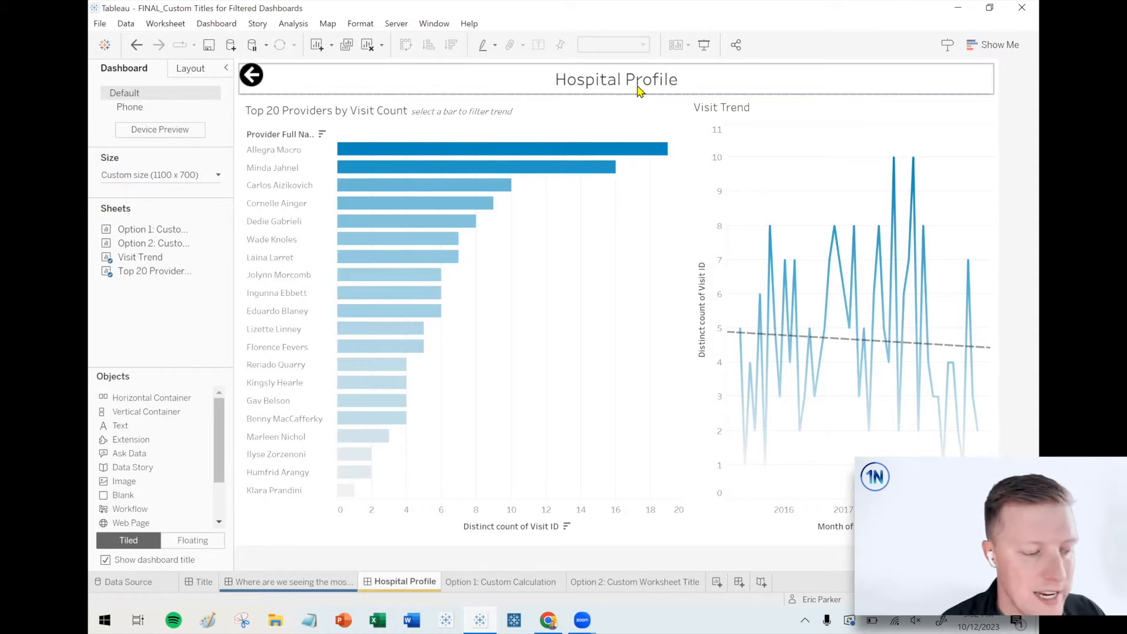
pyautogui.moveTo(586, 159)
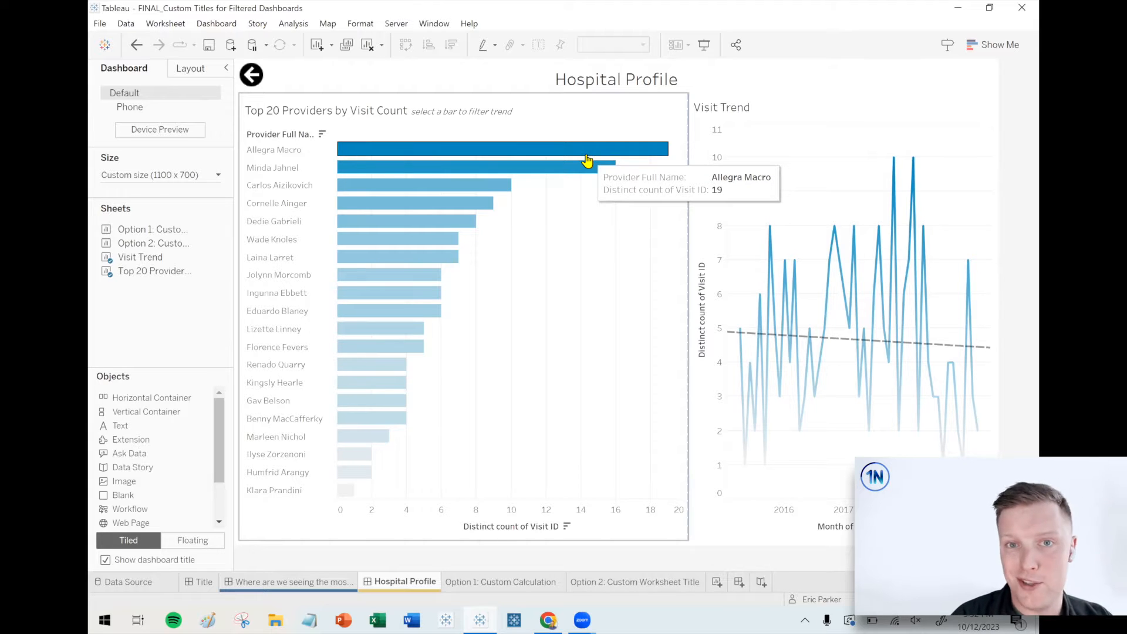
pyautogui.moveTo(587, 158)
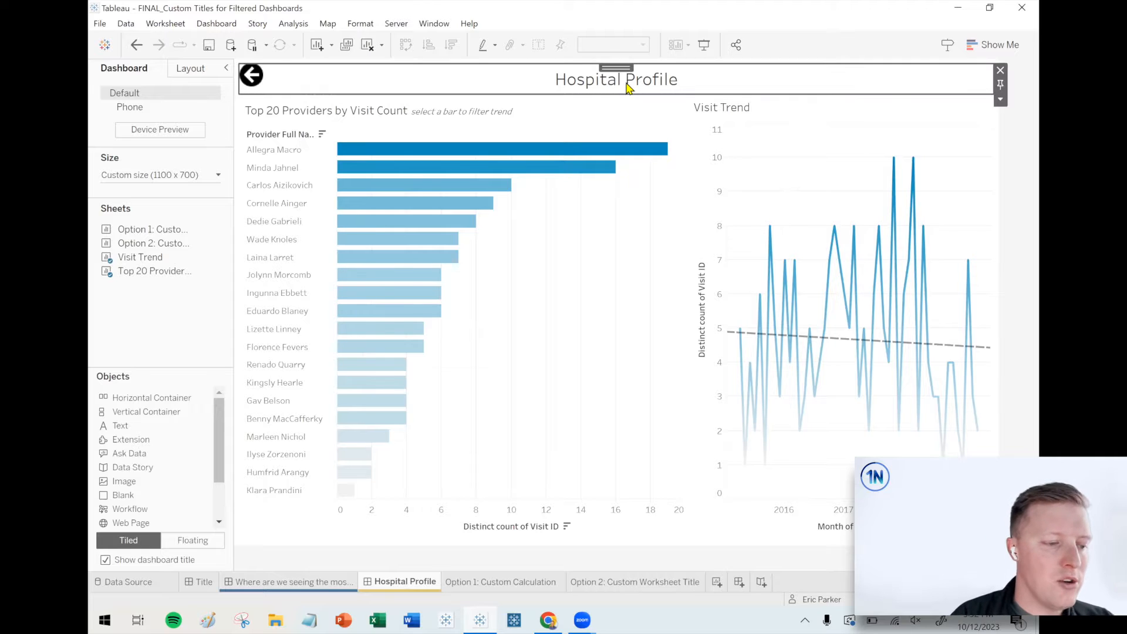
# - Inspect the dashboard title's <Sheet Name> placeholder in the Edit Title dialog and close it
pyautogui.doubleClick(616, 78)
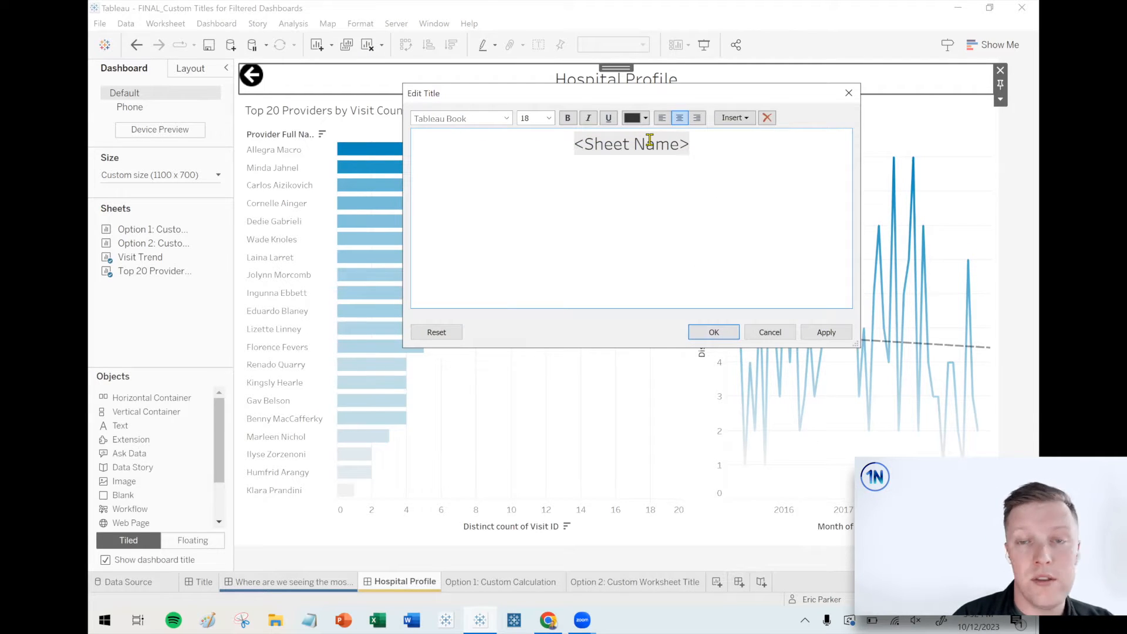
pyautogui.click(733, 118)
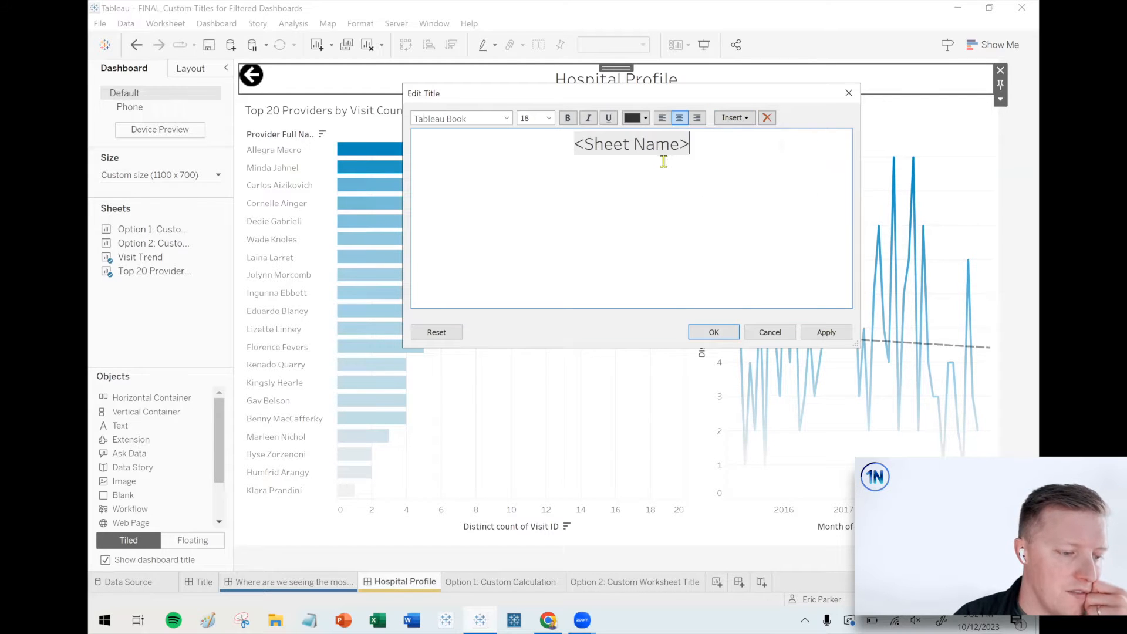
pyautogui.click(713, 332)
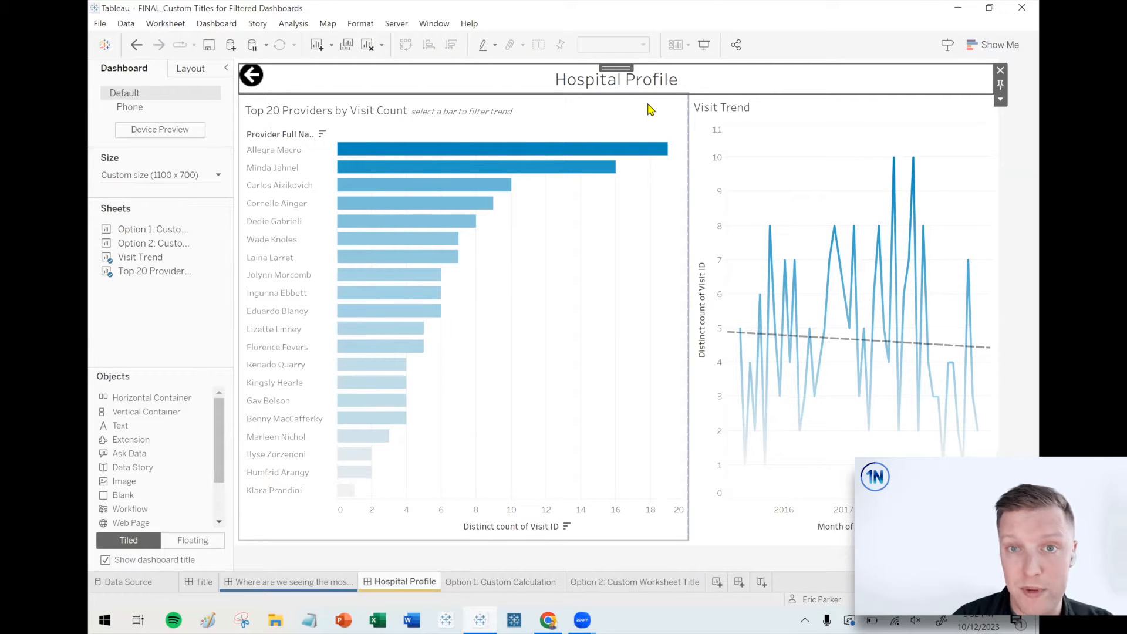
pyautogui.moveTo(648, 105)
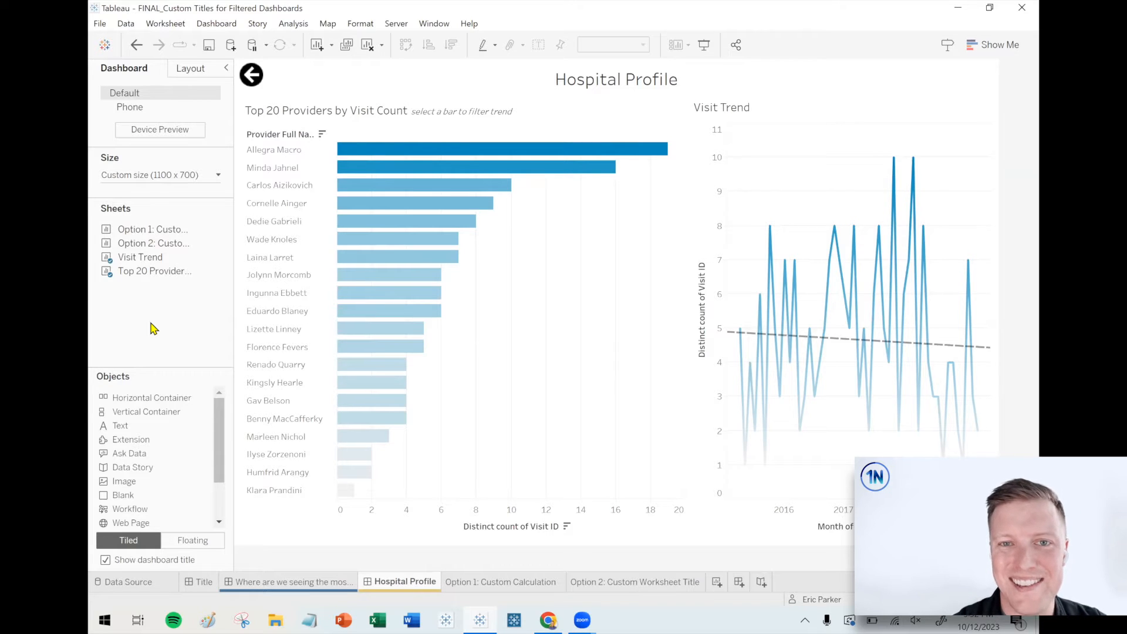
pyautogui.moveTo(501, 582)
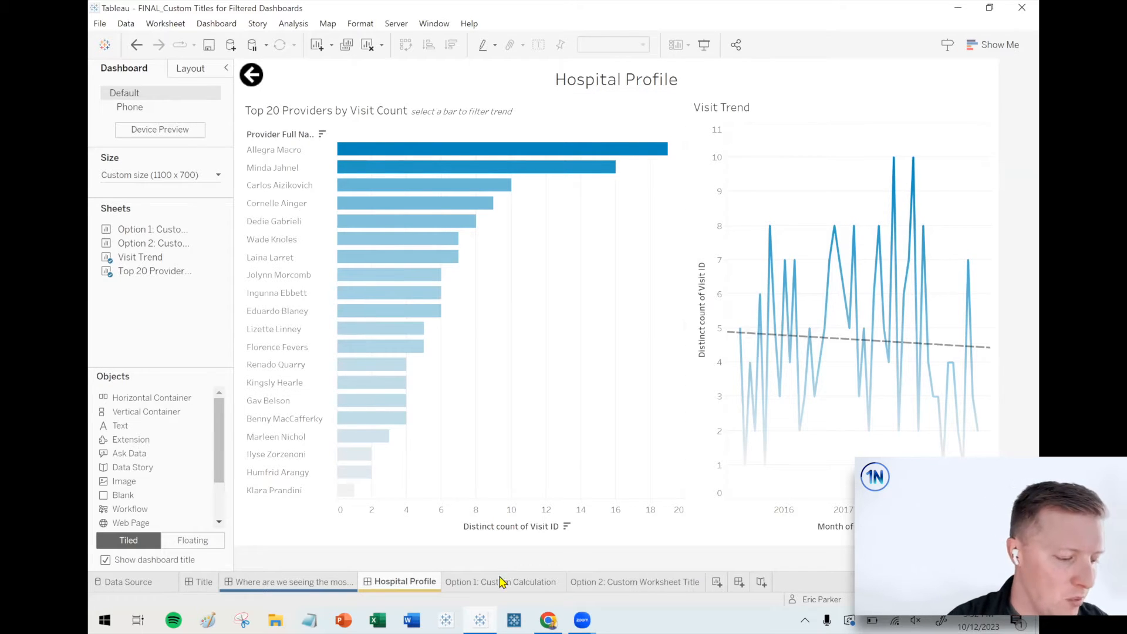
# - On the Option 1 sheet, create a calculated field named 'Selected Hospital(s)'
pyautogui.click(502, 581)
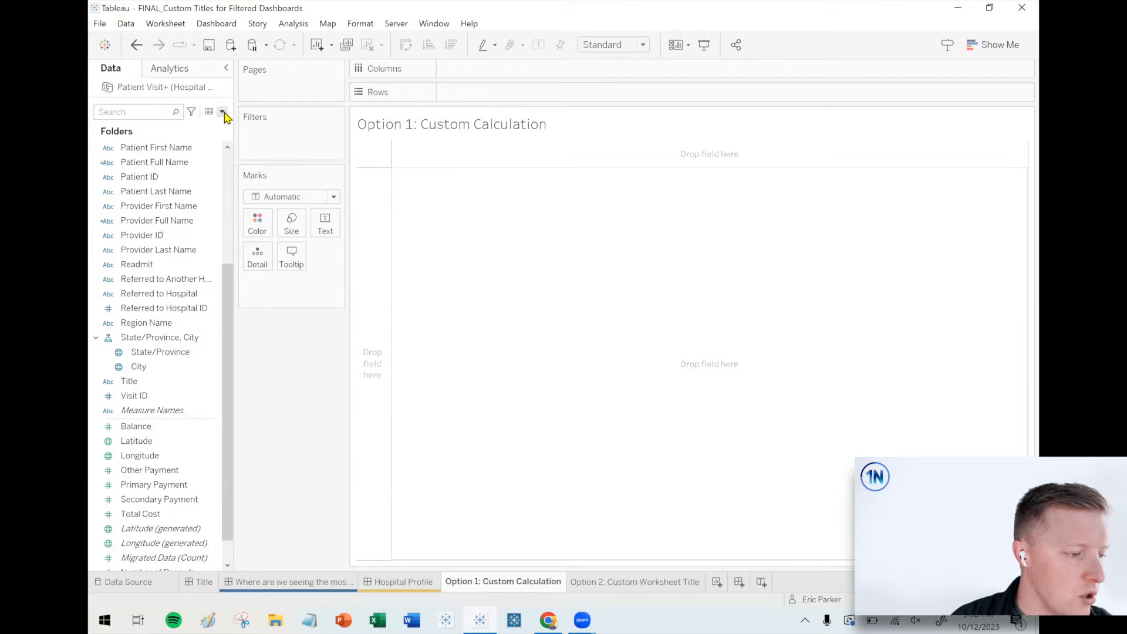
pyautogui.click(222, 112)
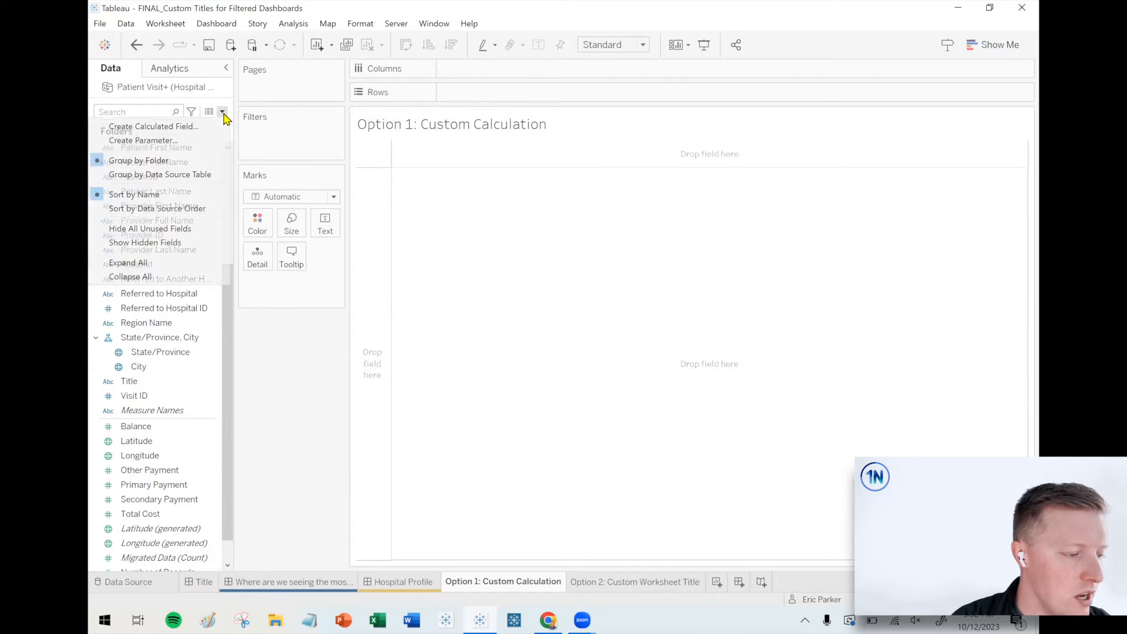
pyautogui.click(153, 126)
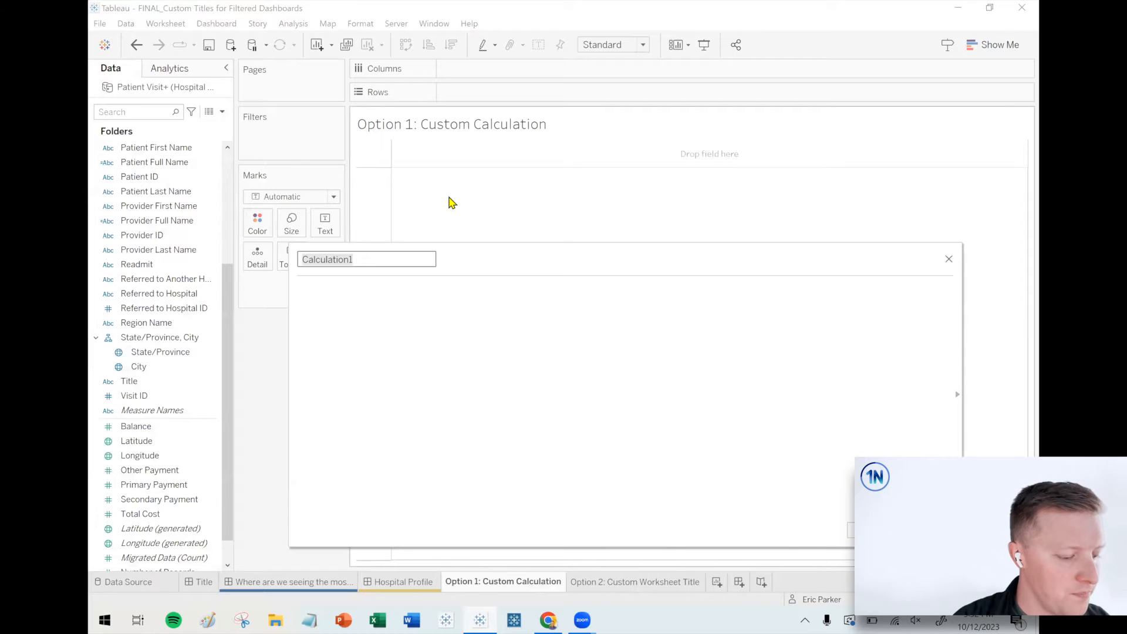
pyautogui.write('Selected')
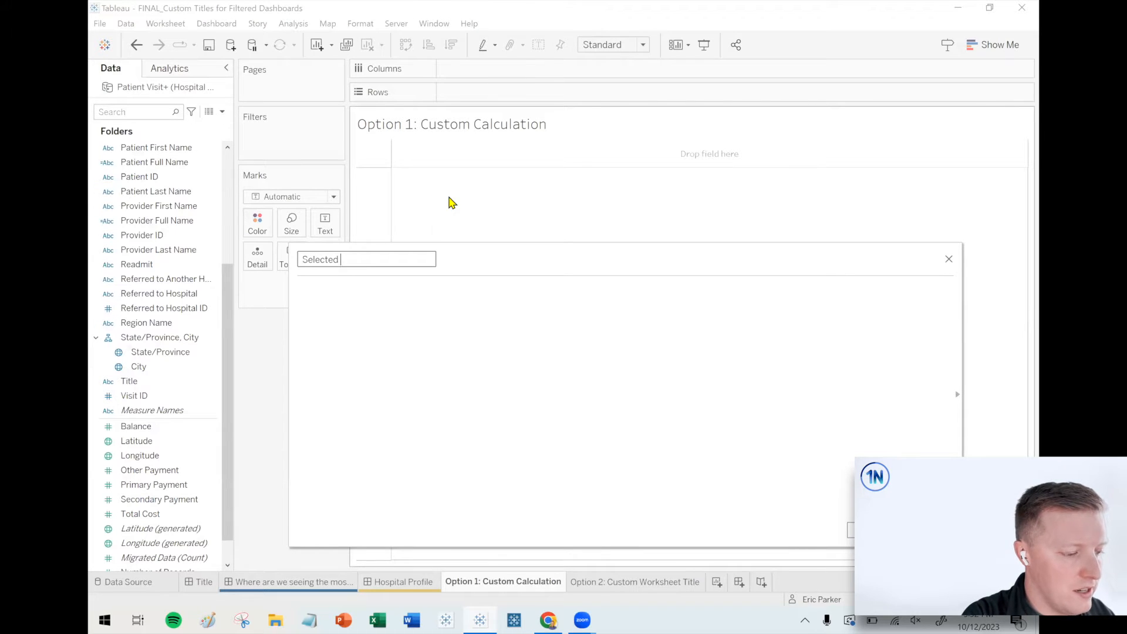
pyautogui.write('Hospti')
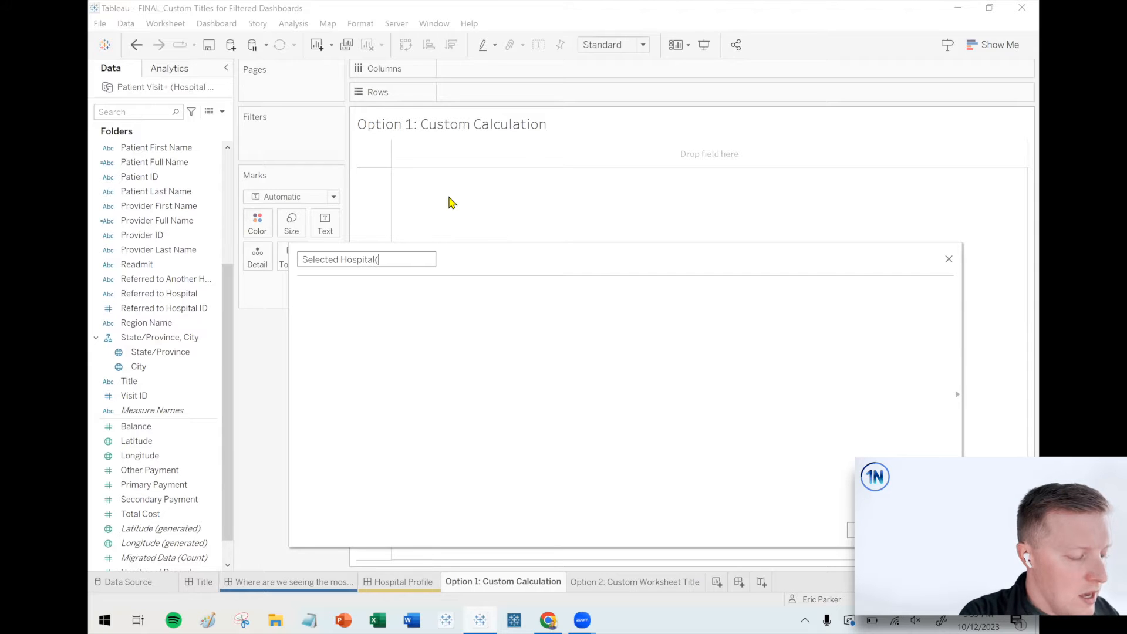
pyautogui.write('s)')
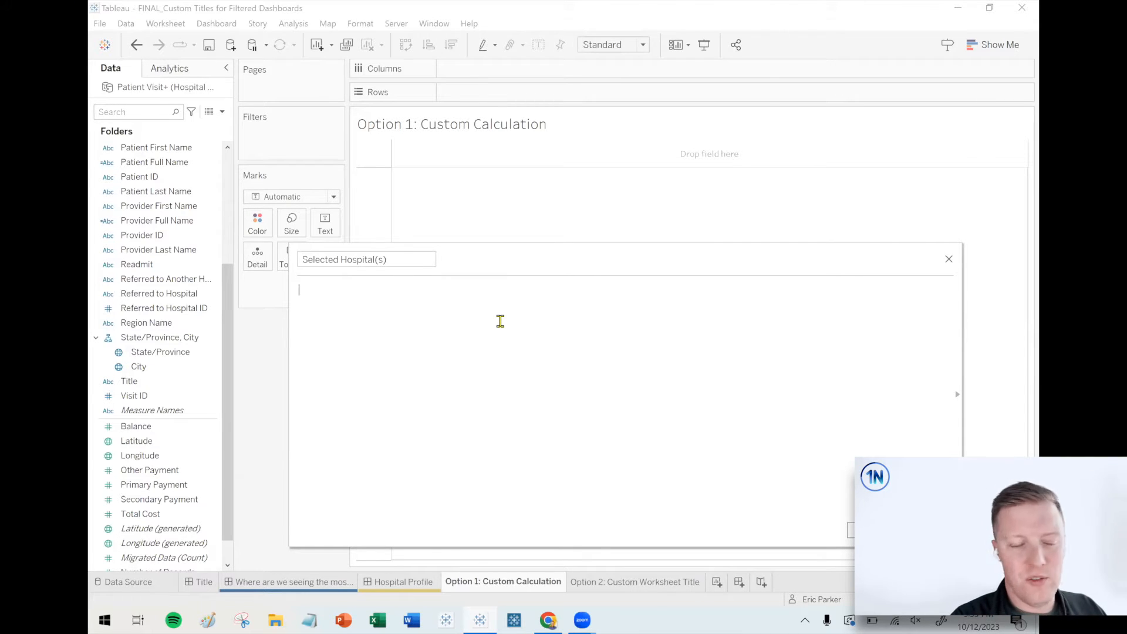
# - Write IF MIN([Hospital Name]) = MAX([Hospital Name]) THEN MIN([Hospital Name]) ELSE "All Hospitals" END and save it
pyautogui.write('IF MIN(hosp')
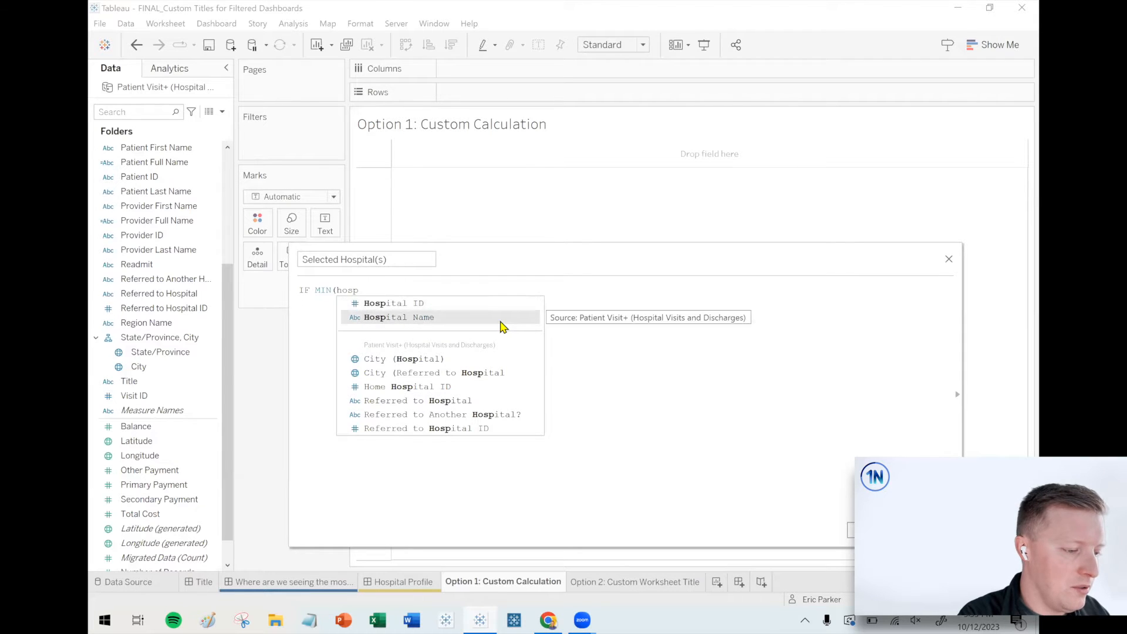
pyautogui.click(395, 317)
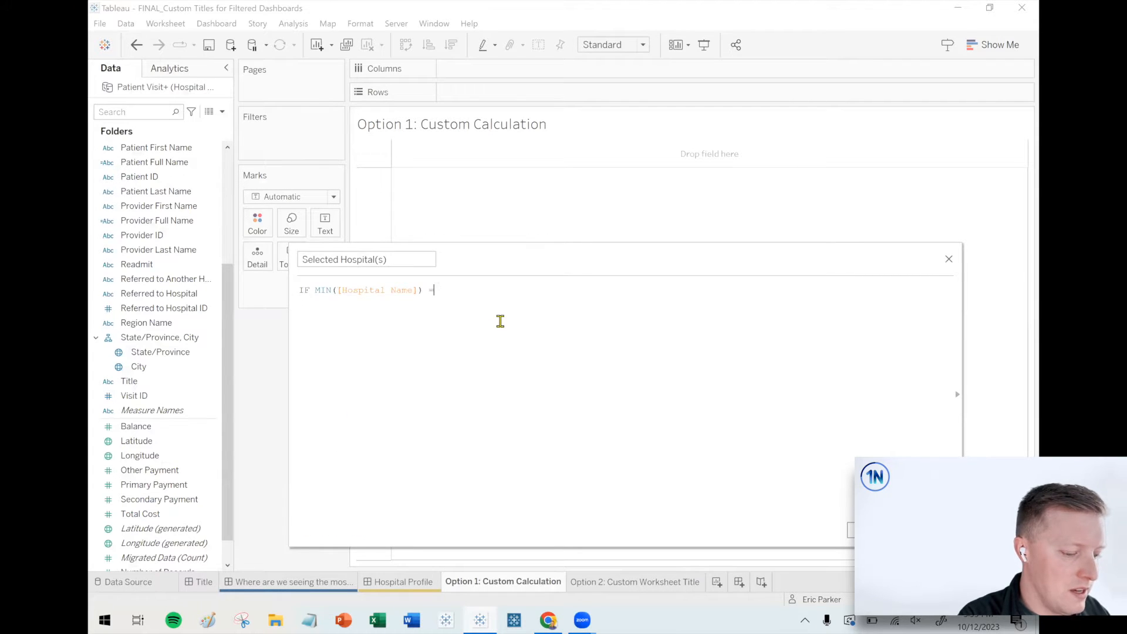
pyautogui.write('= MAX(ho')
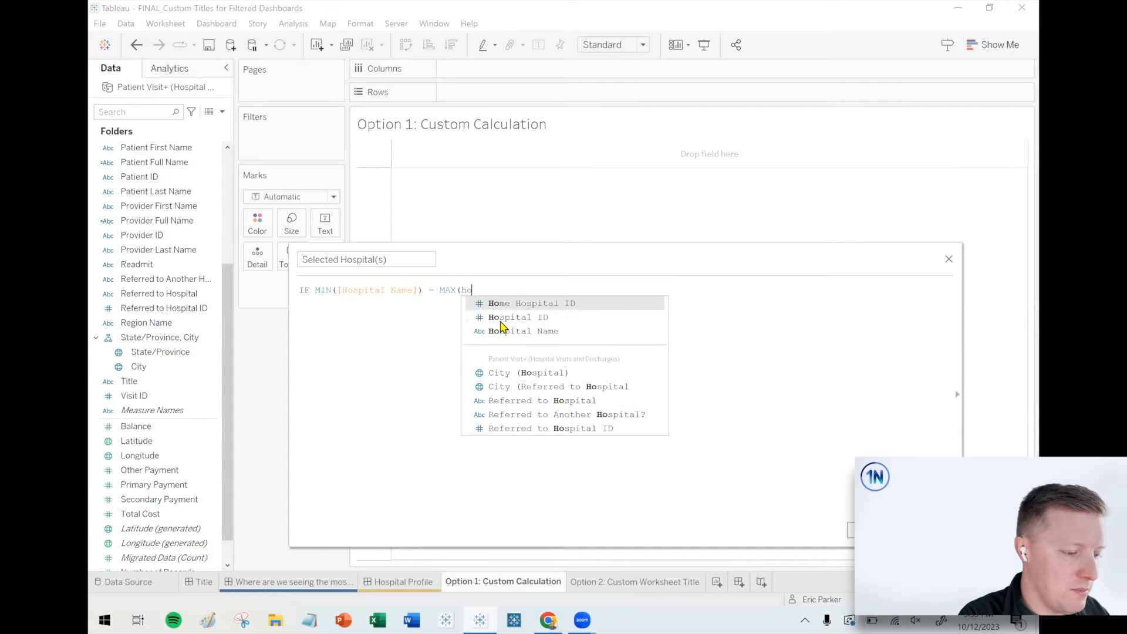
pyautogui.click(520, 331)
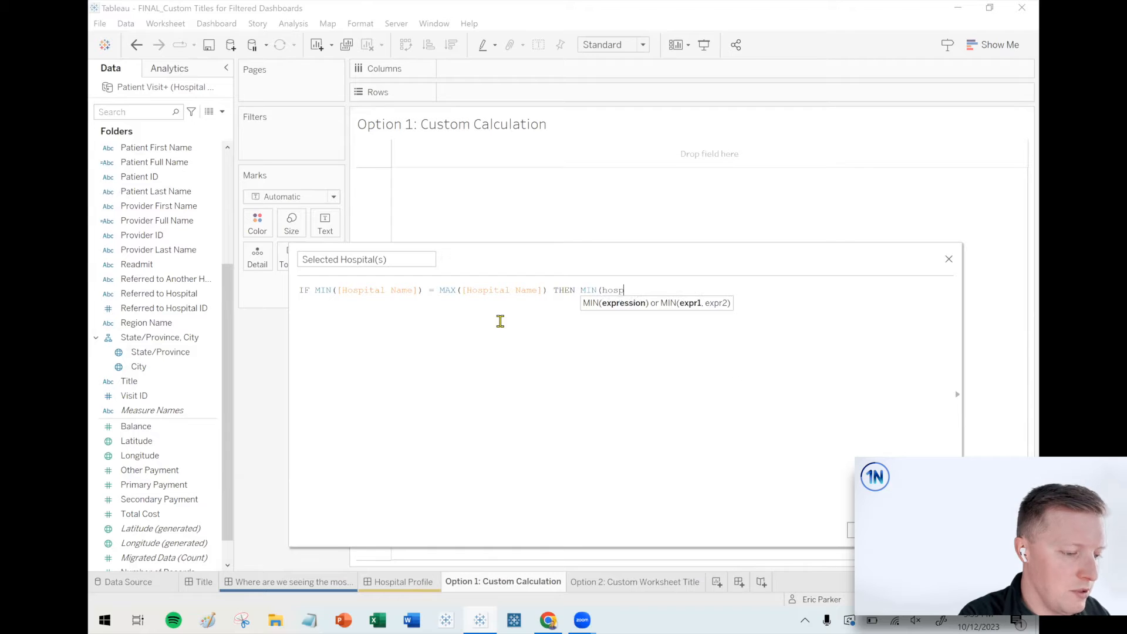
pyautogui.write('hos')
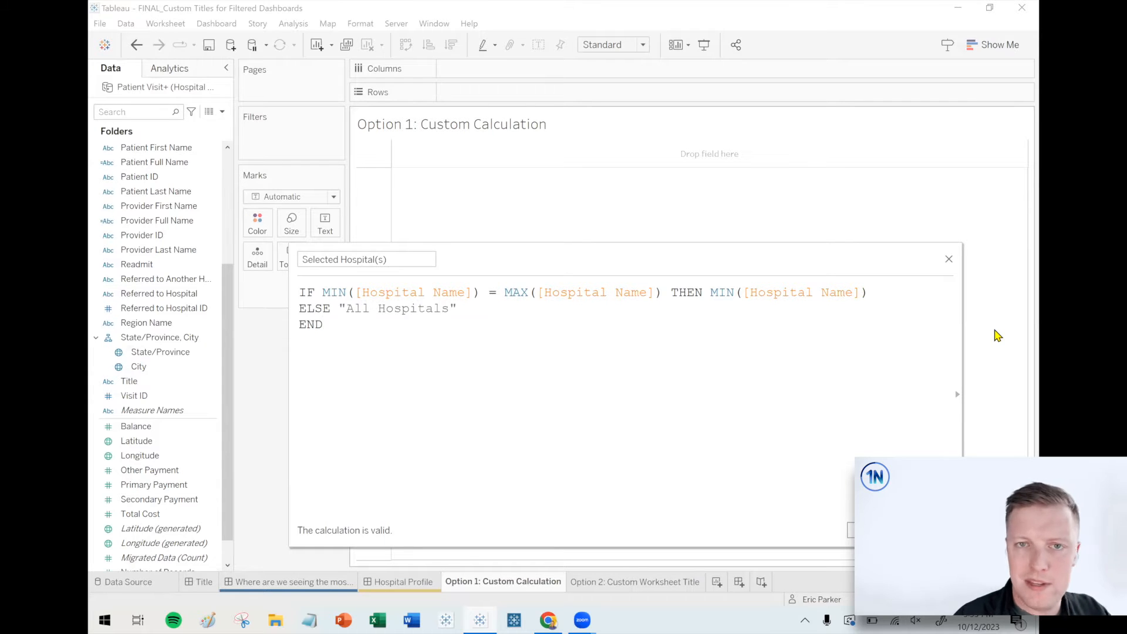
pyautogui.click(324, 324)
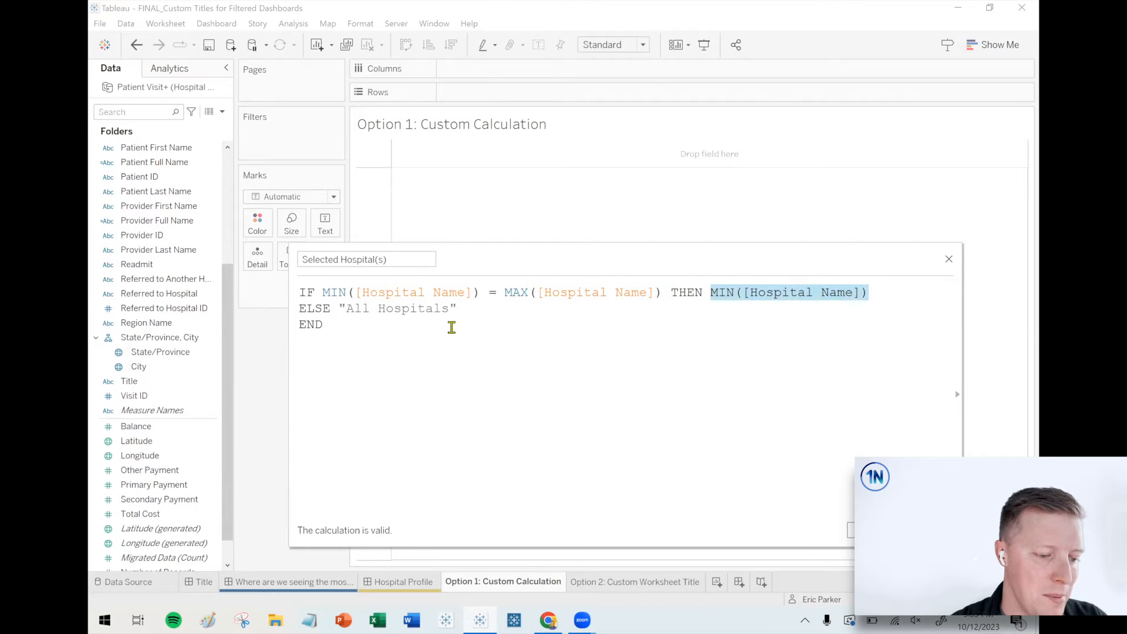
pyautogui.doubleClick(398, 308)
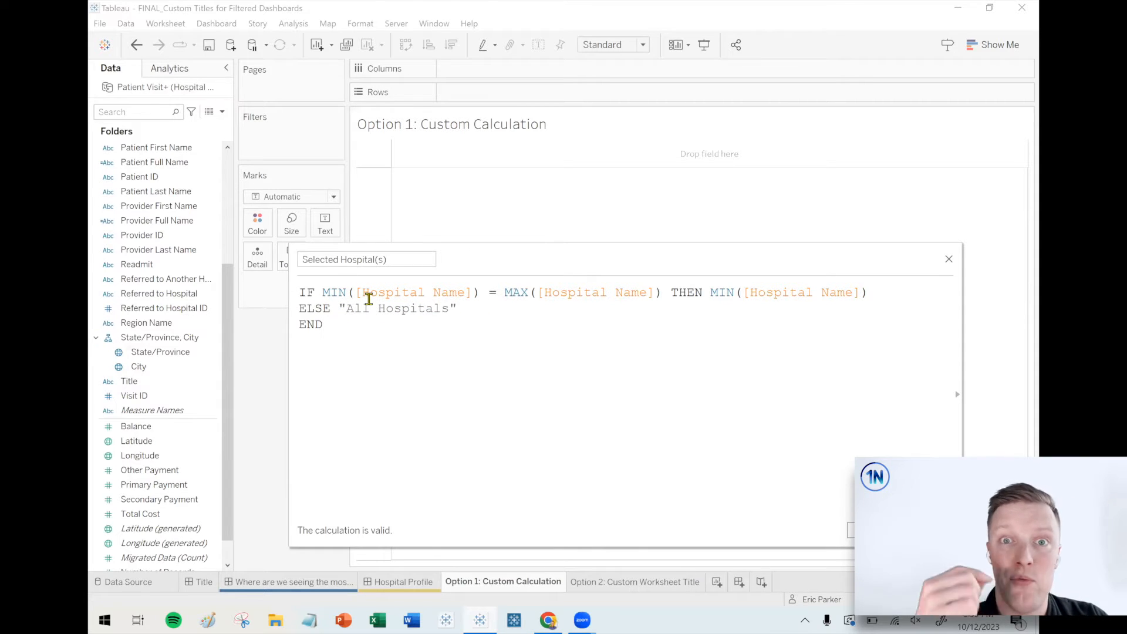
pyautogui.click(322, 324)
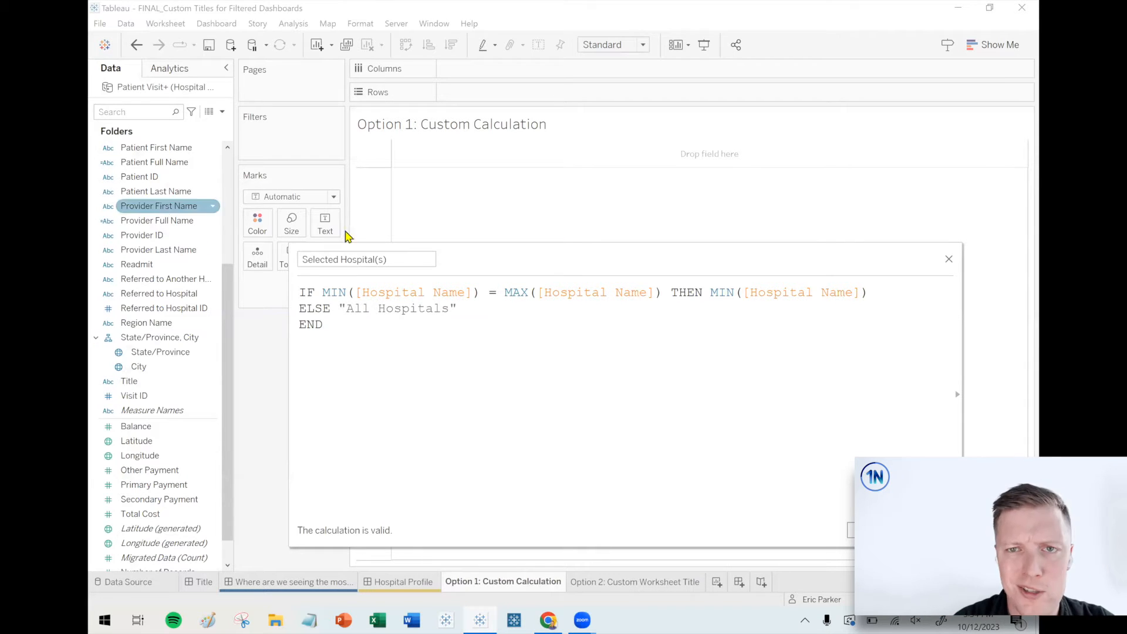
pyautogui.click(948, 258)
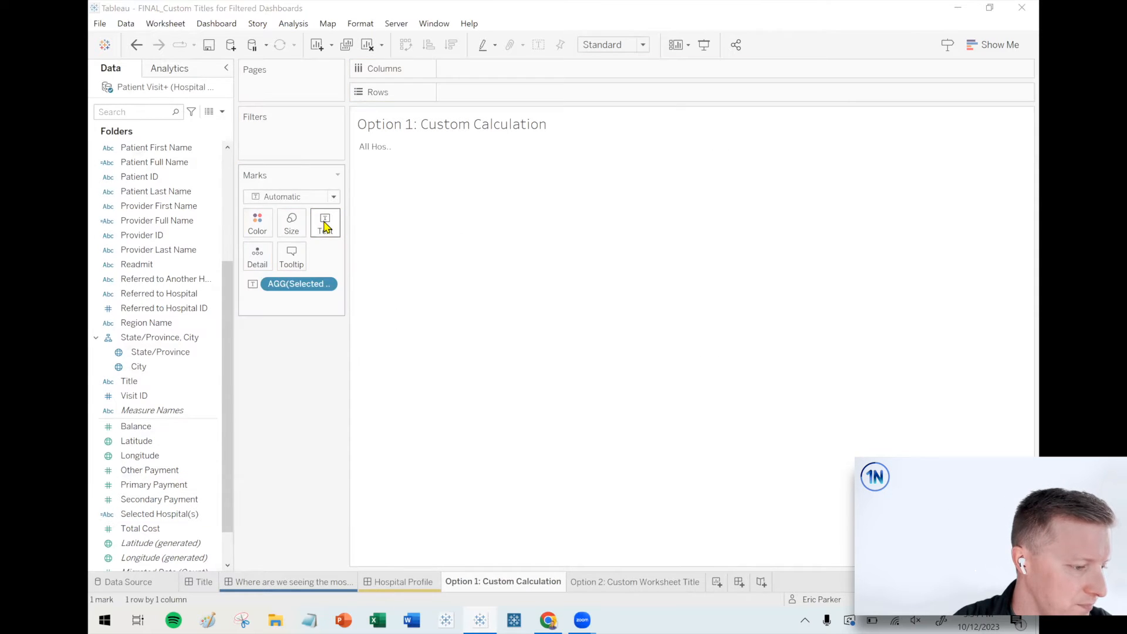
# - Fit to Entire View and label as 'Hospital Profile for: <AGG(Selected Hospital(s))>', centred with the field bold
pyautogui.click(324, 223)
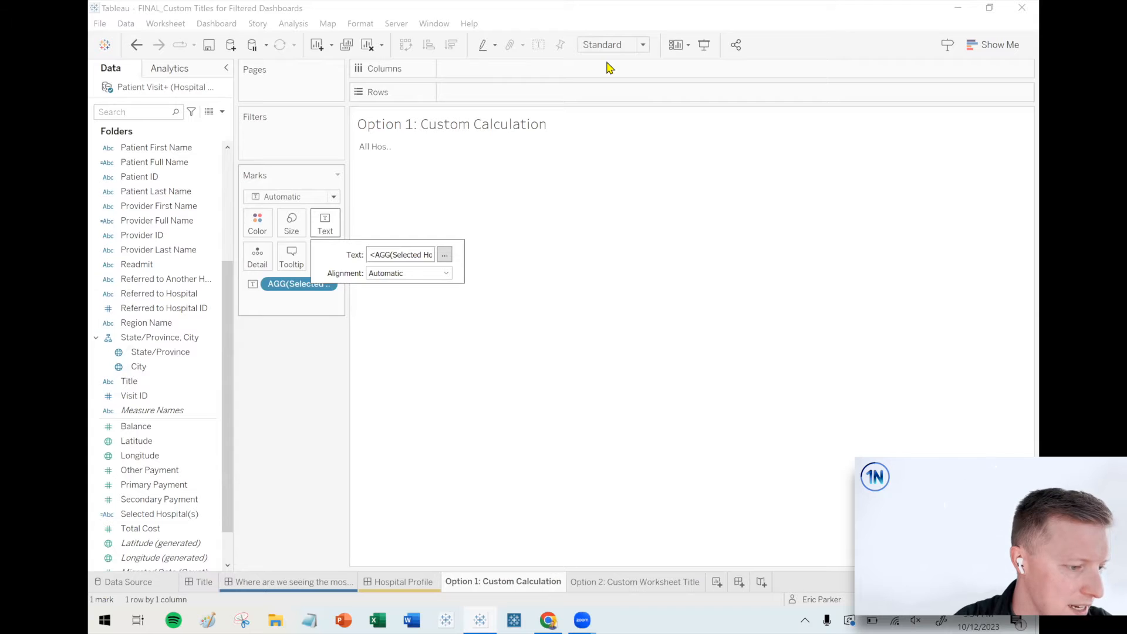
pyautogui.click(611, 44)
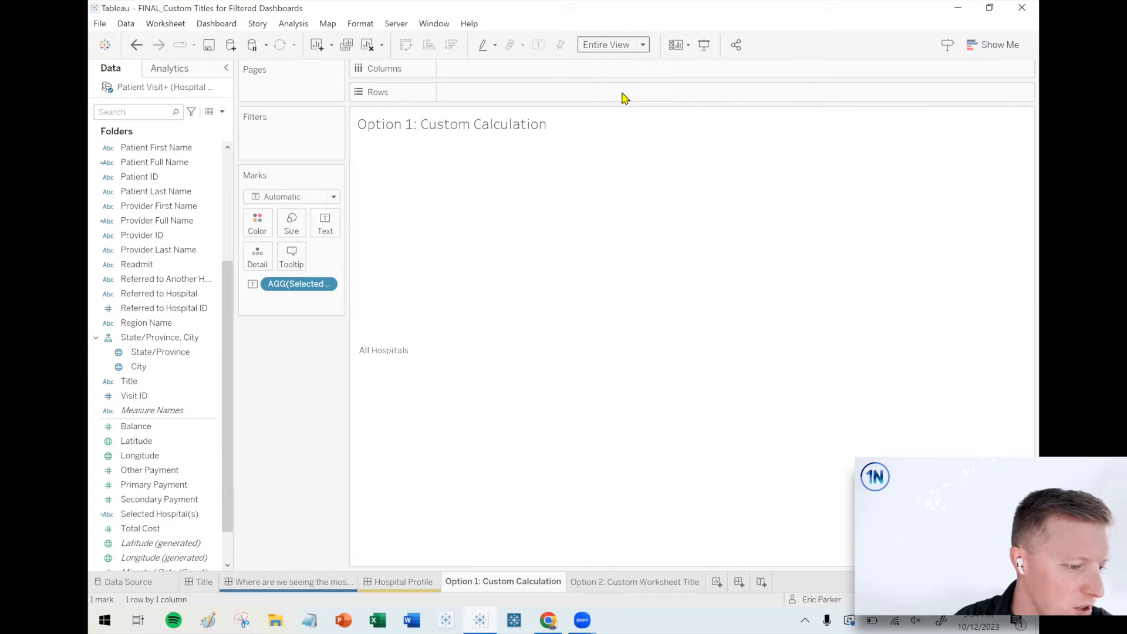
pyautogui.moveTo(364, 248)
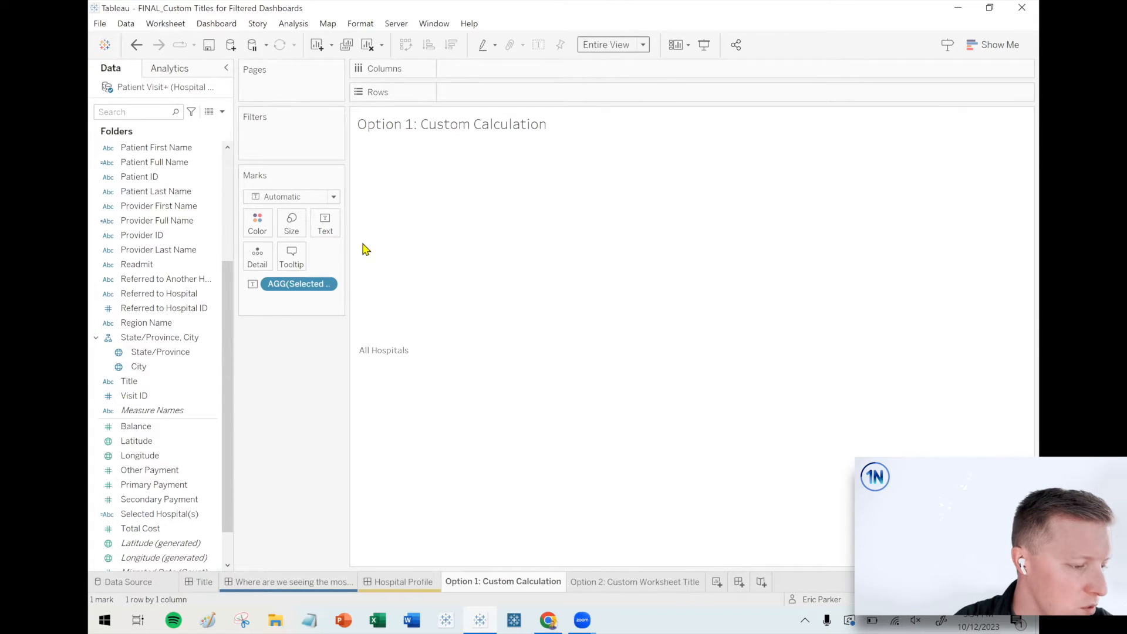
pyautogui.click(324, 223)
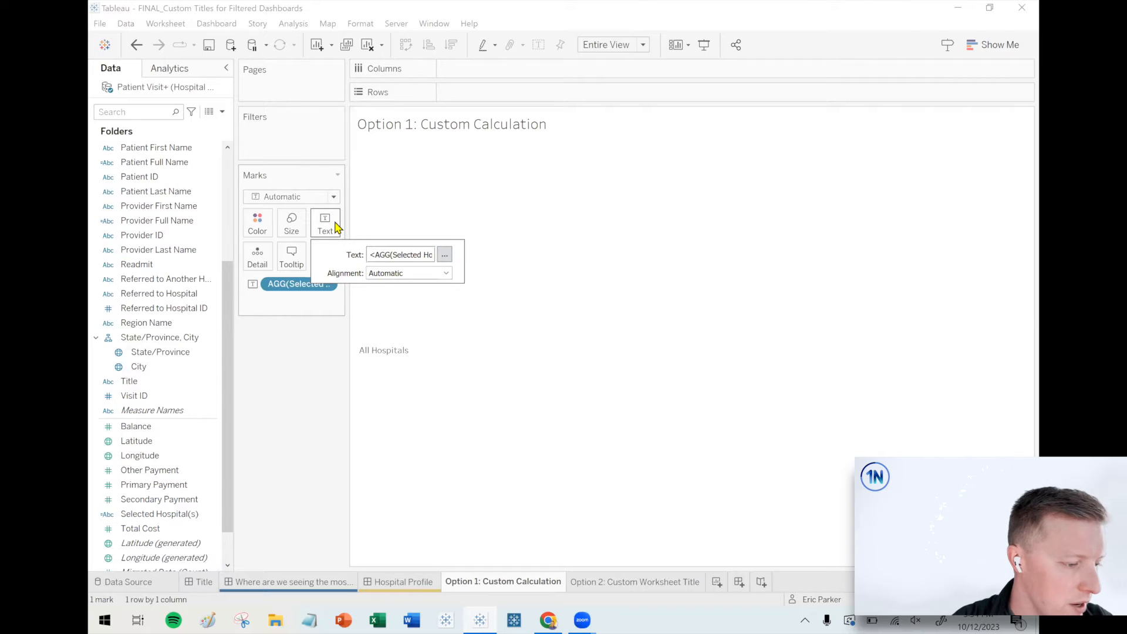
pyautogui.click(444, 254)
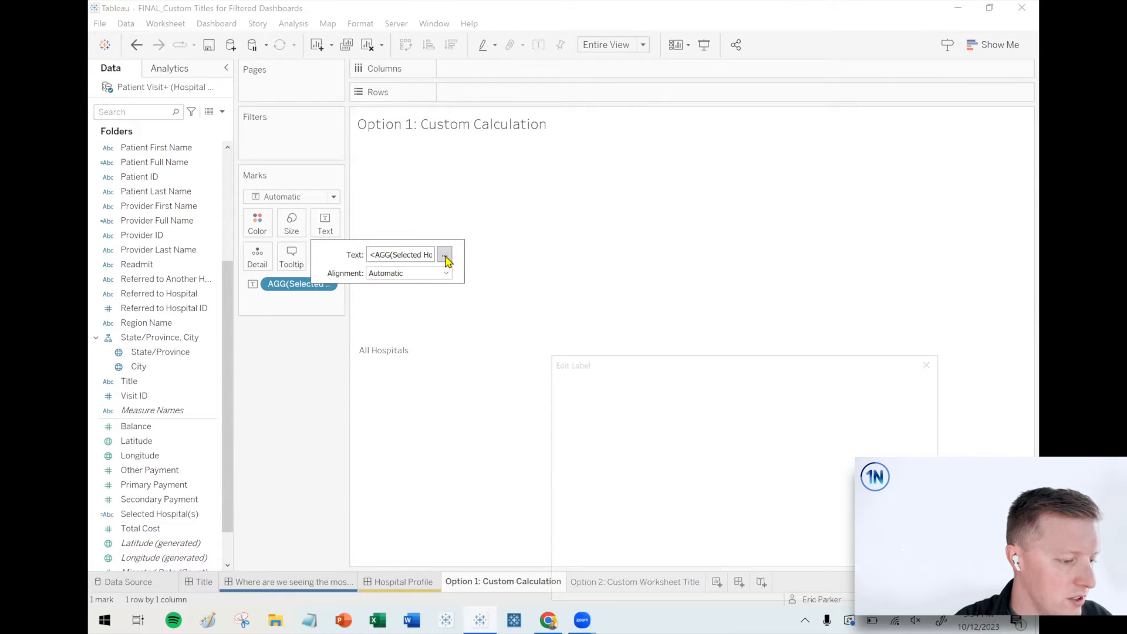
pyautogui.click(444, 255)
pyautogui.write('Hospital Profile for')
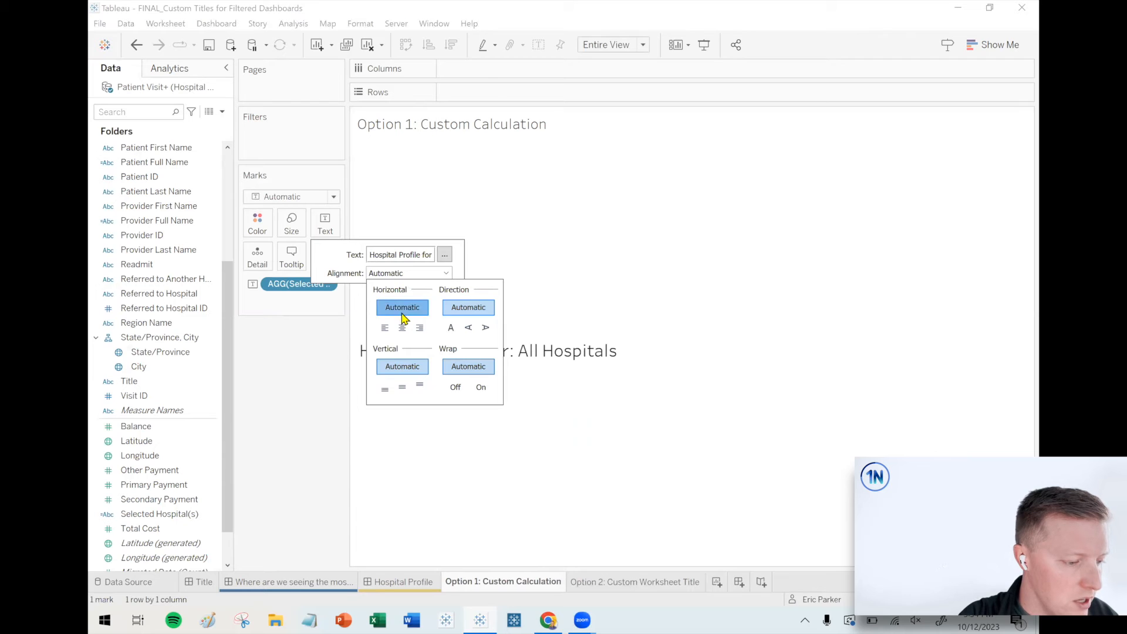
pyautogui.click(402, 327)
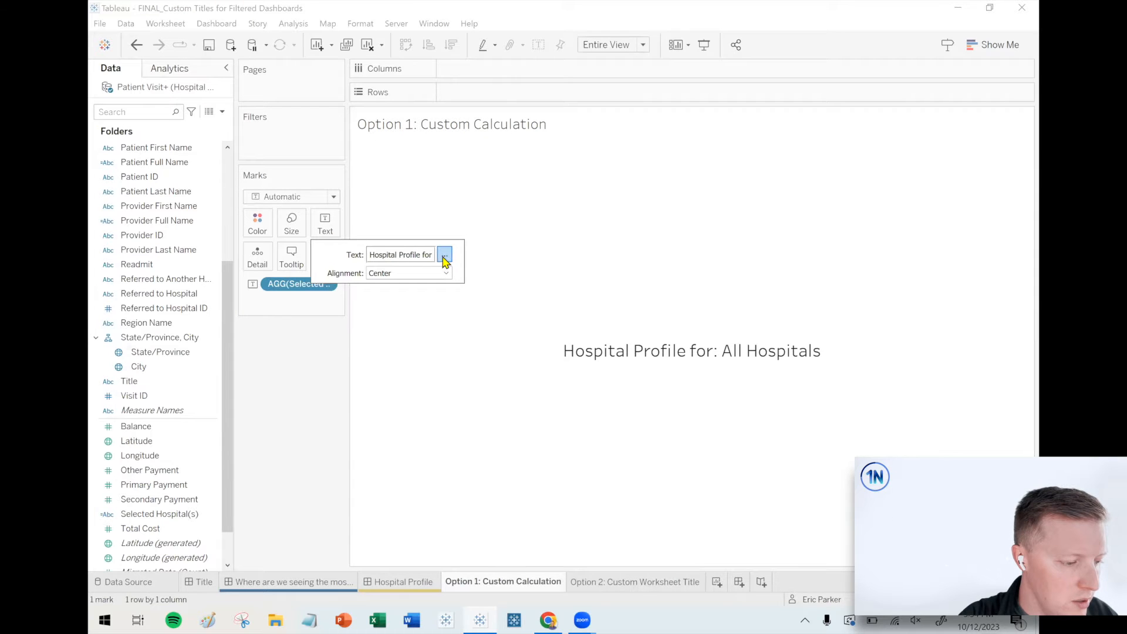
pyautogui.click(444, 254)
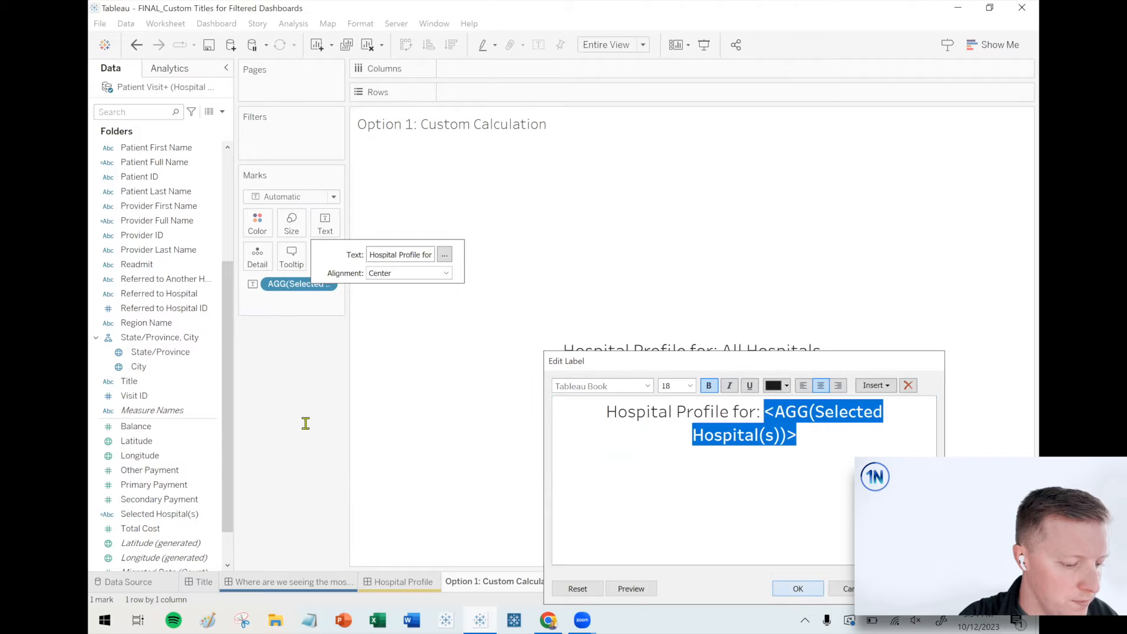
pyautogui.click(797, 588)
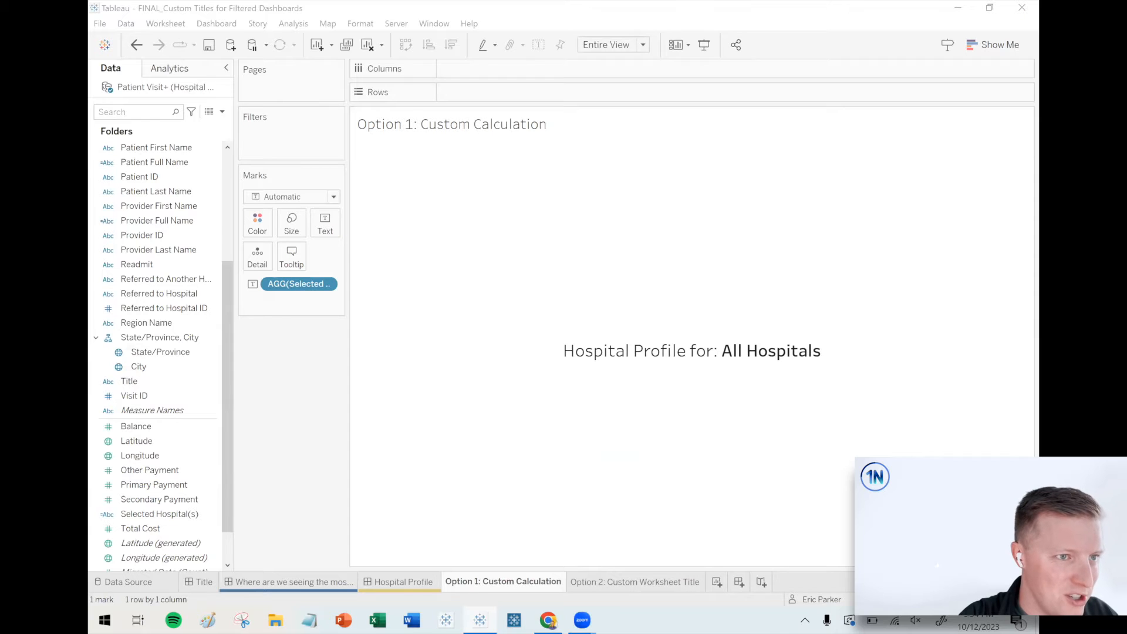
# - Turn off tooltips for the sheet
pyautogui.click(291, 257)
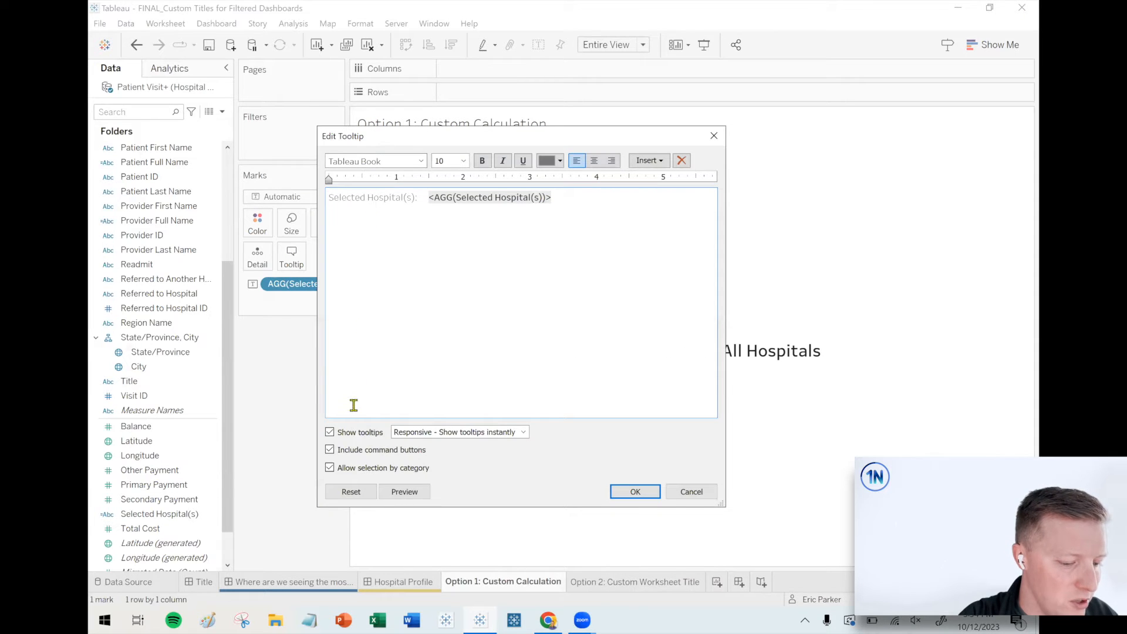
pyautogui.click(329, 432)
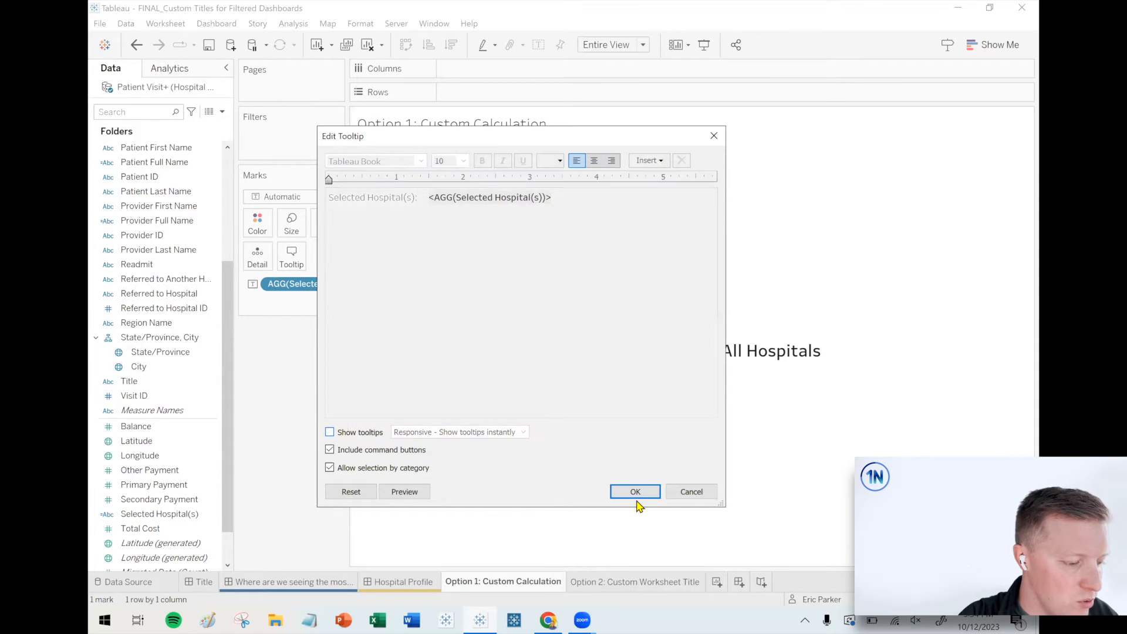
pyautogui.click(634, 491)
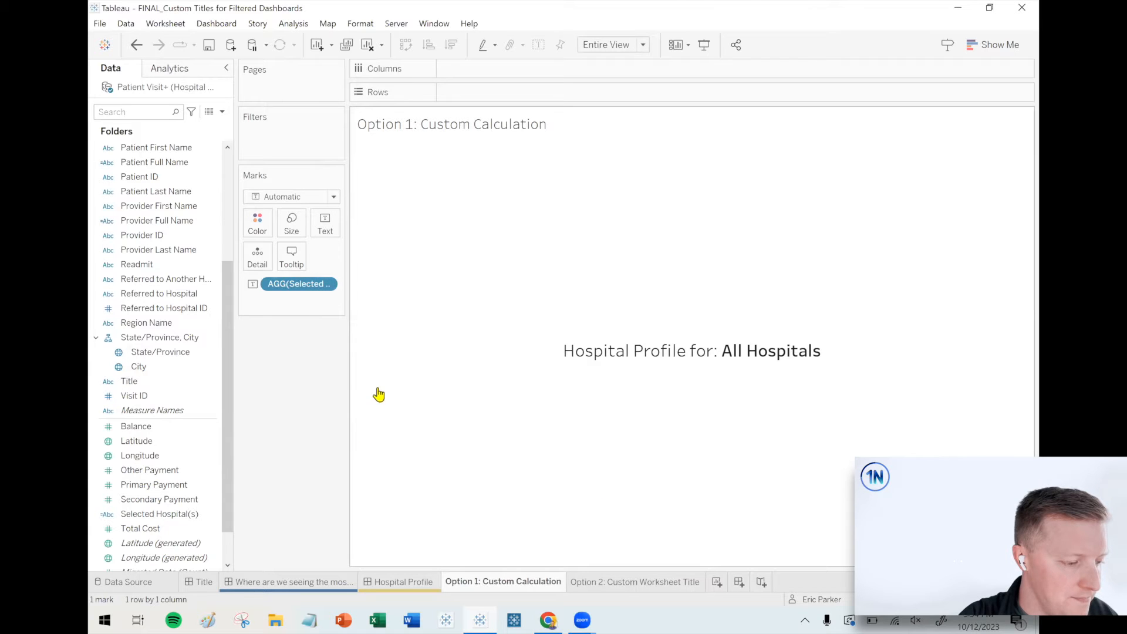
pyautogui.moveTo(313, 380)
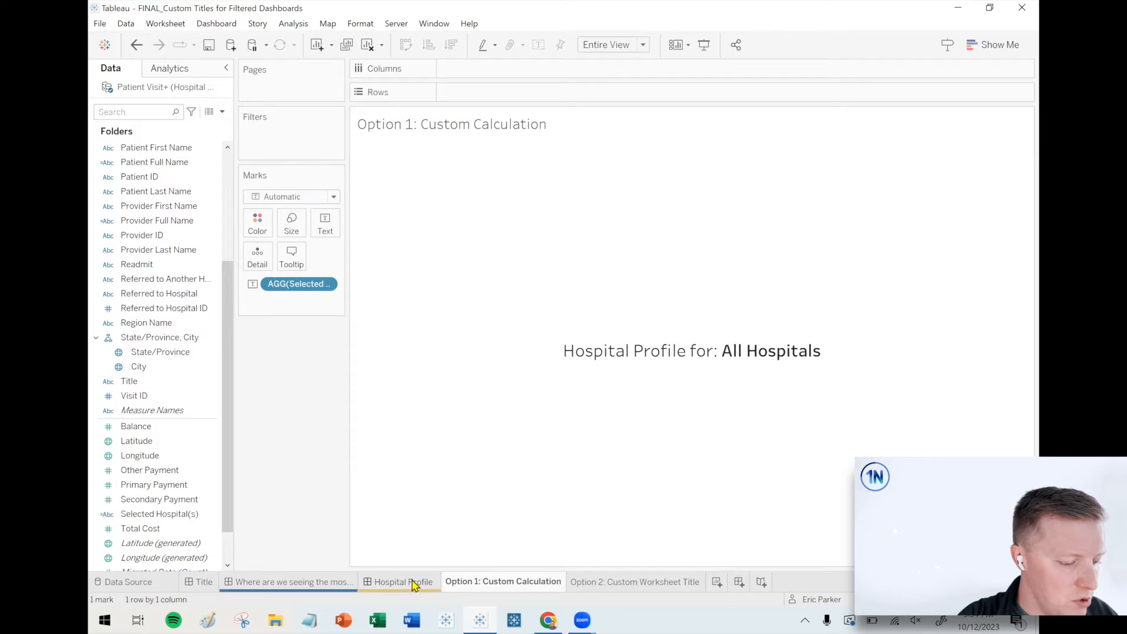
# - Replace the Hospital Profile dashboard's default title with the Option 1 title sheet and review it
pyautogui.click(405, 581)
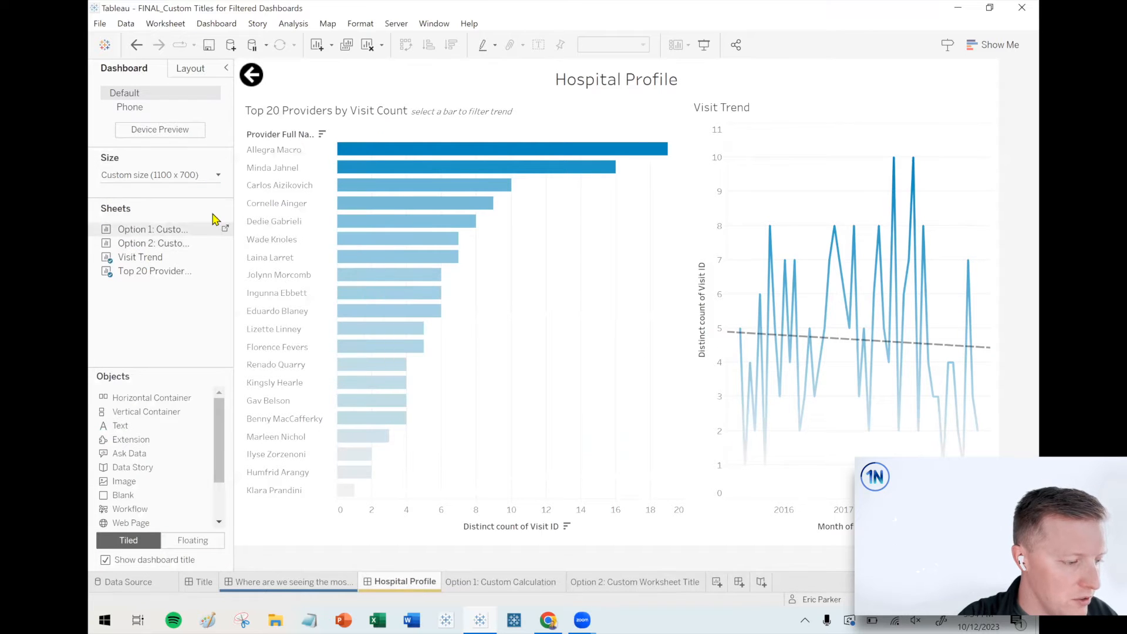
pyautogui.click(614, 94)
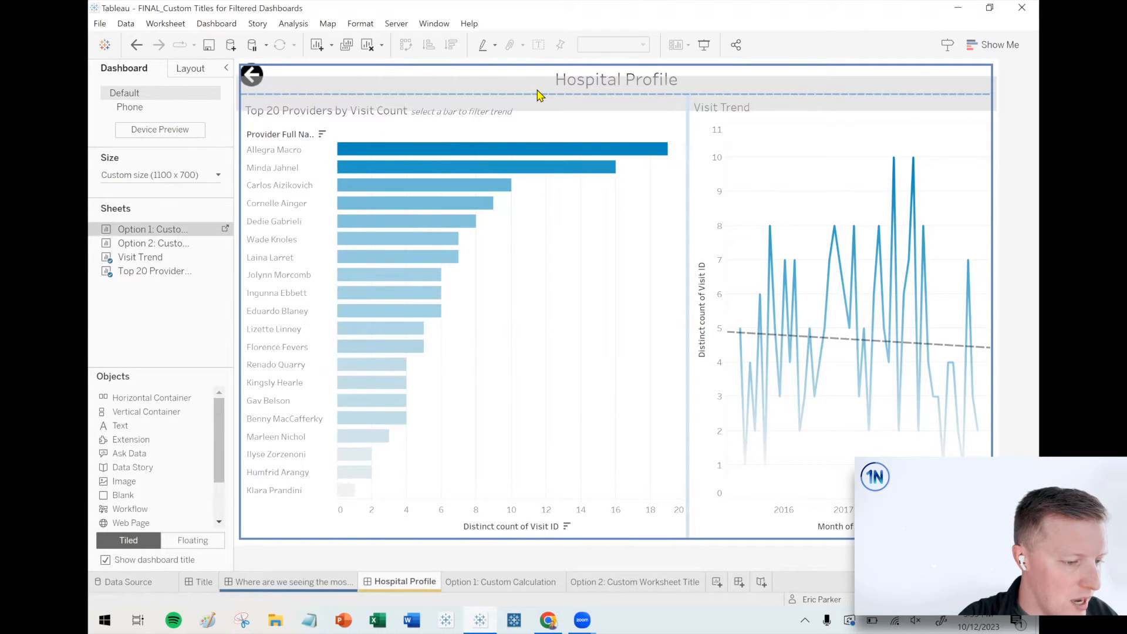
pyautogui.click(614, 79)
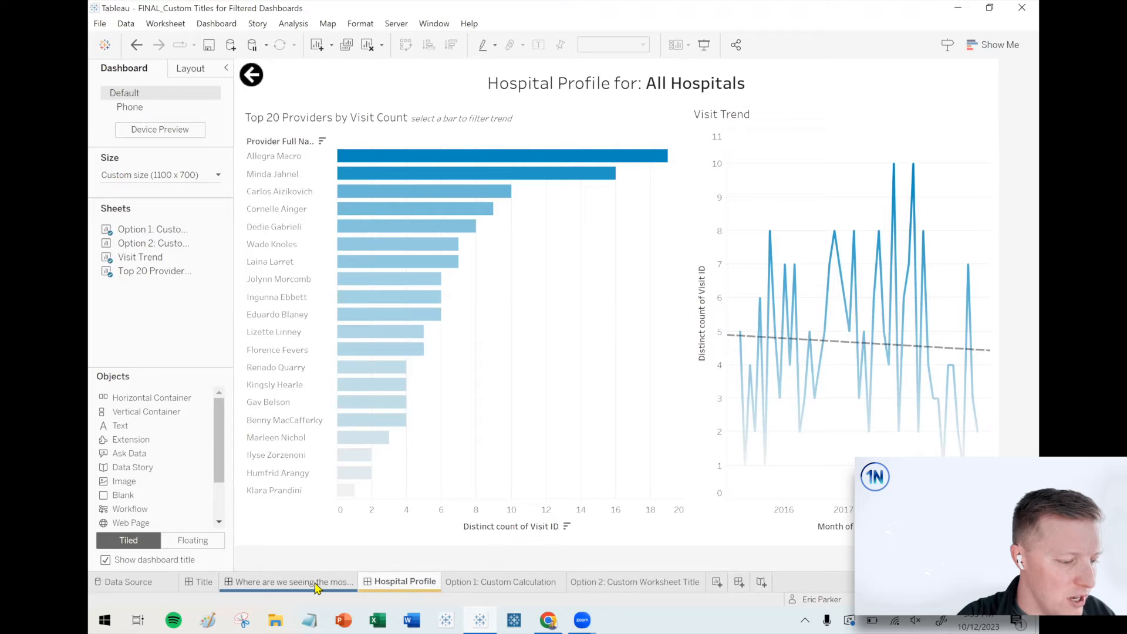
pyautogui.click(290, 581)
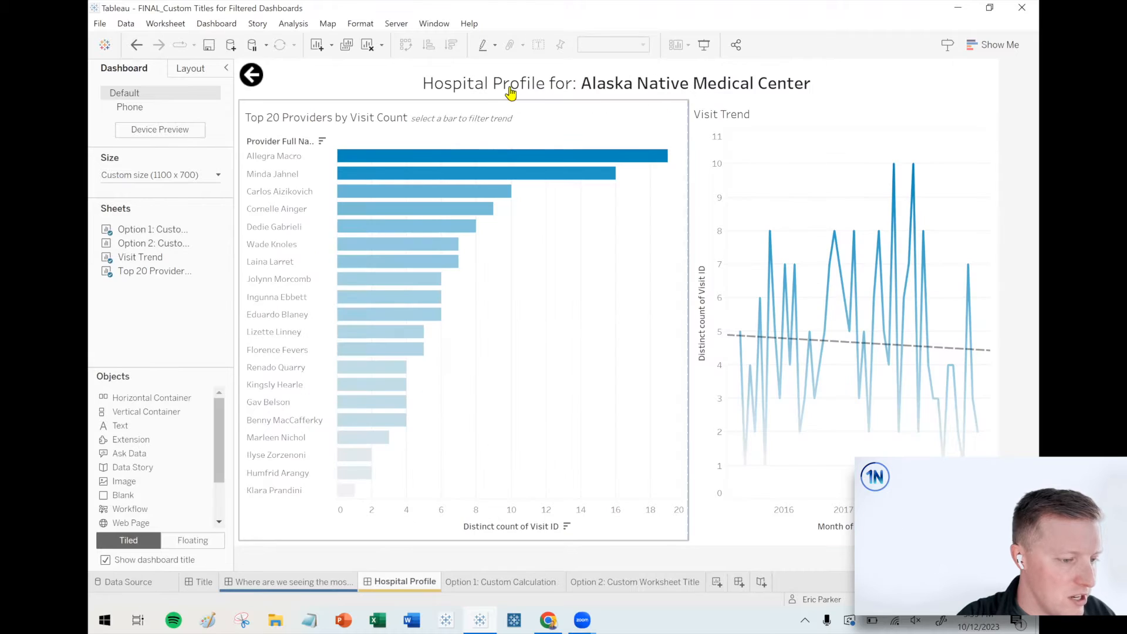
pyautogui.click(614, 82)
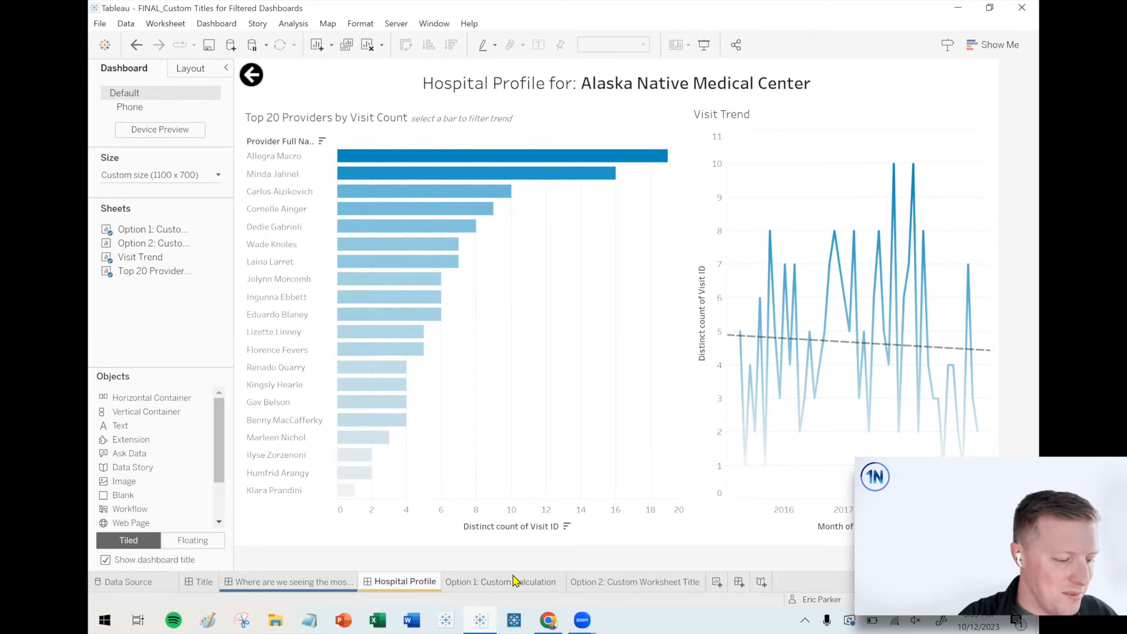
pyautogui.click(501, 581)
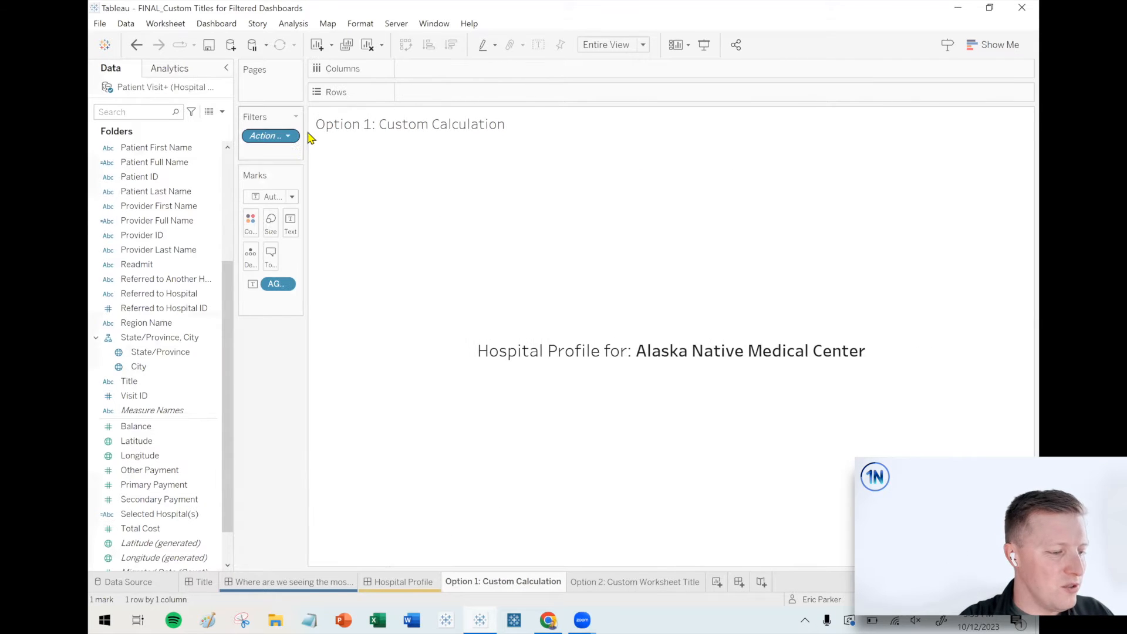
pyautogui.moveTo(402, 581)
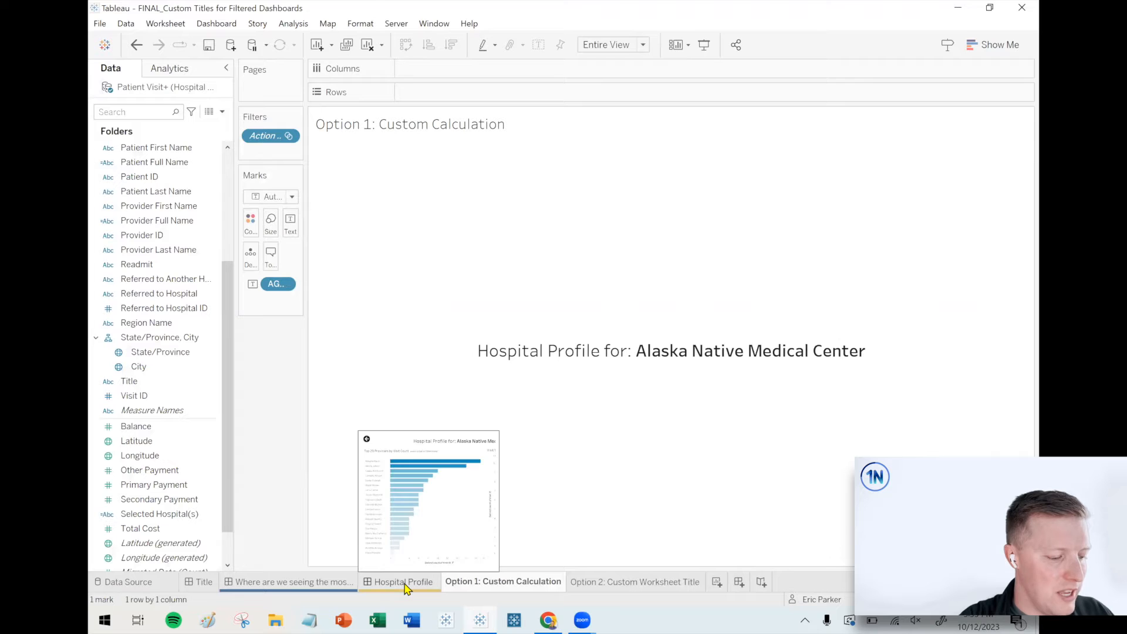
pyautogui.click(405, 581)
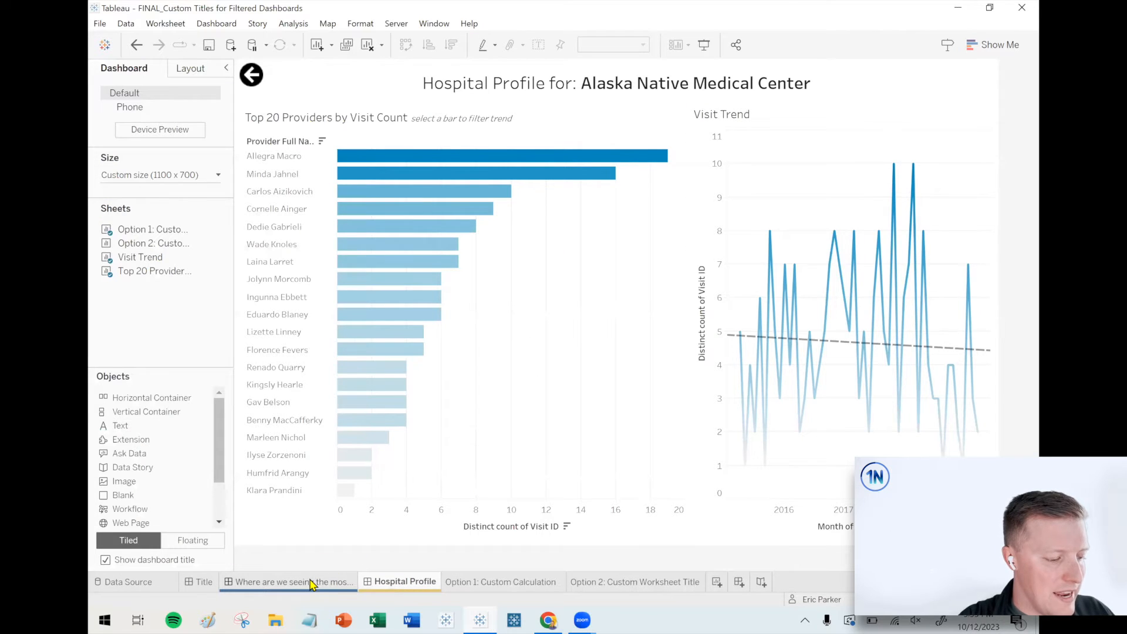
# - Check the title across selections, open Alaska Native Medical Center's 2015 visits profile, and return to the visits dashboard
pyautogui.click(293, 581)
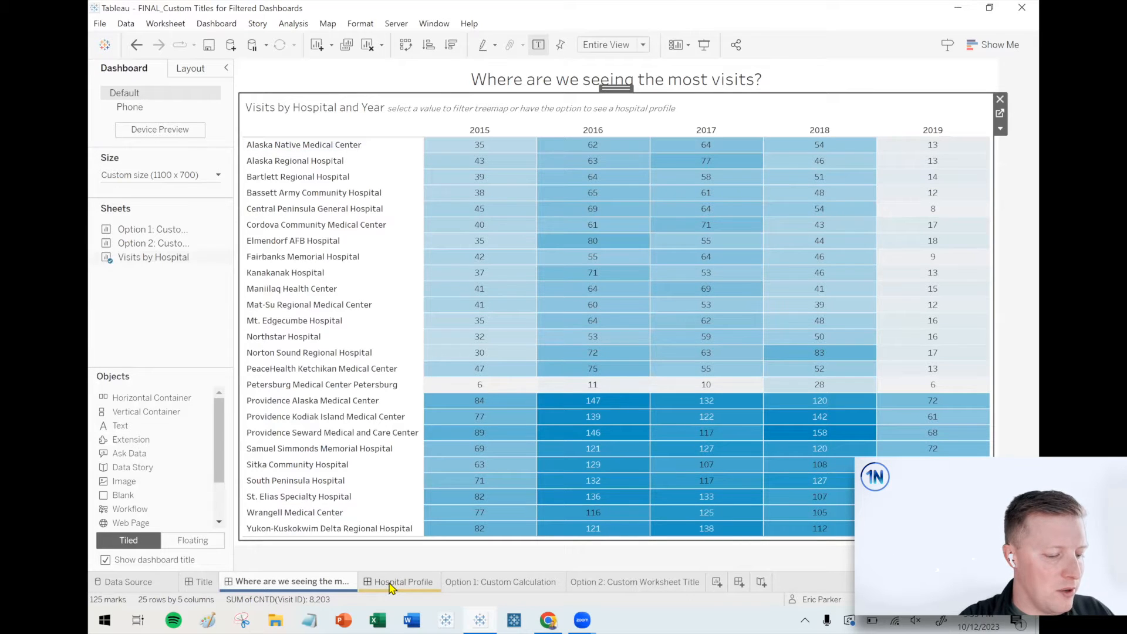
pyautogui.click(401, 581)
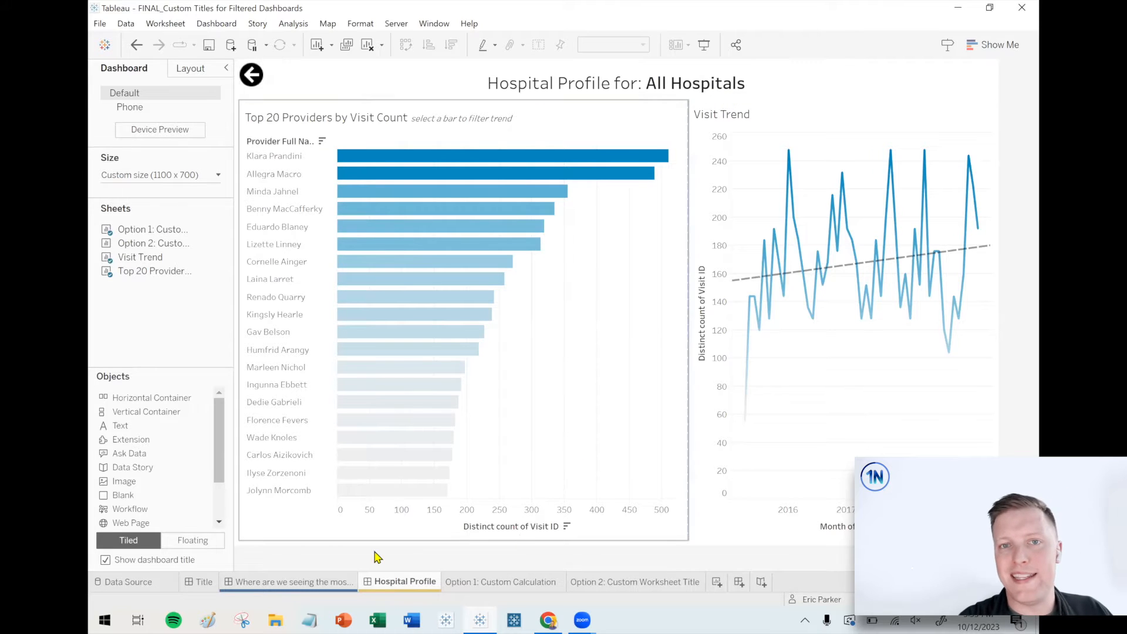
pyautogui.click(293, 581)
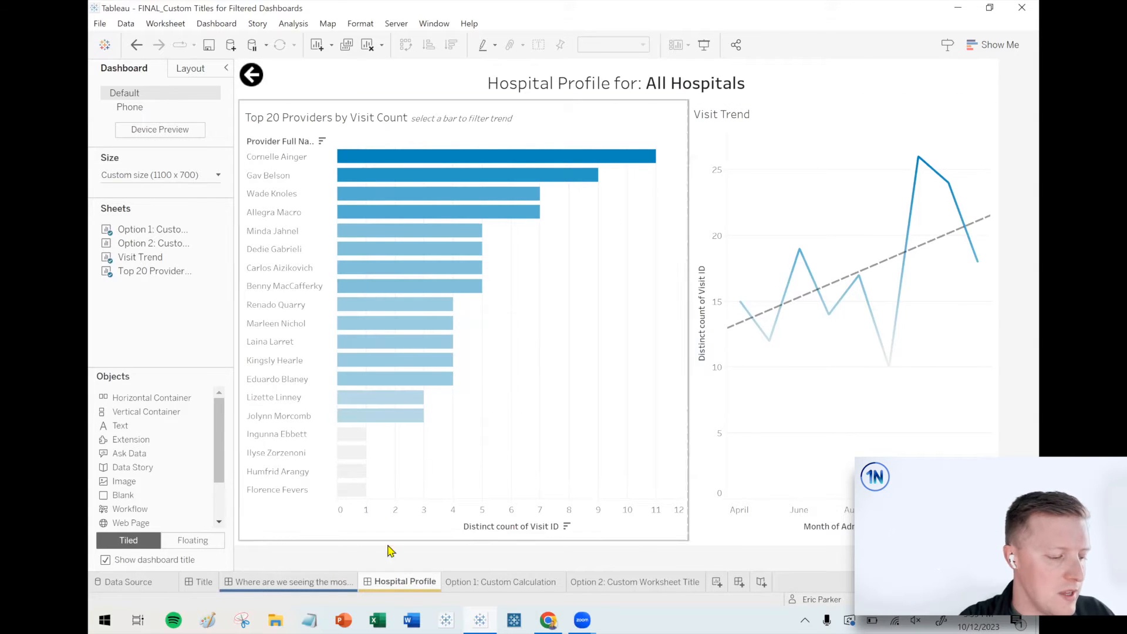
pyautogui.click(291, 581)
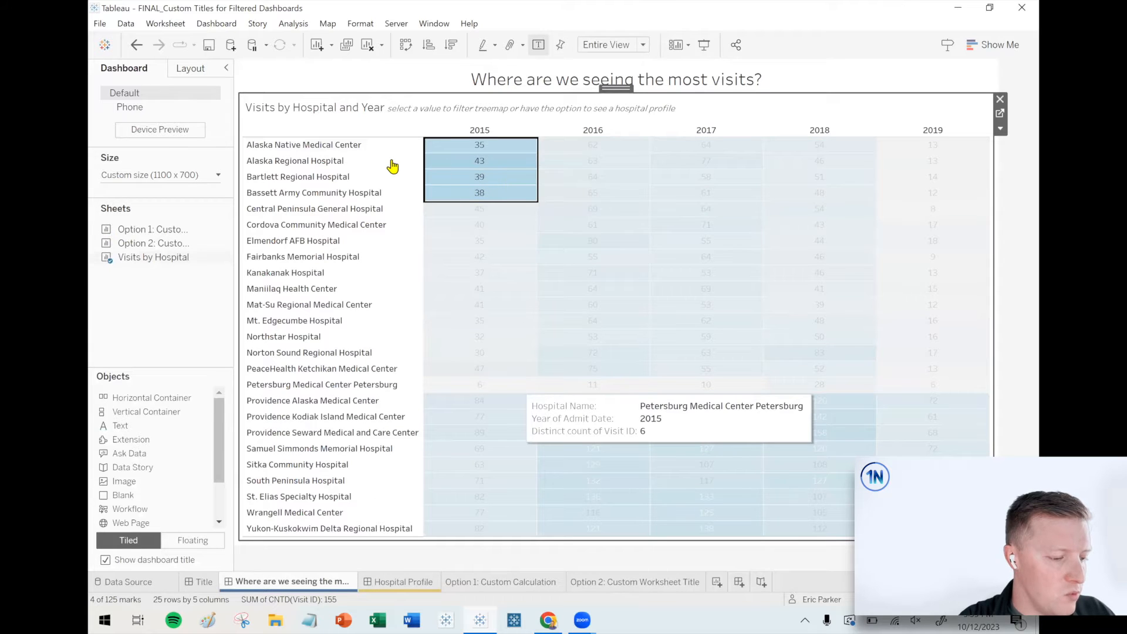
pyautogui.moveTo(479, 144)
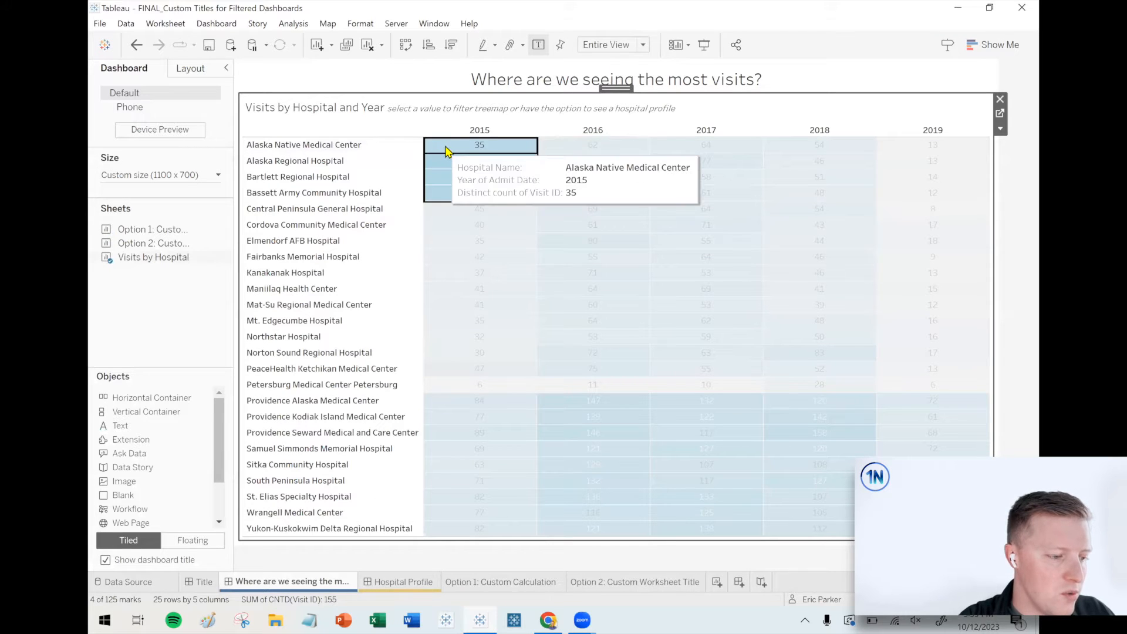
pyautogui.click(479, 144)
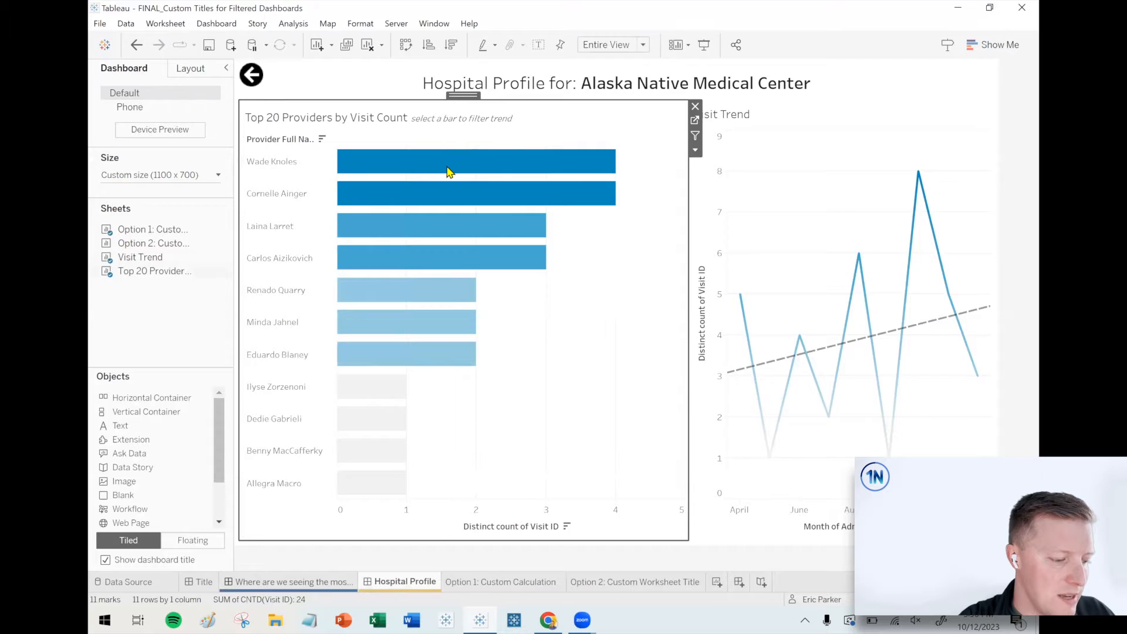
pyautogui.click(291, 581)
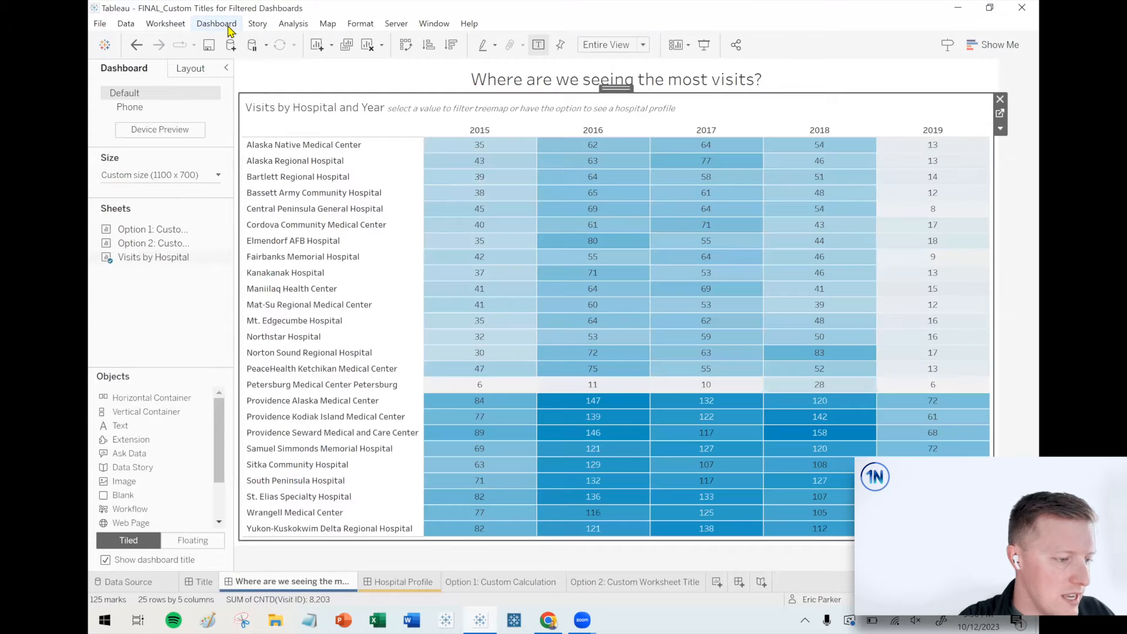
# - Edit the Hospital Filter action to Single-select only and confirm
pyautogui.click(216, 24)
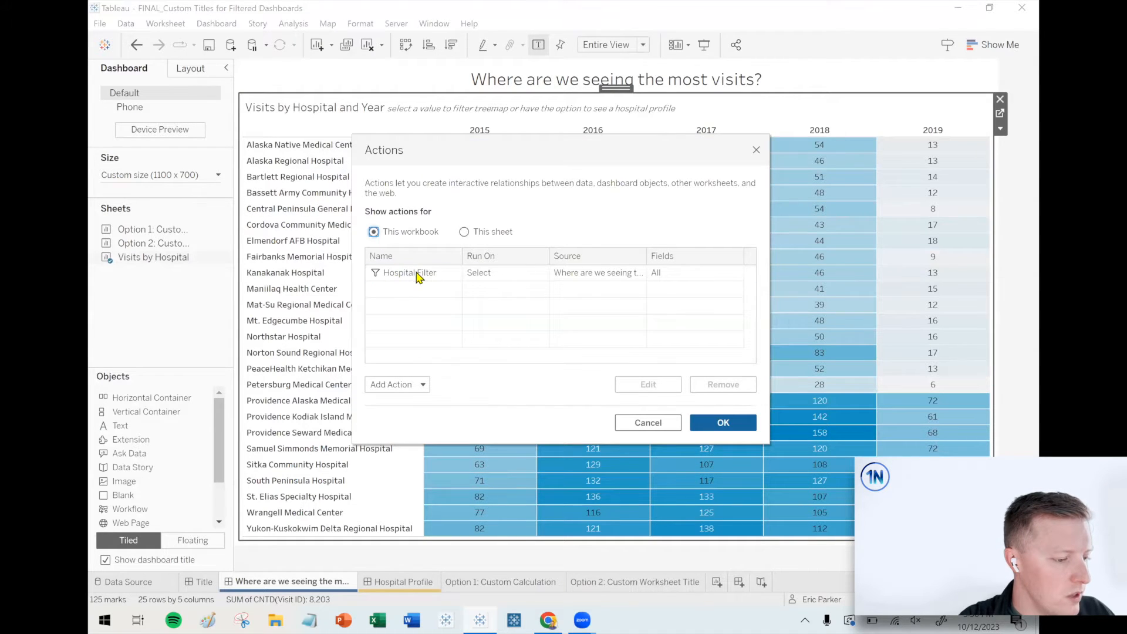
pyautogui.click(410, 272)
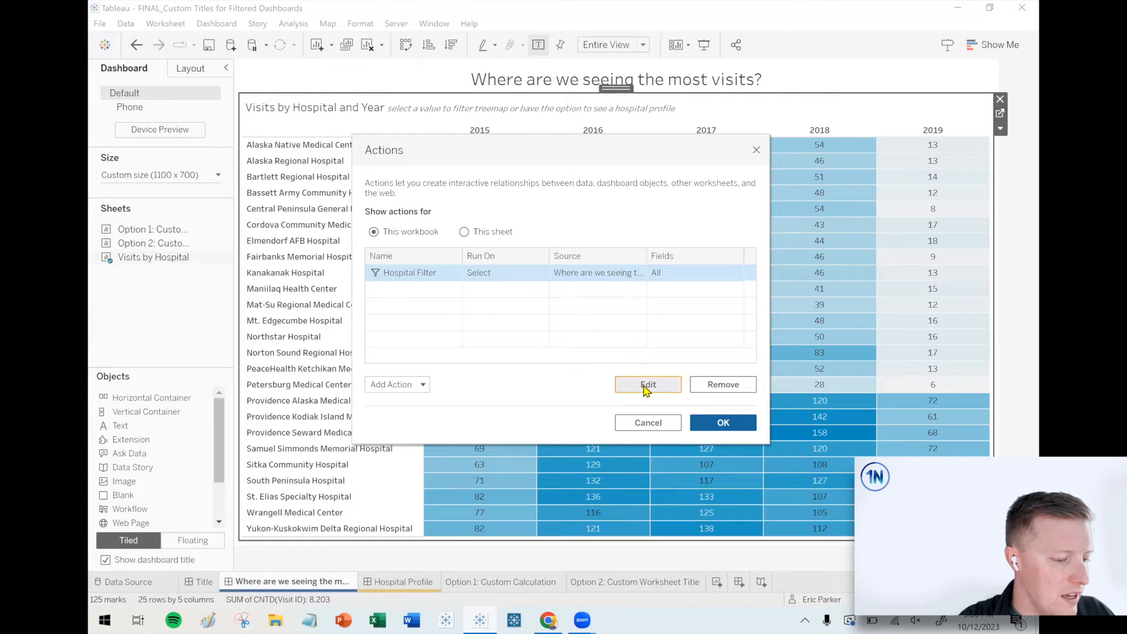
pyautogui.click(647, 384)
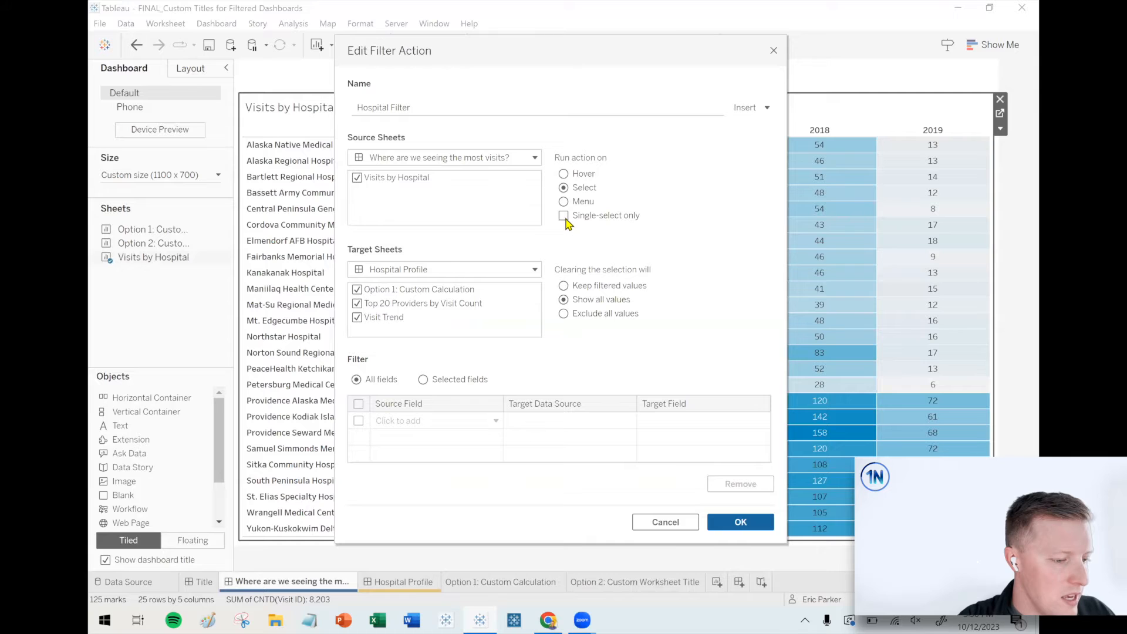
pyautogui.click(563, 215)
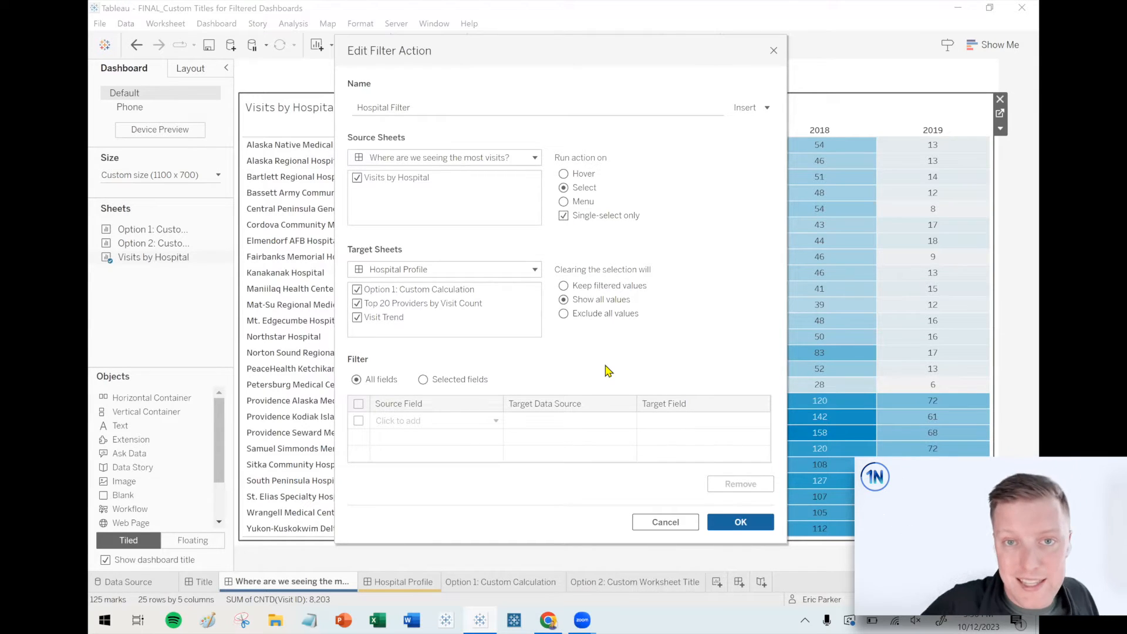
pyautogui.moveTo(732, 548)
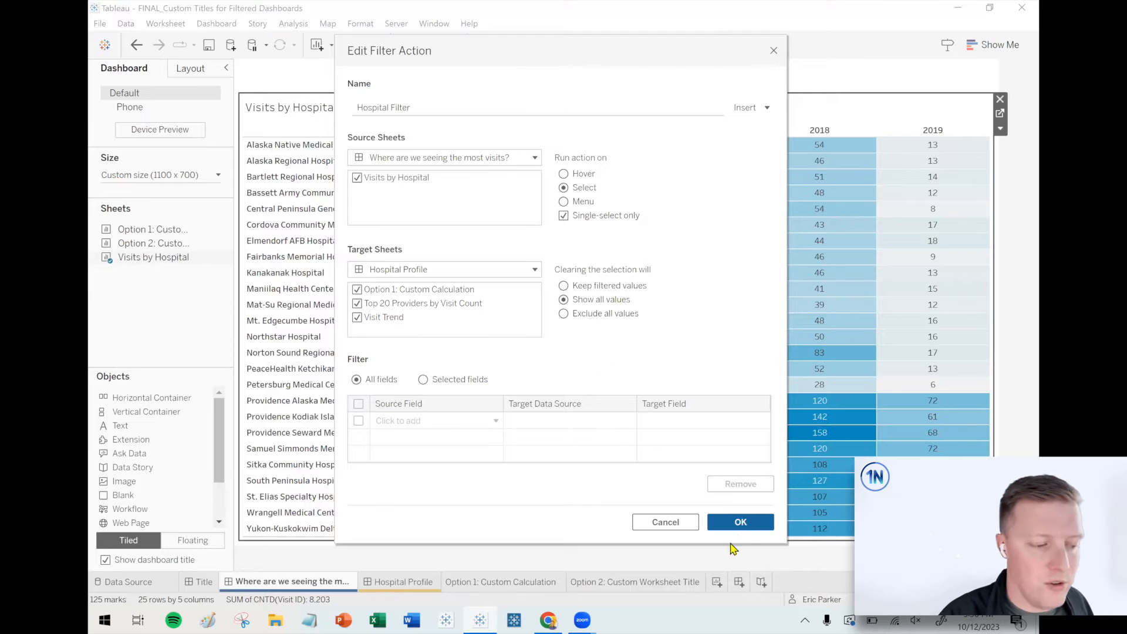
pyautogui.click(740, 521)
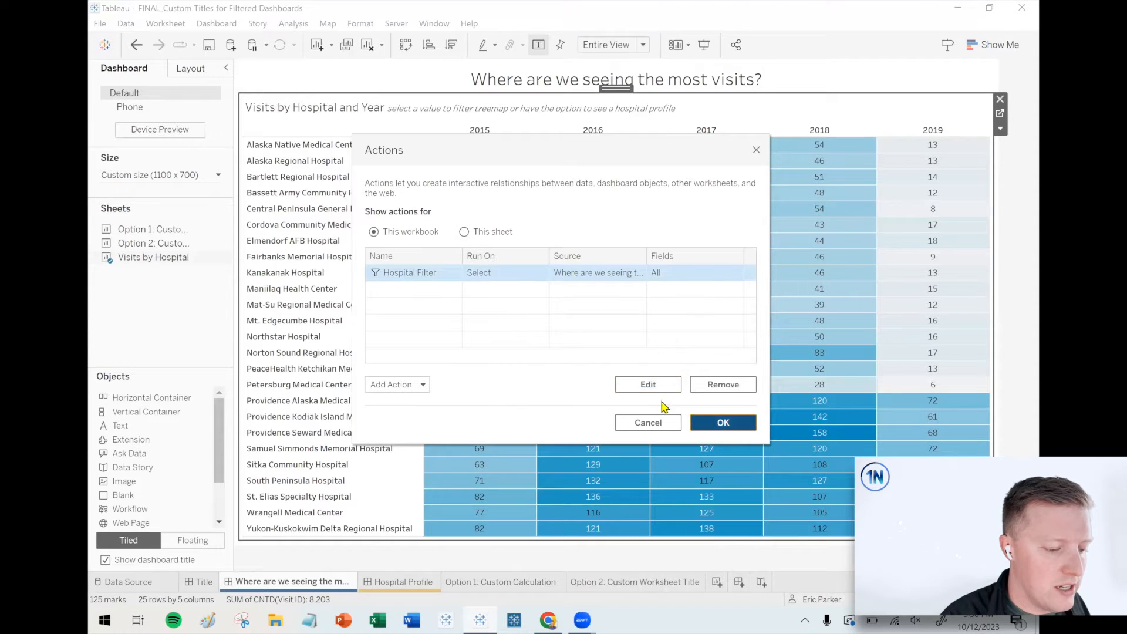
pyautogui.click(722, 422)
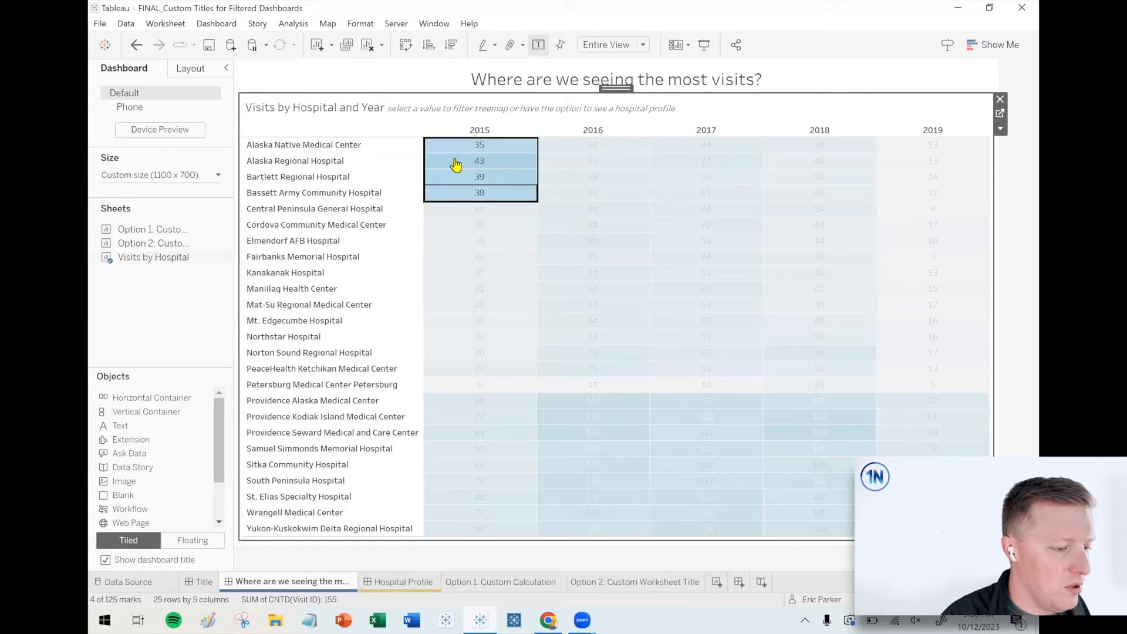
pyautogui.moveTo(447, 161)
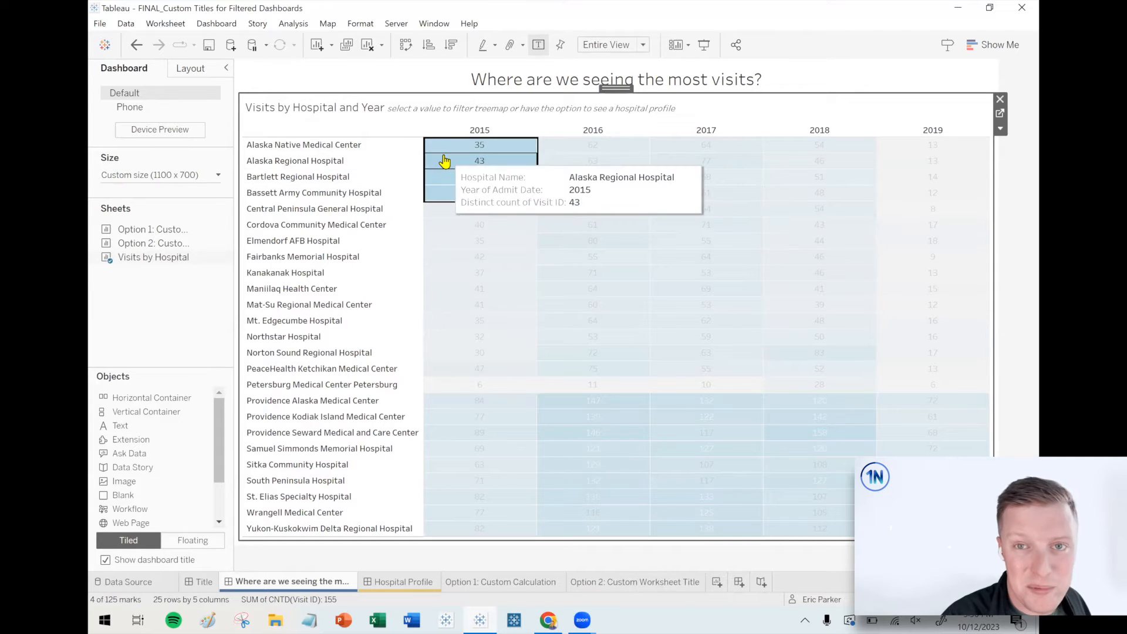
pyautogui.moveTo(406, 79)
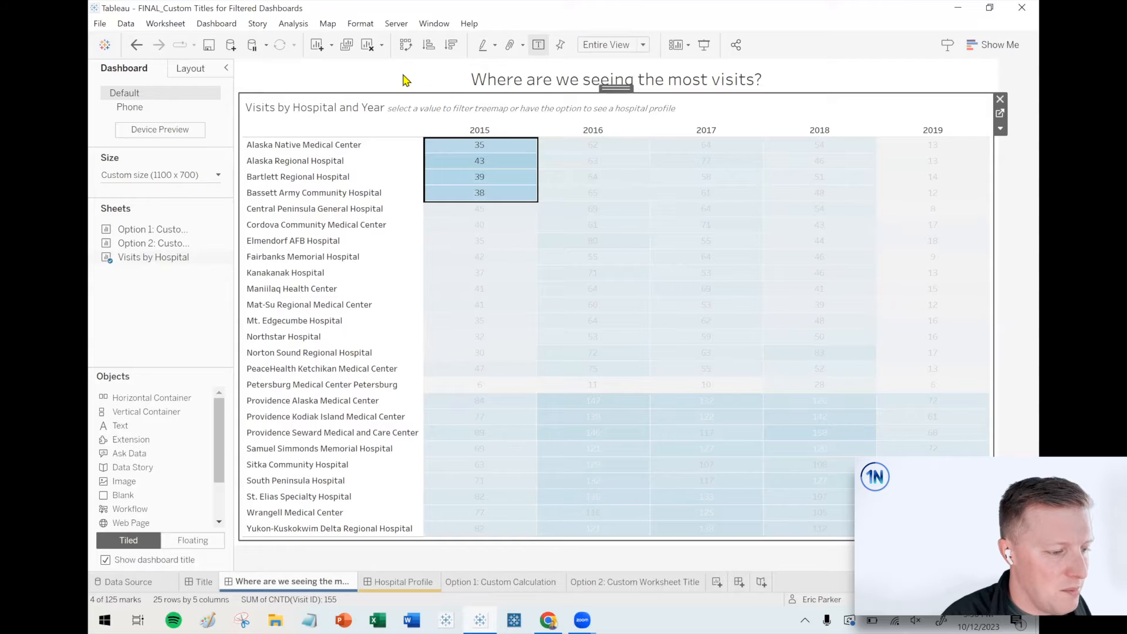
pyautogui.moveTo(479, 145)
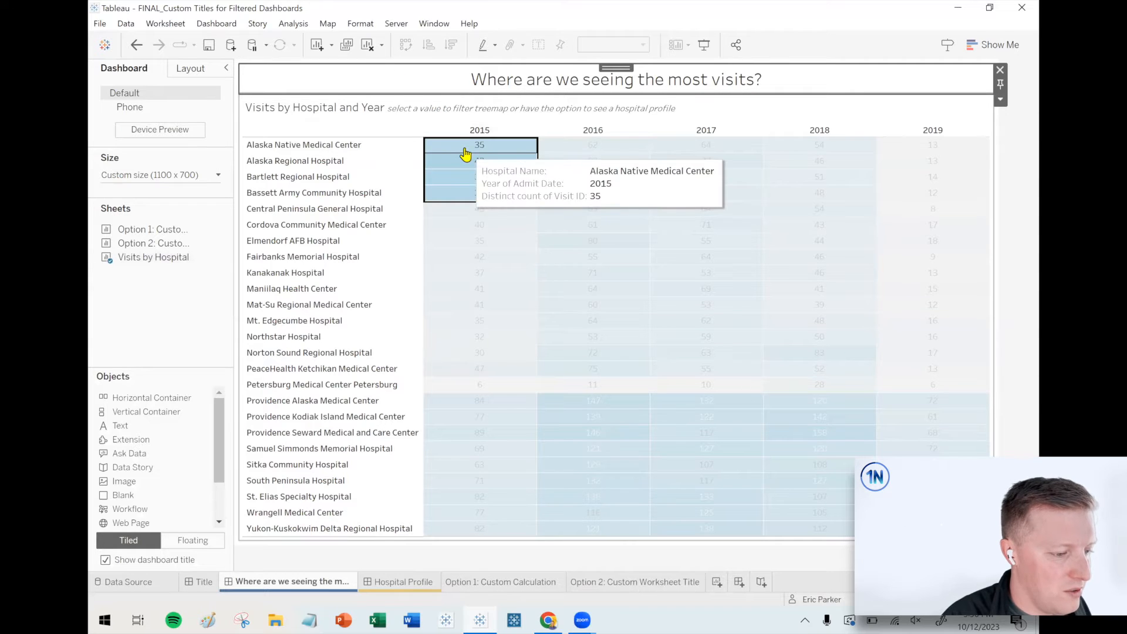
# - Test that Alaska Native Medical Center still opens its profile, then return and clear the selection
pyautogui.click(480, 144)
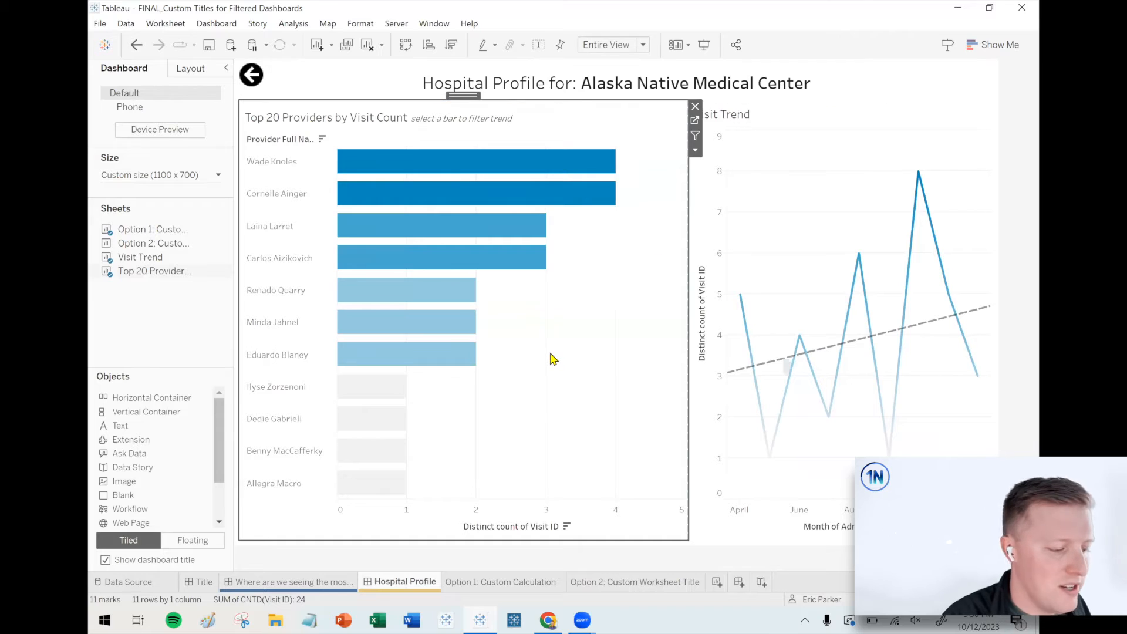
pyautogui.moveTo(368, 562)
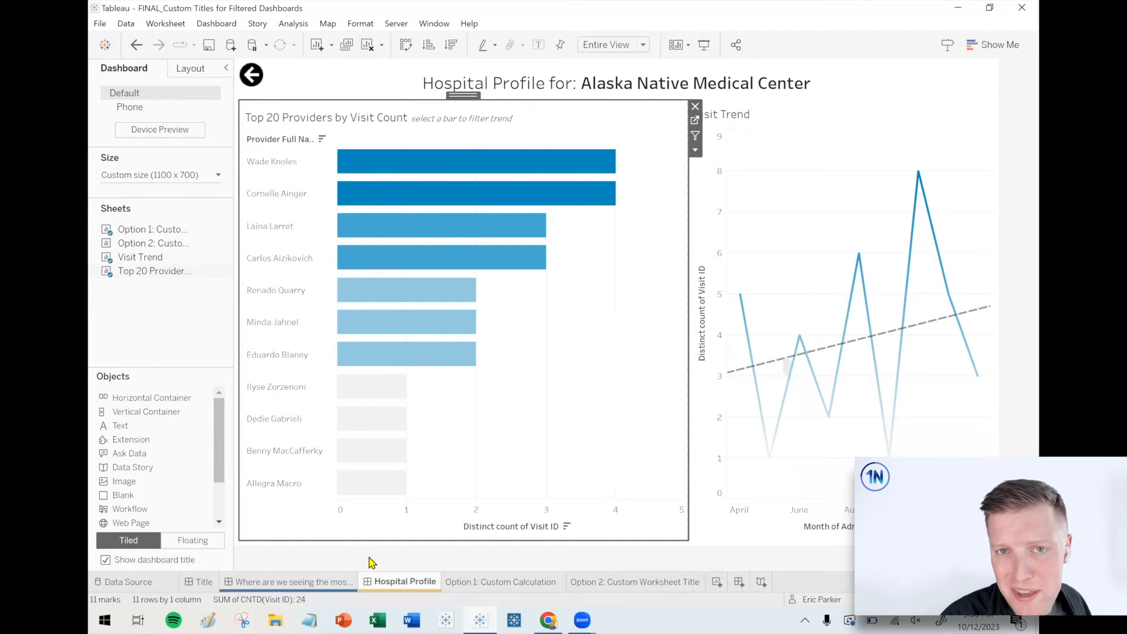
pyautogui.click(291, 582)
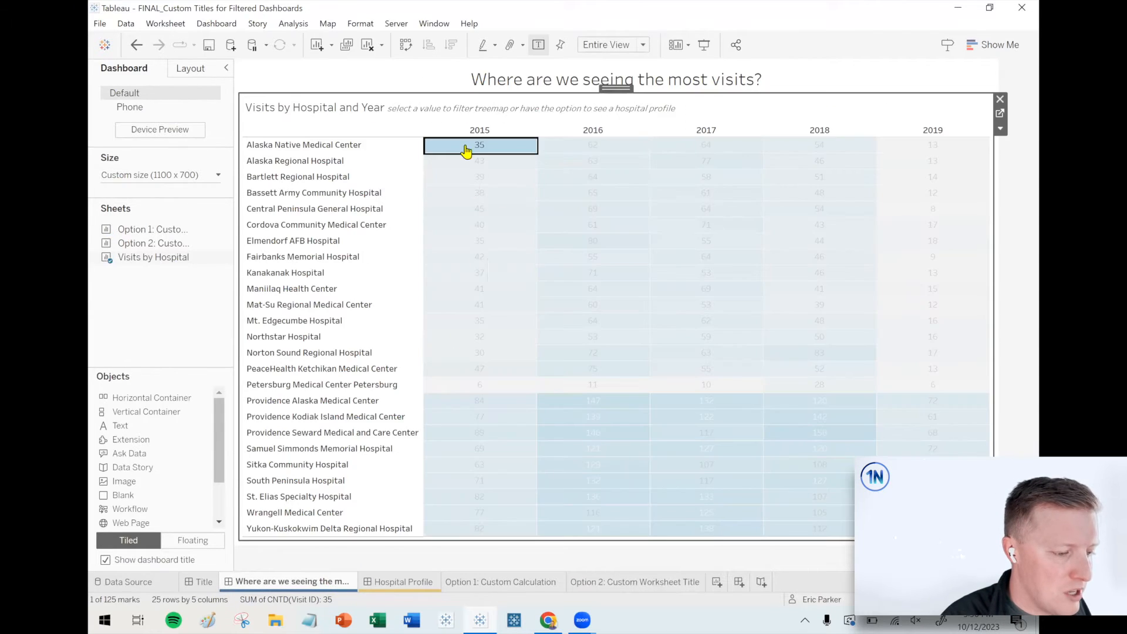
pyautogui.click(479, 145)
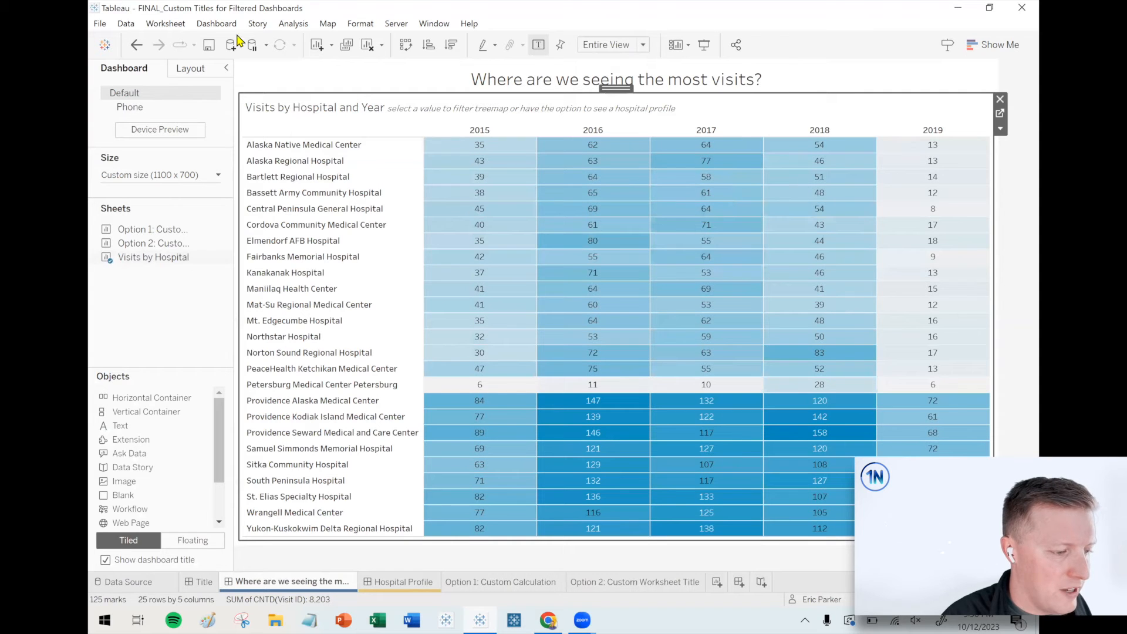
pyautogui.click(216, 23)
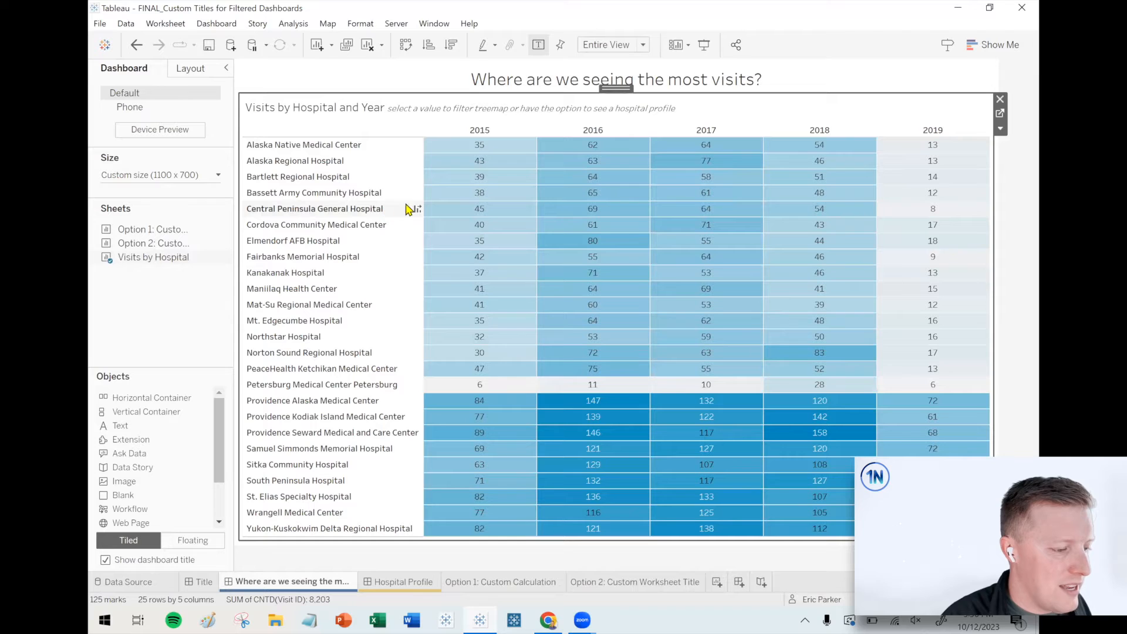
pyautogui.moveTo(416, 191)
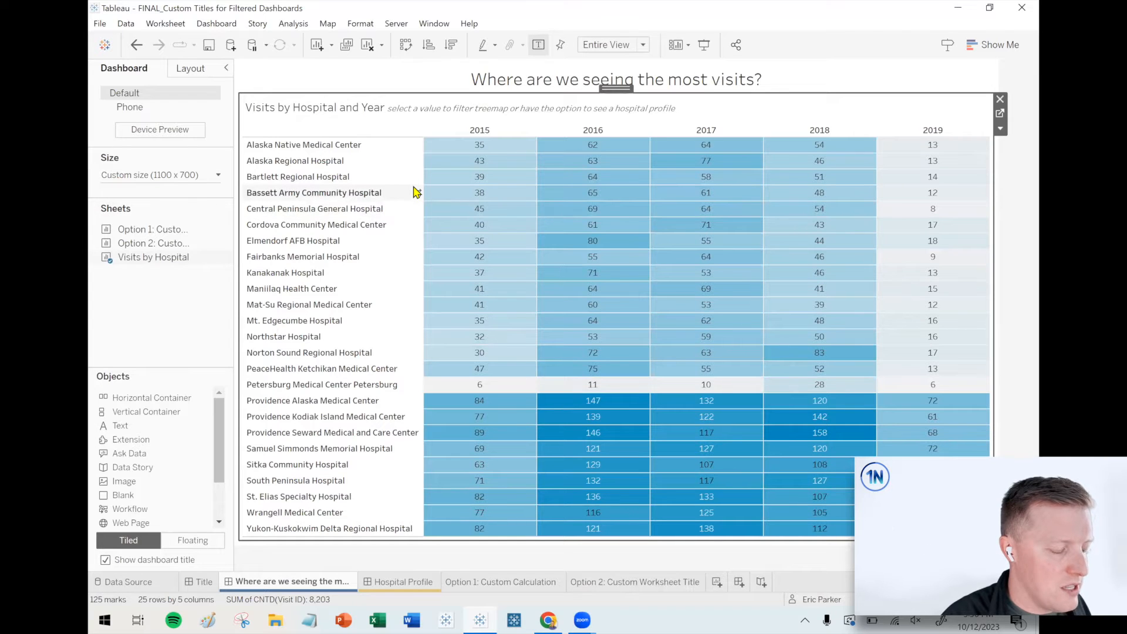
# - Edit the Hospital Filter action to allow multiple selections again and confirm
pyautogui.click(216, 24)
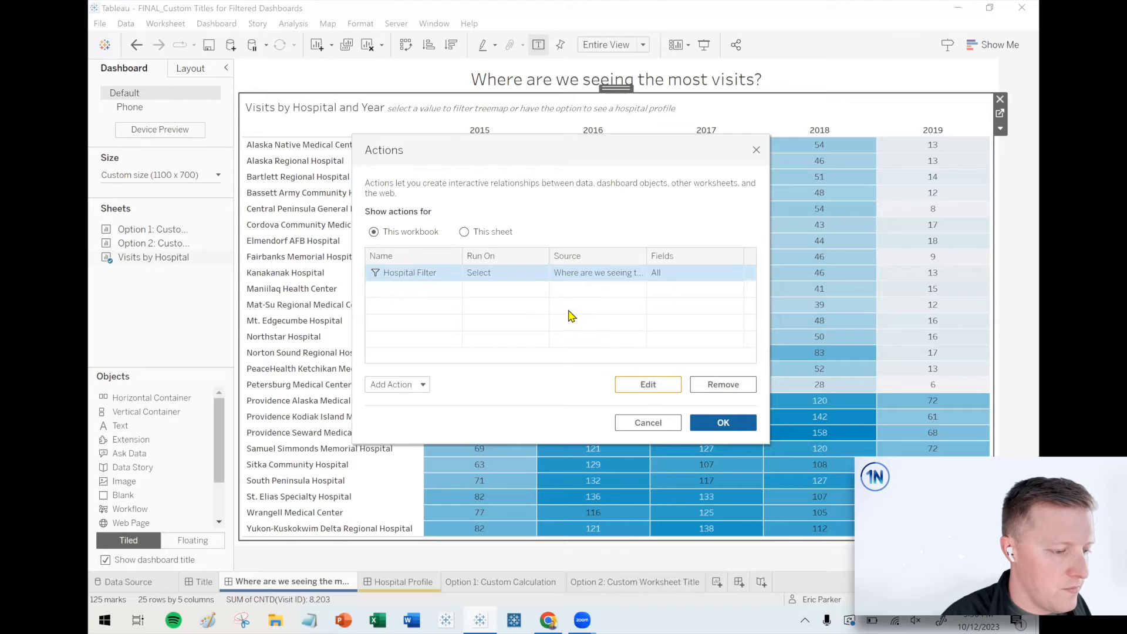
pyautogui.moveTo(554, 311)
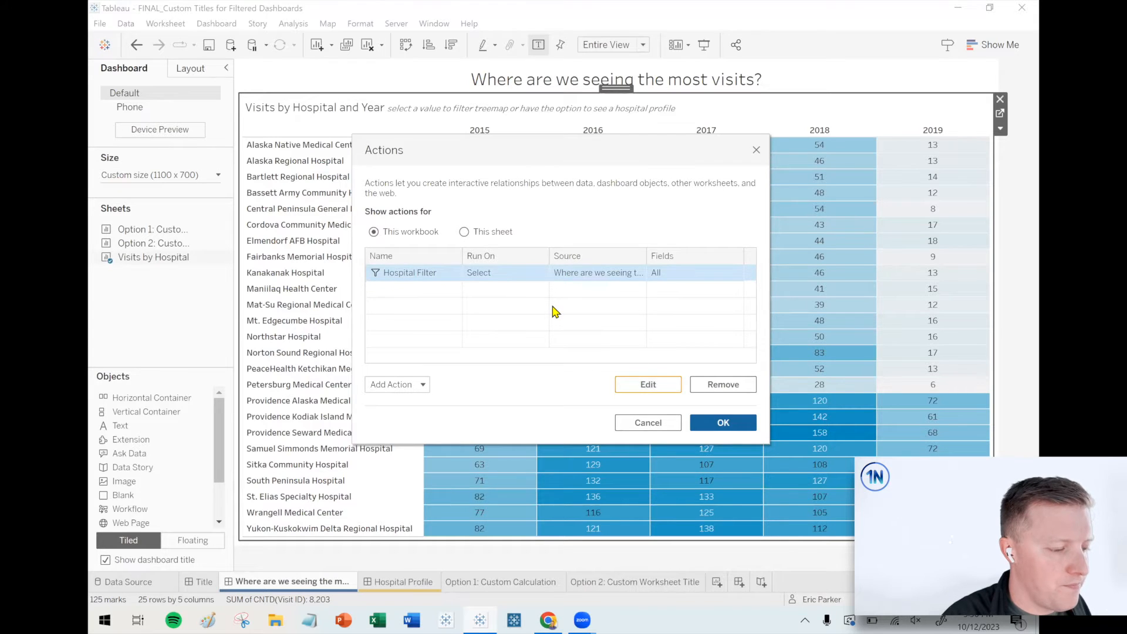
pyautogui.click(645, 384)
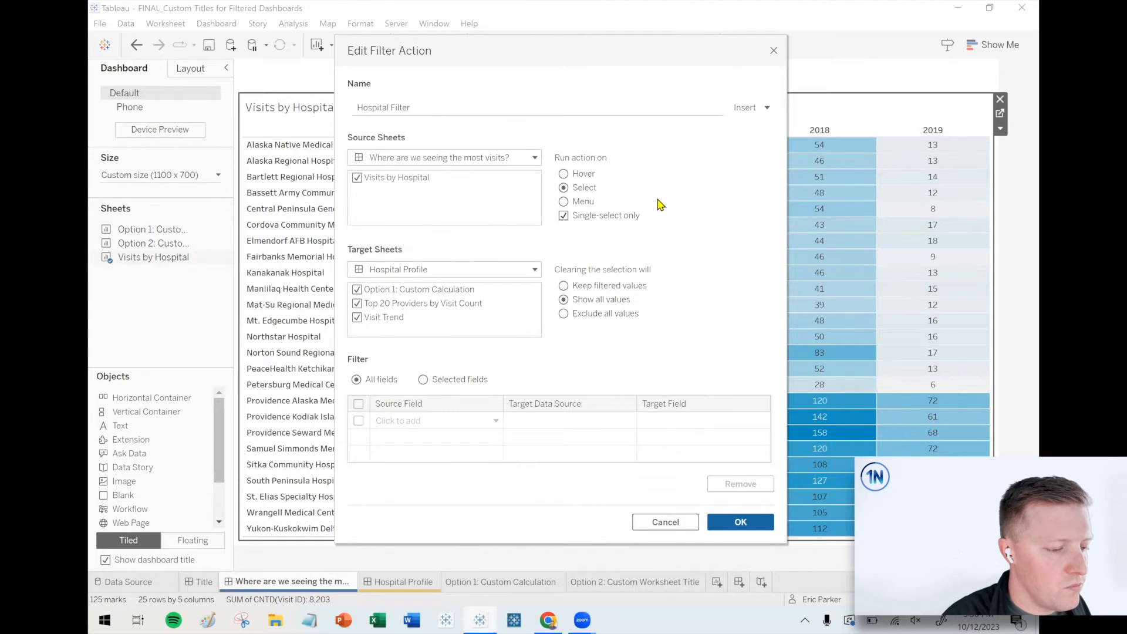
pyautogui.click(564, 216)
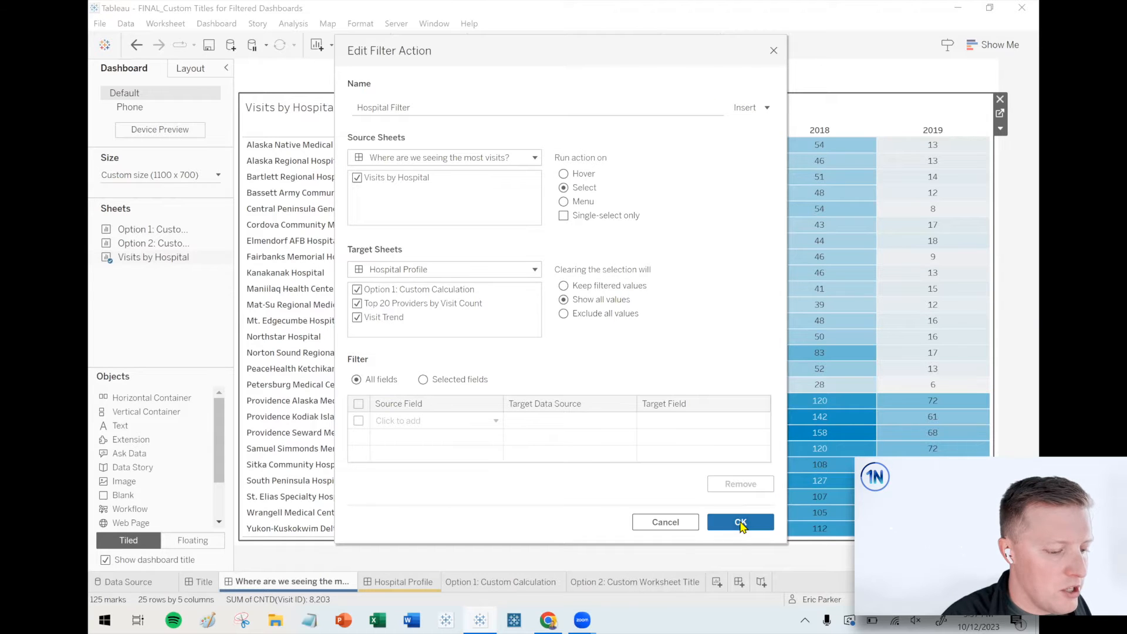
pyautogui.click(741, 521)
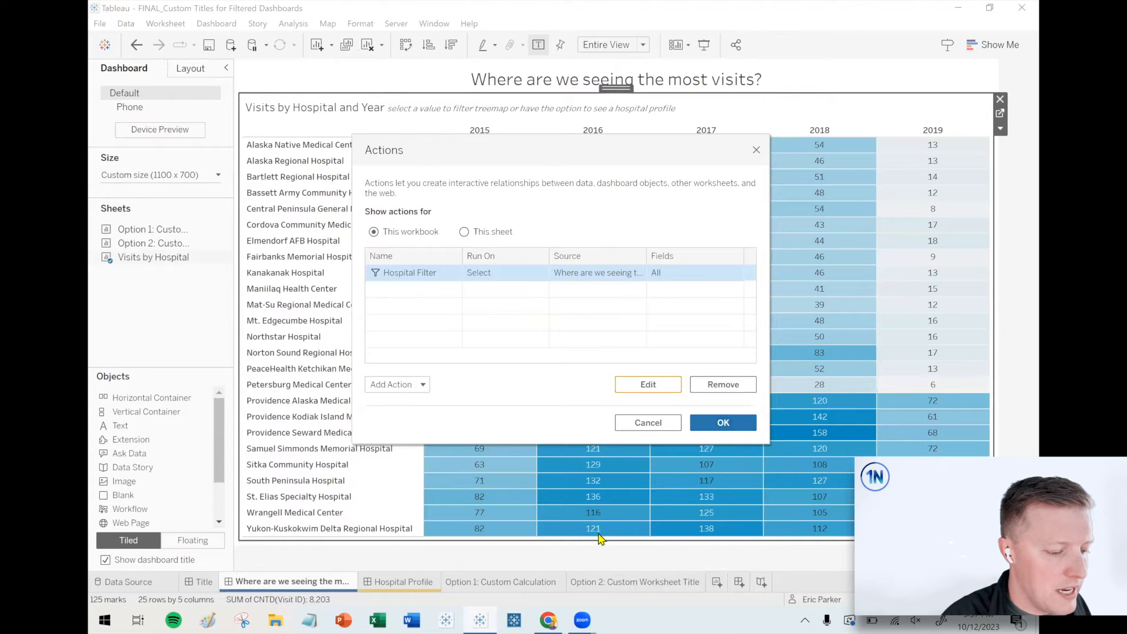
# - Add ELSEIF COUNTD([Hospital Name]) = MAX({COUNTD([Hospital Name])}) to the Selected Hospital(s) calculation
pyautogui.click(500, 581)
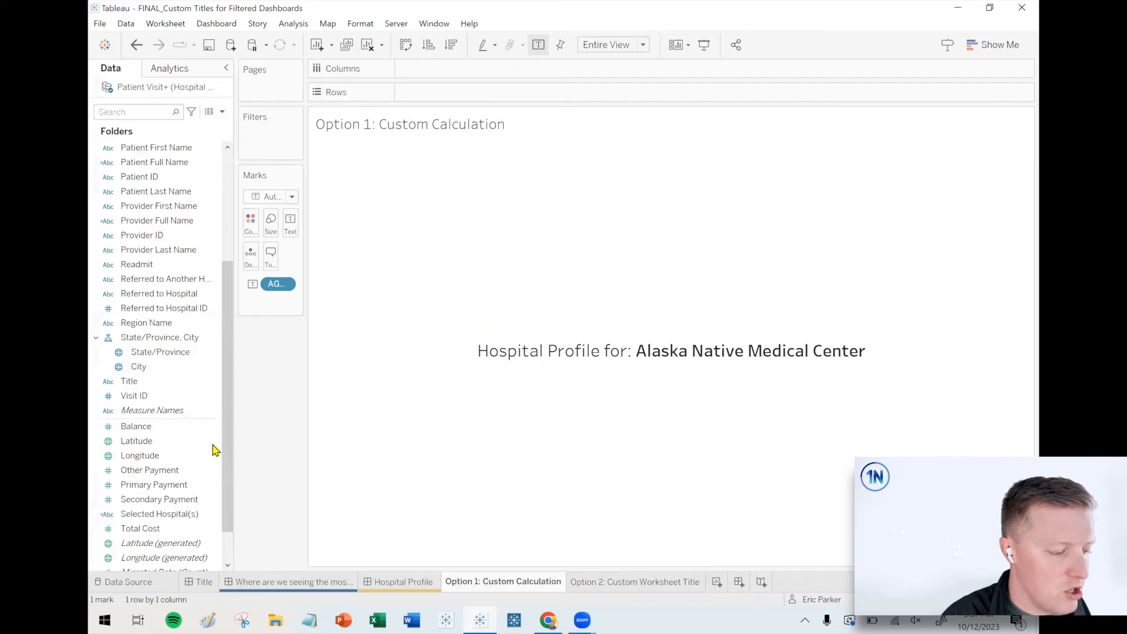
pyautogui.rightClick(159, 513)
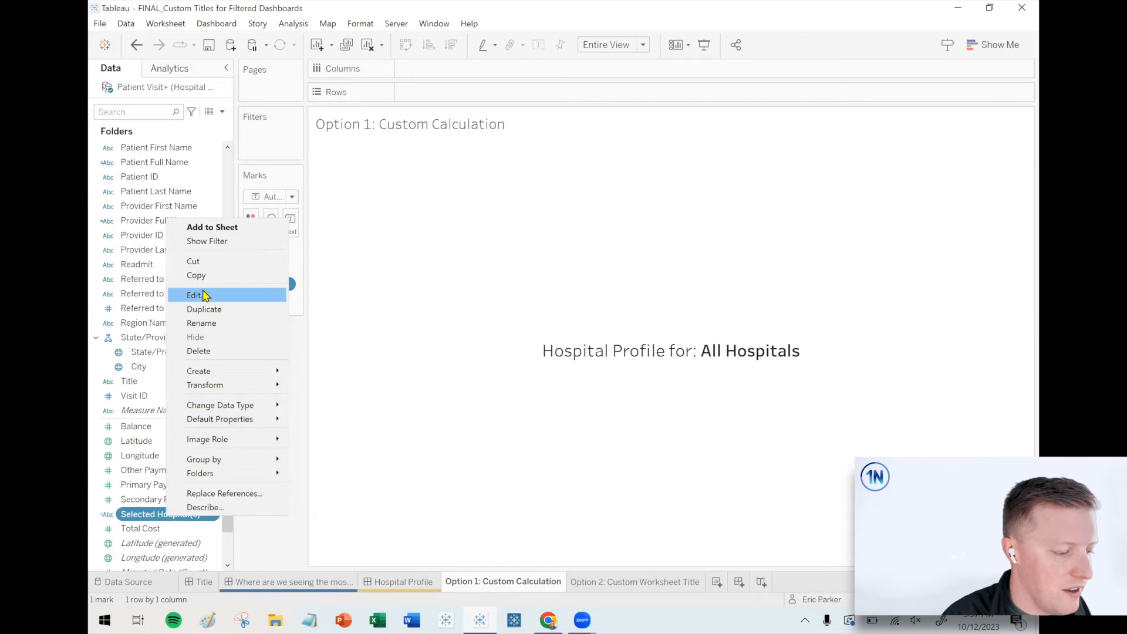
pyautogui.click(194, 294)
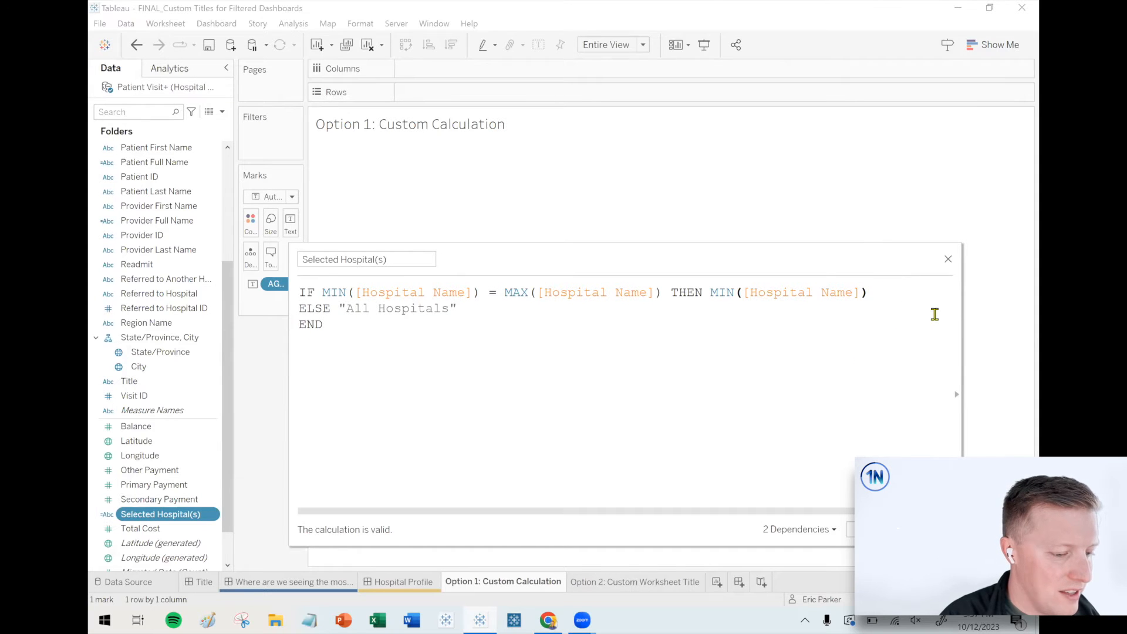
pyautogui.write('ELSEIF')
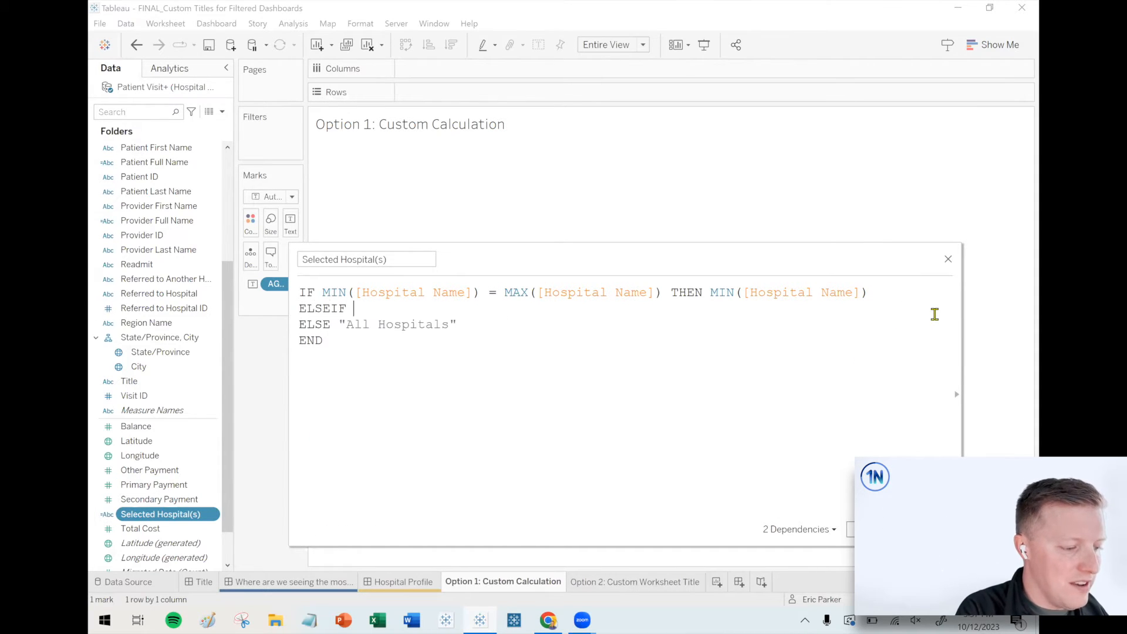
pyautogui.write('COUNTD (')
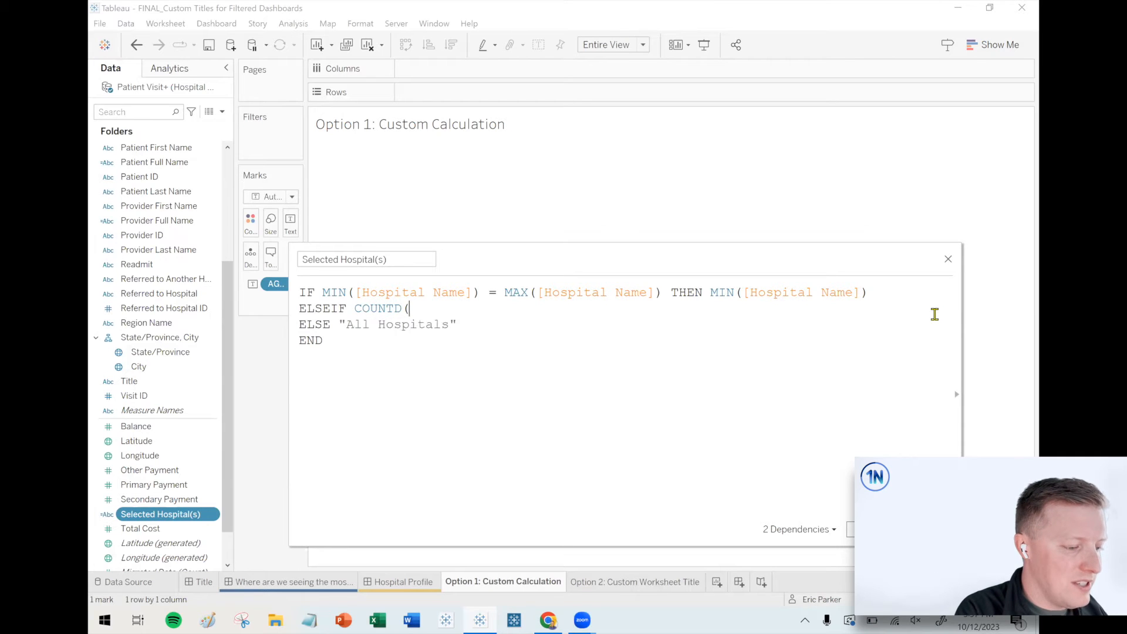
pyautogui.write('[Hospital Name]) =')
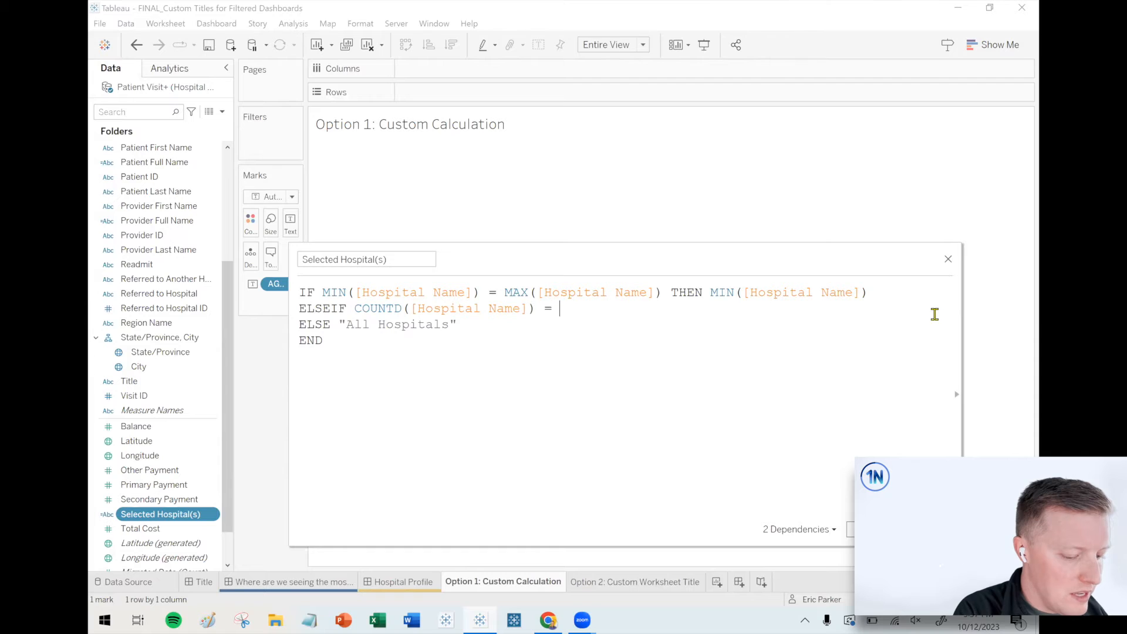
pyautogui.write('{COUNTD(')
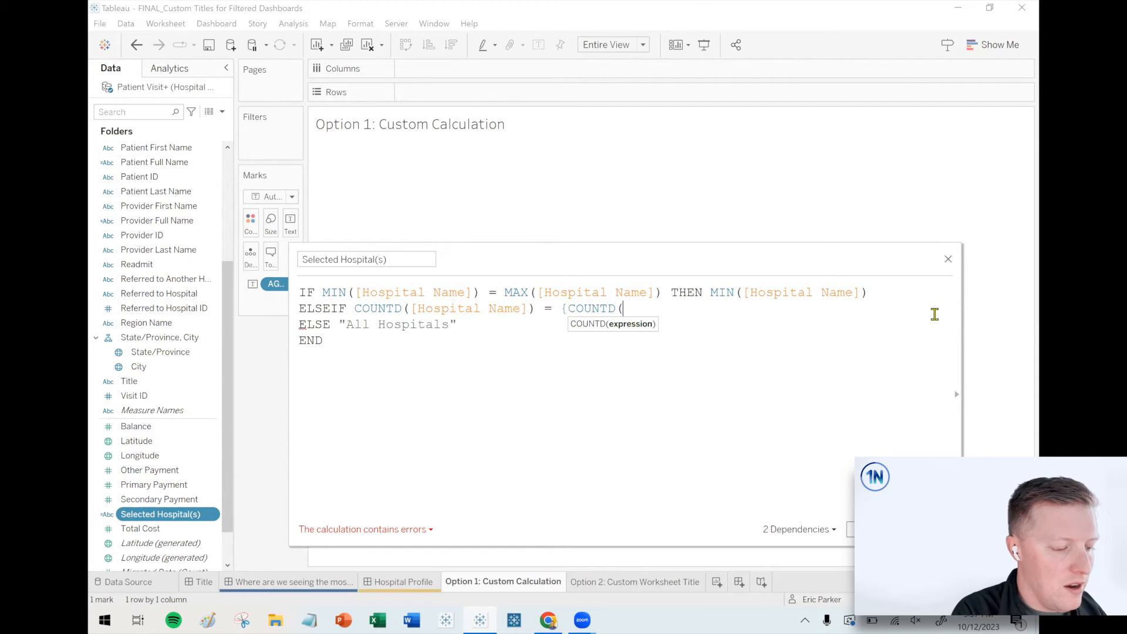
pyautogui.write('hosp')
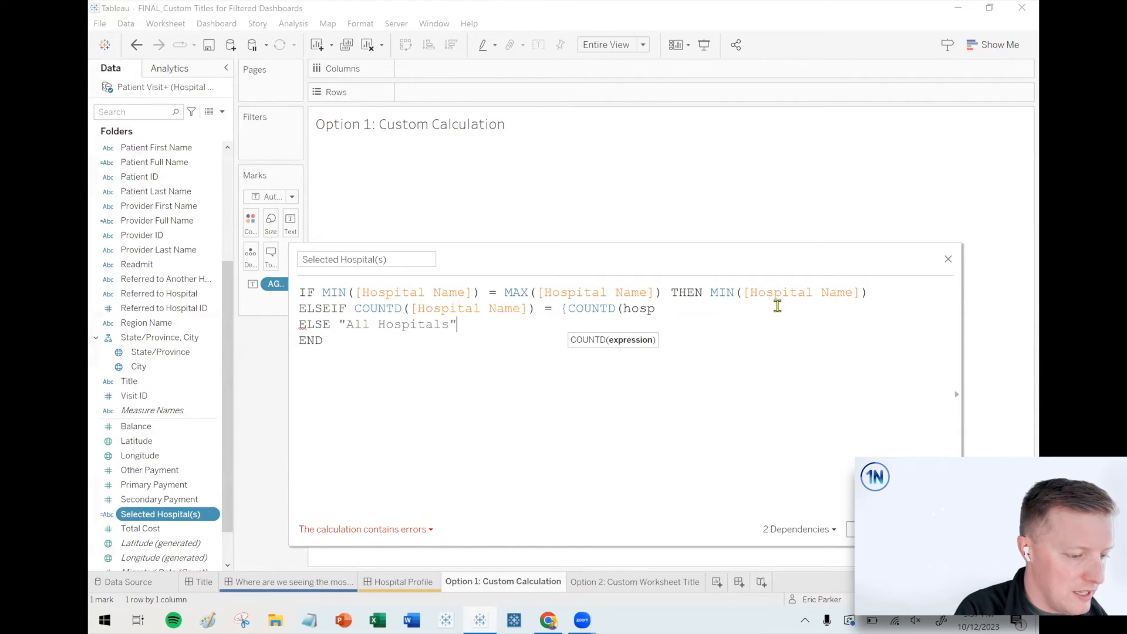
pyautogui.write('itl')
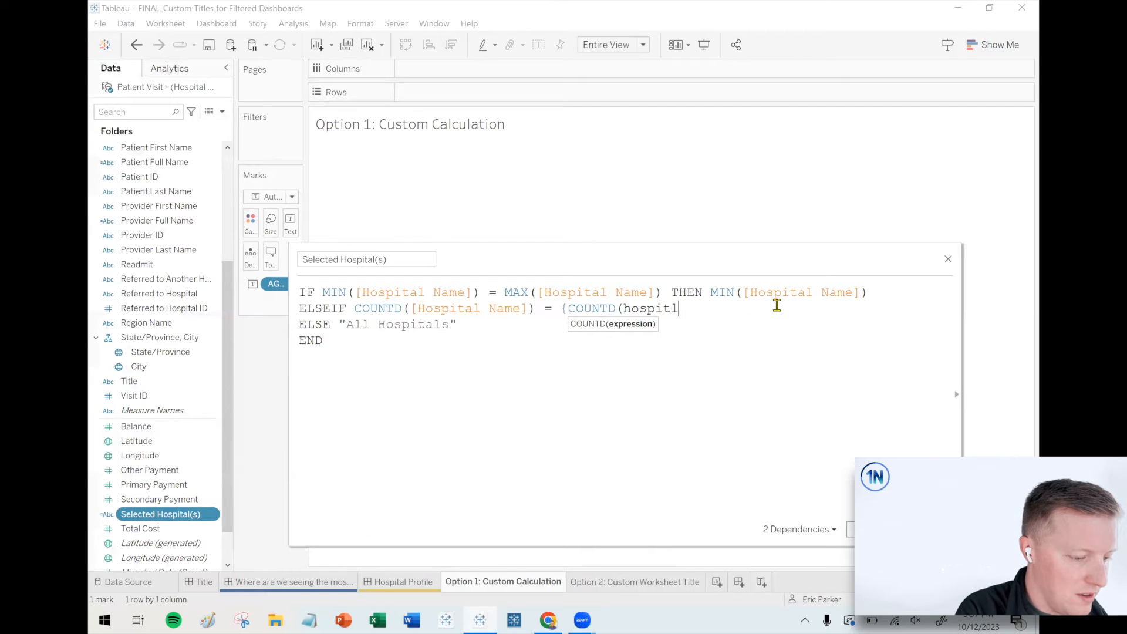
pyautogui.write('[Hospital Name]')
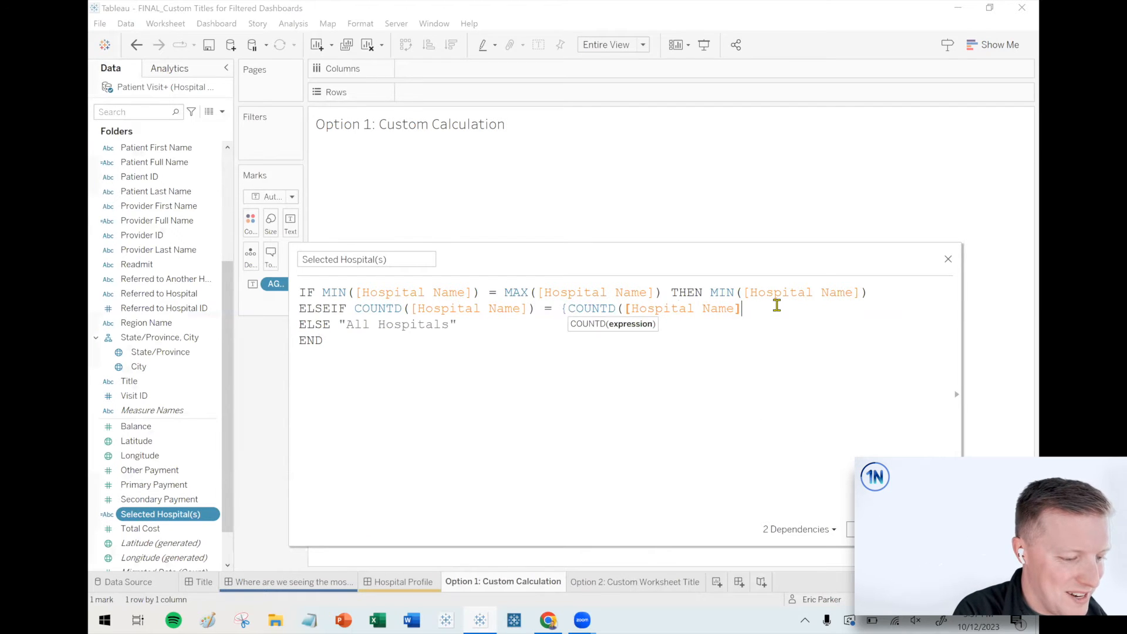
pyautogui.write('}')
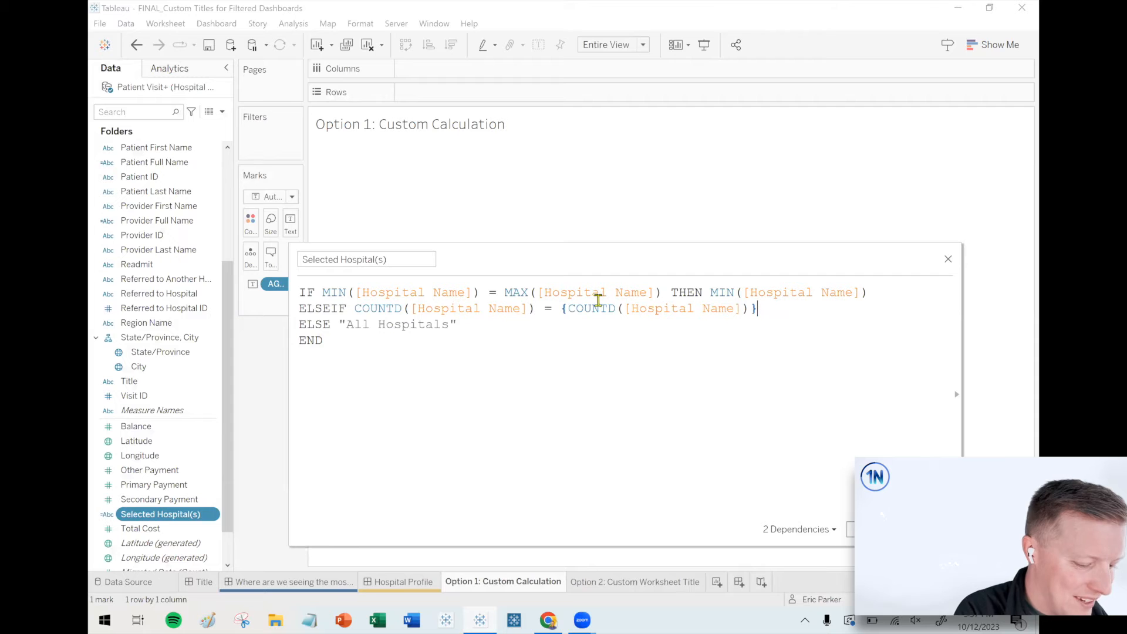
pyautogui.write('MAX(')
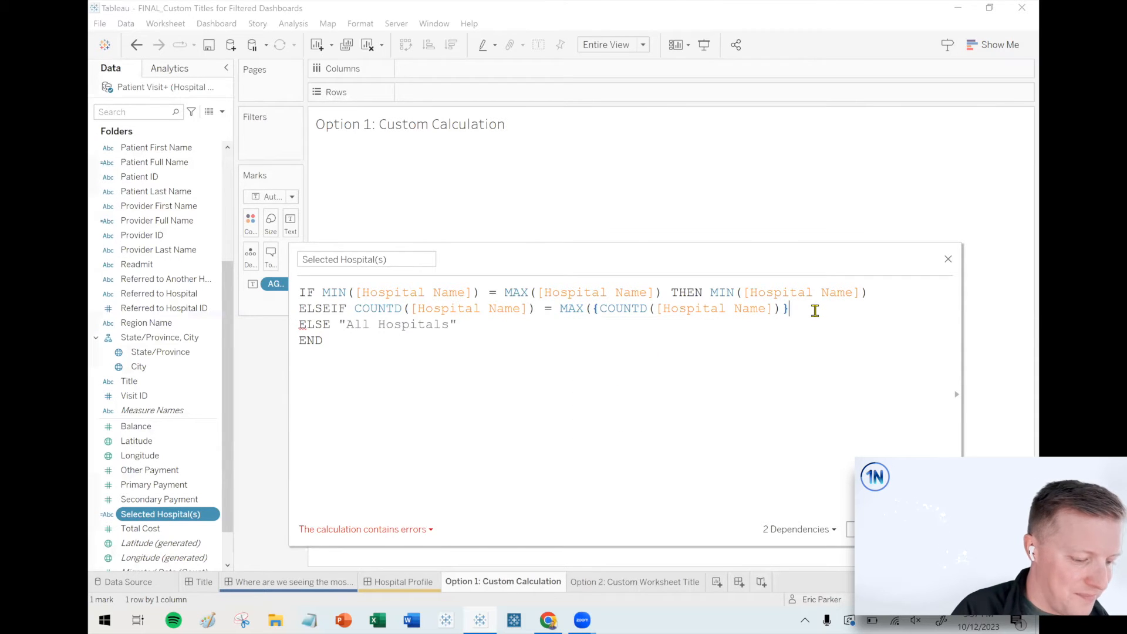
# - Make that branch return "All Hospitals" and rename the ELSE fallback to "Multiple Hospitals"
pyautogui.doubleClick(357, 324)
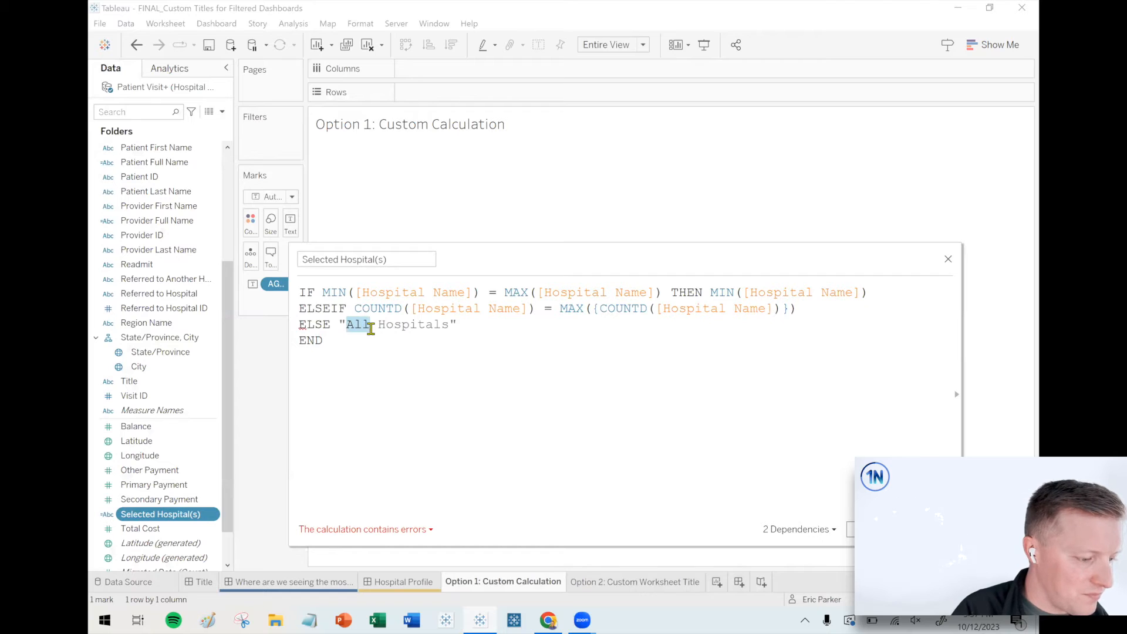
pyautogui.write('MUltiple')
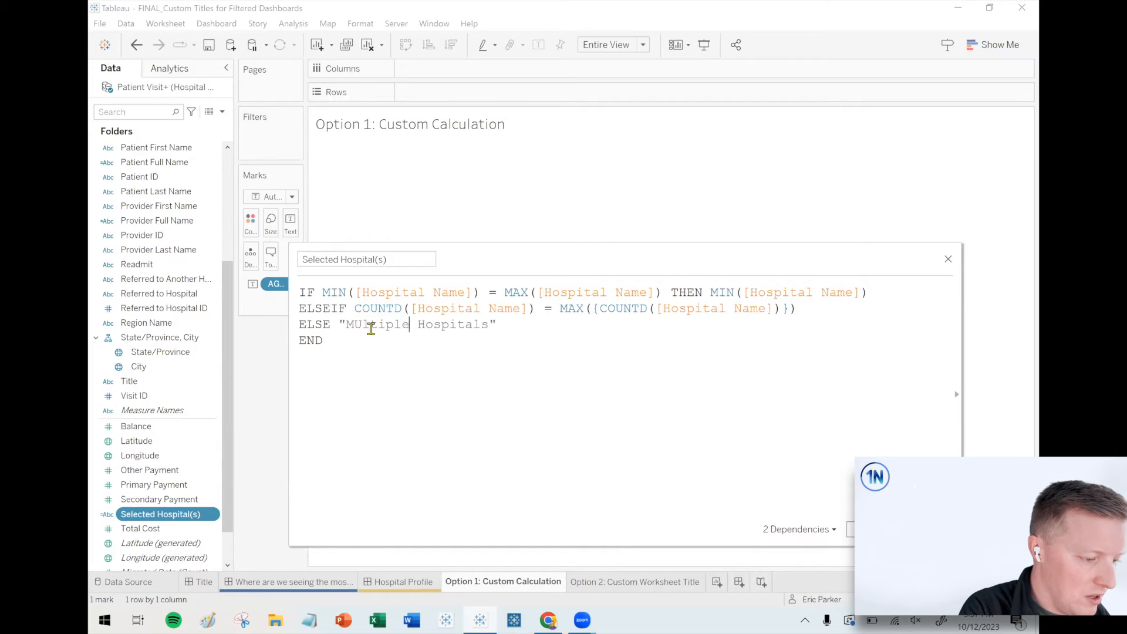
pyautogui.press('Backspace')
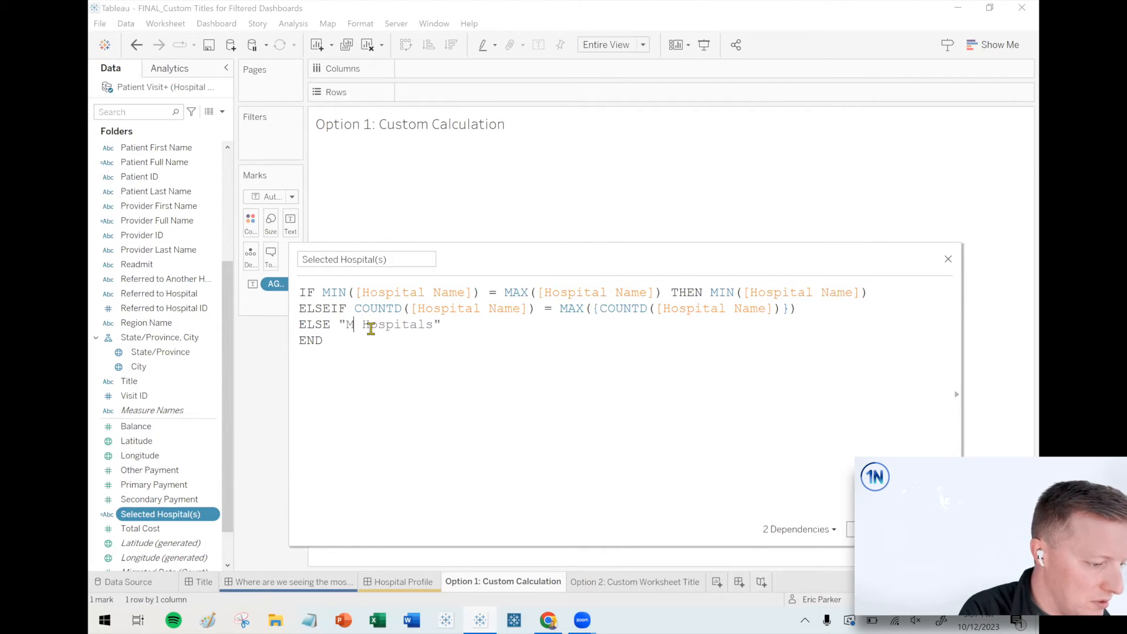
pyautogui.write('ultiple')
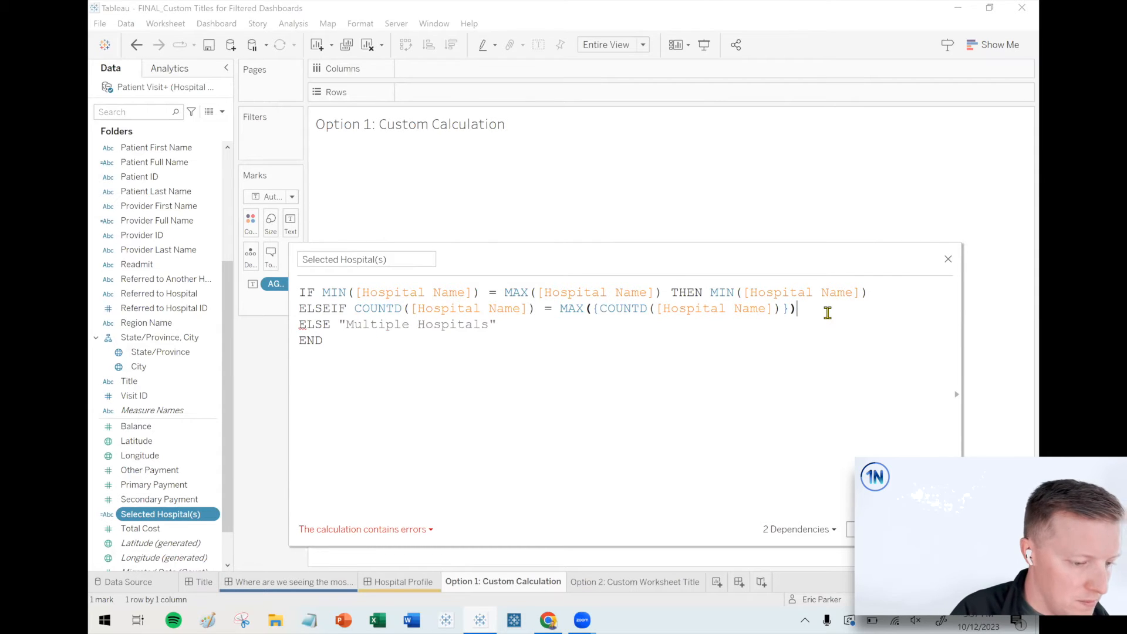
pyautogui.write('THEN')
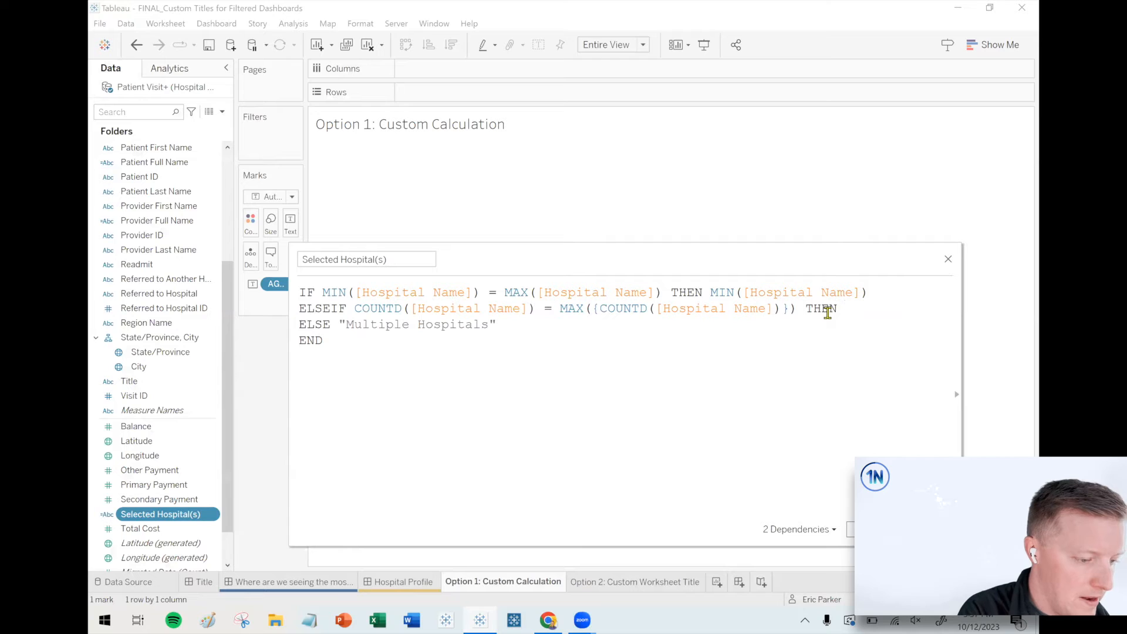
pyautogui.write('"All Hospitals')
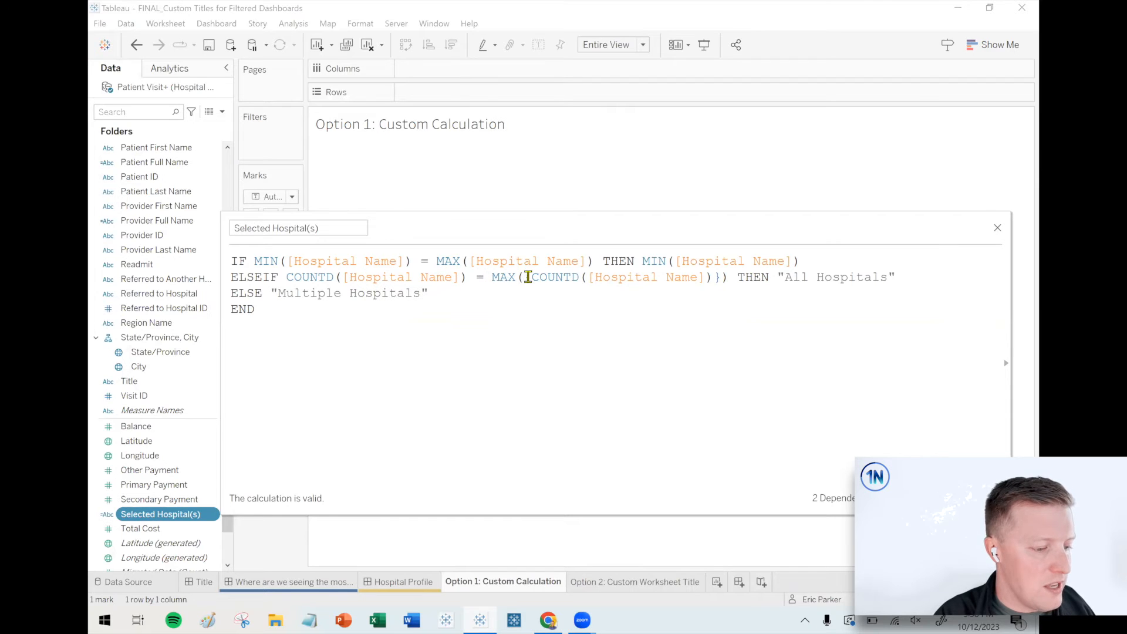
pyautogui.moveTo(726, 295)
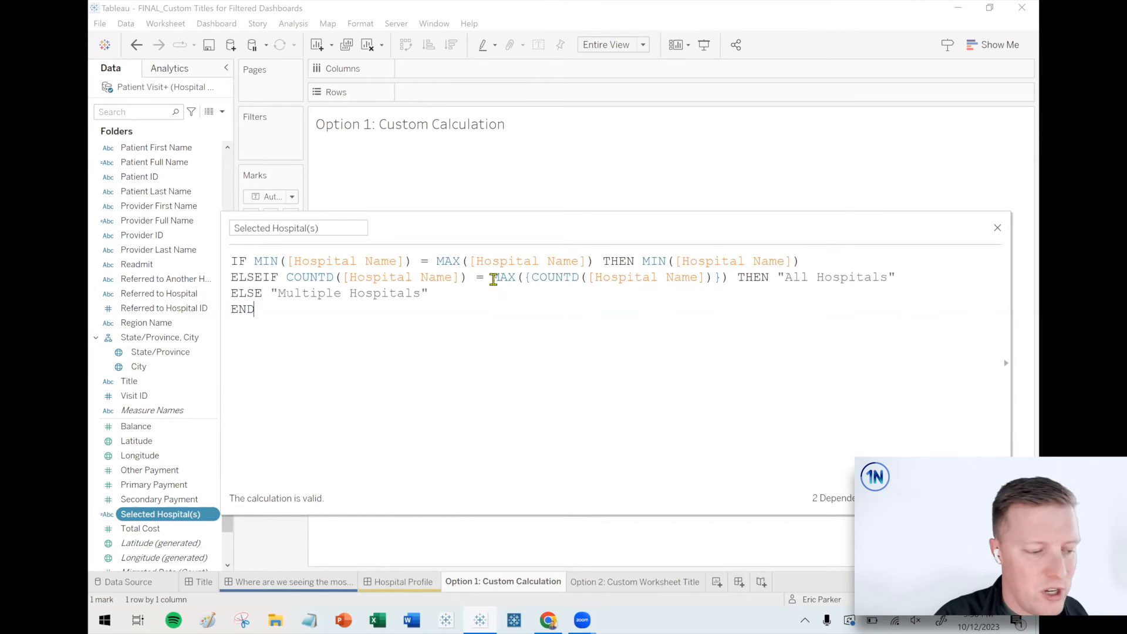
pyautogui.moveTo(753, 345)
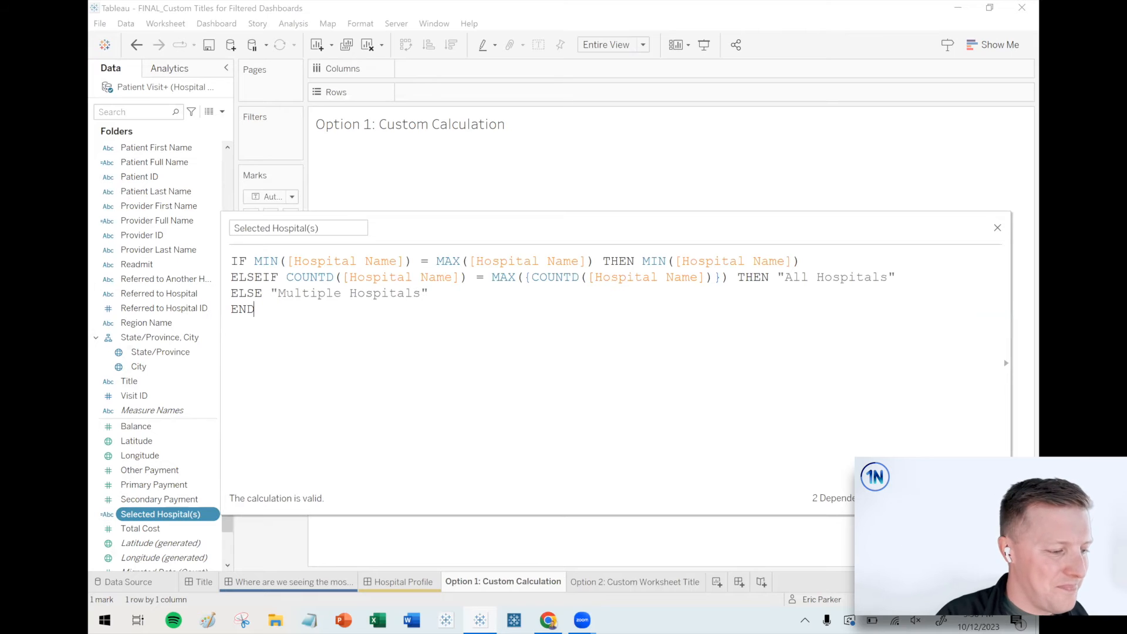
# - Apply the calculation and check the dashboard title for all hospitals and a multi-hospital selection
pyautogui.click(997, 228)
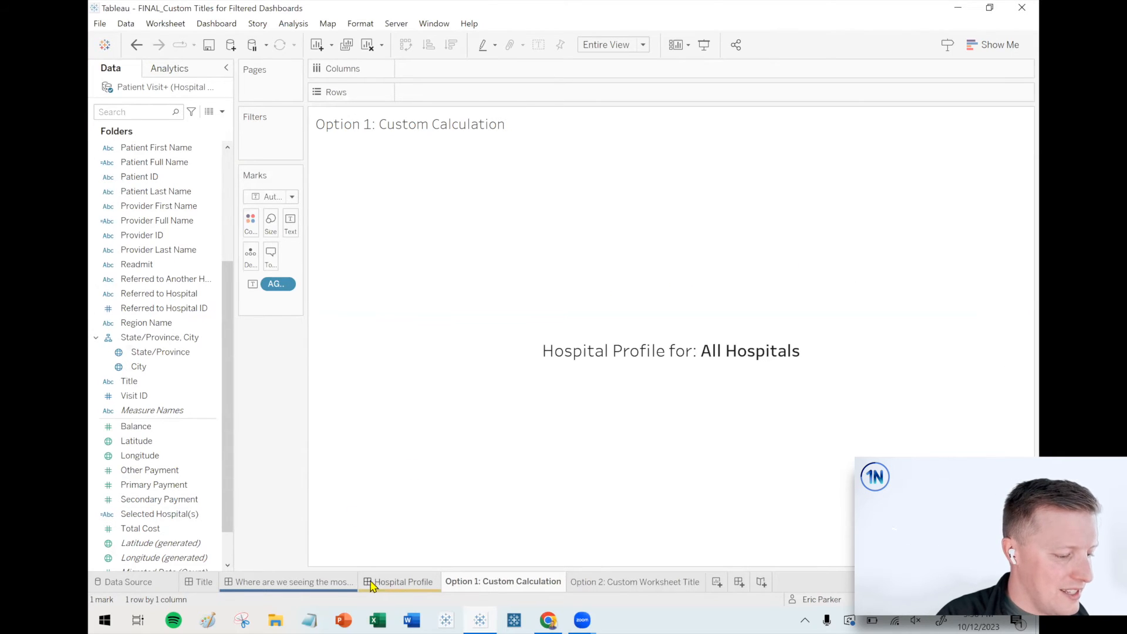
pyautogui.moveTo(292, 581)
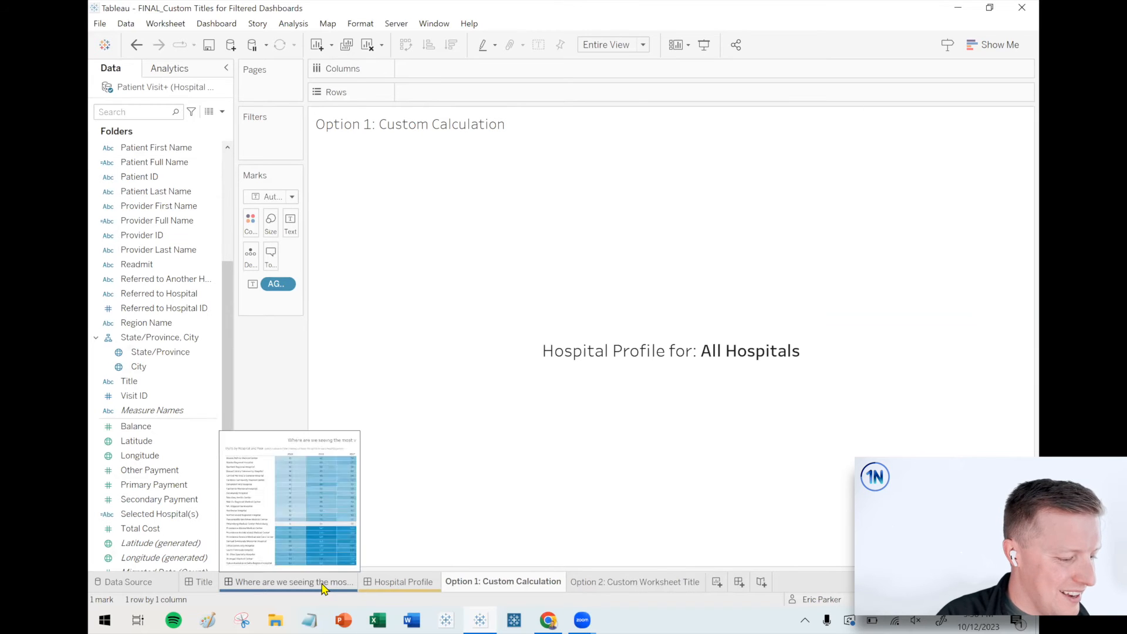
pyautogui.click(288, 581)
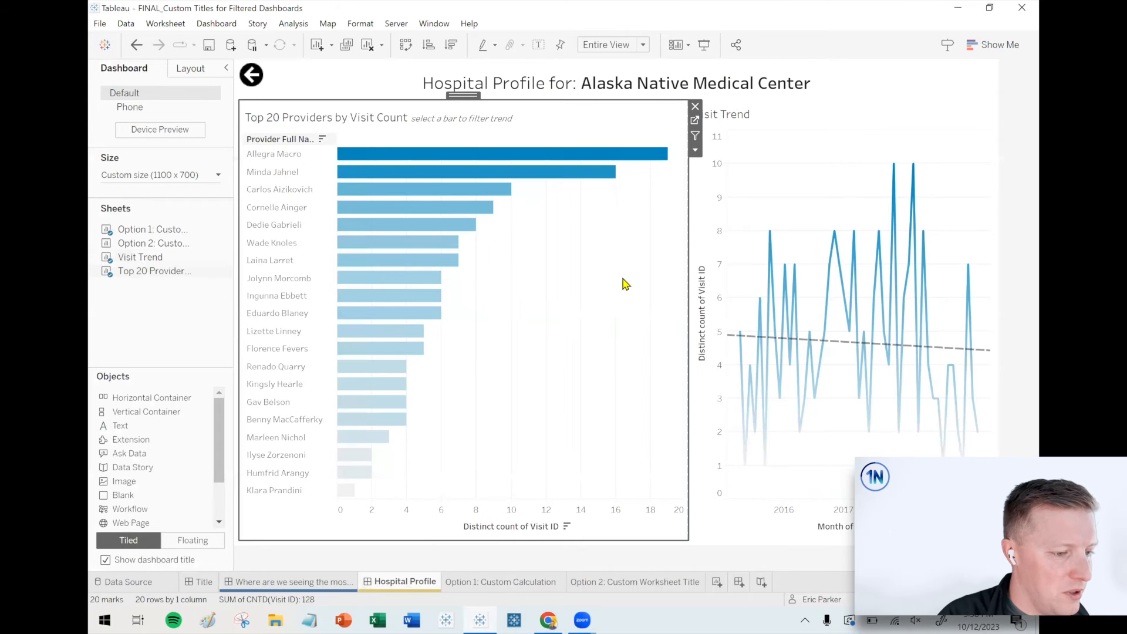
pyautogui.moveTo(312, 581)
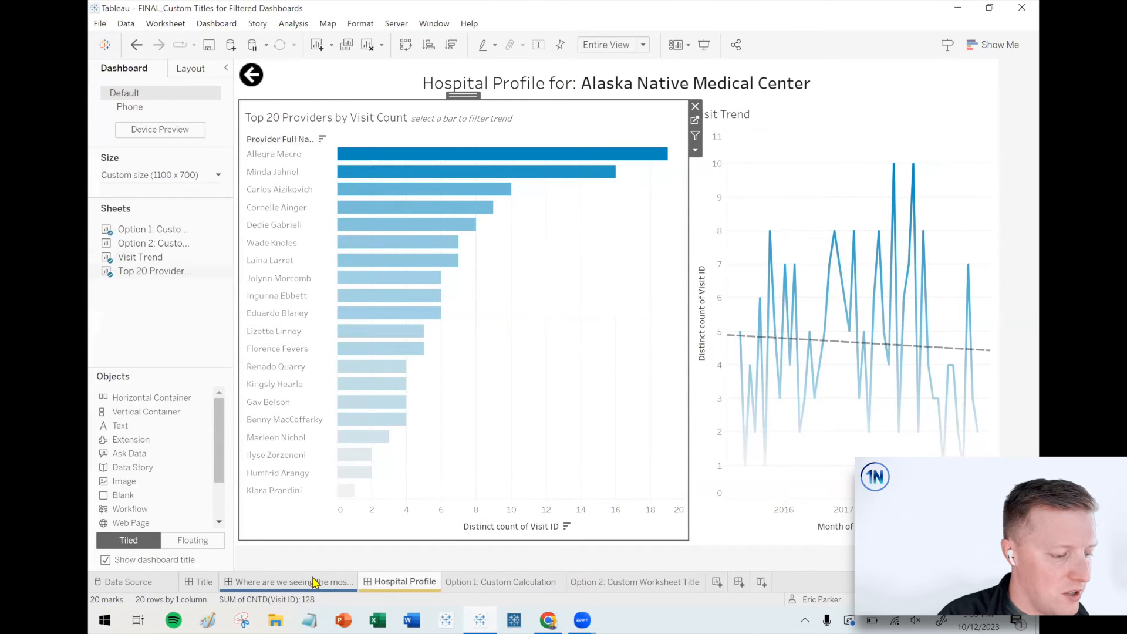
pyautogui.click(290, 581)
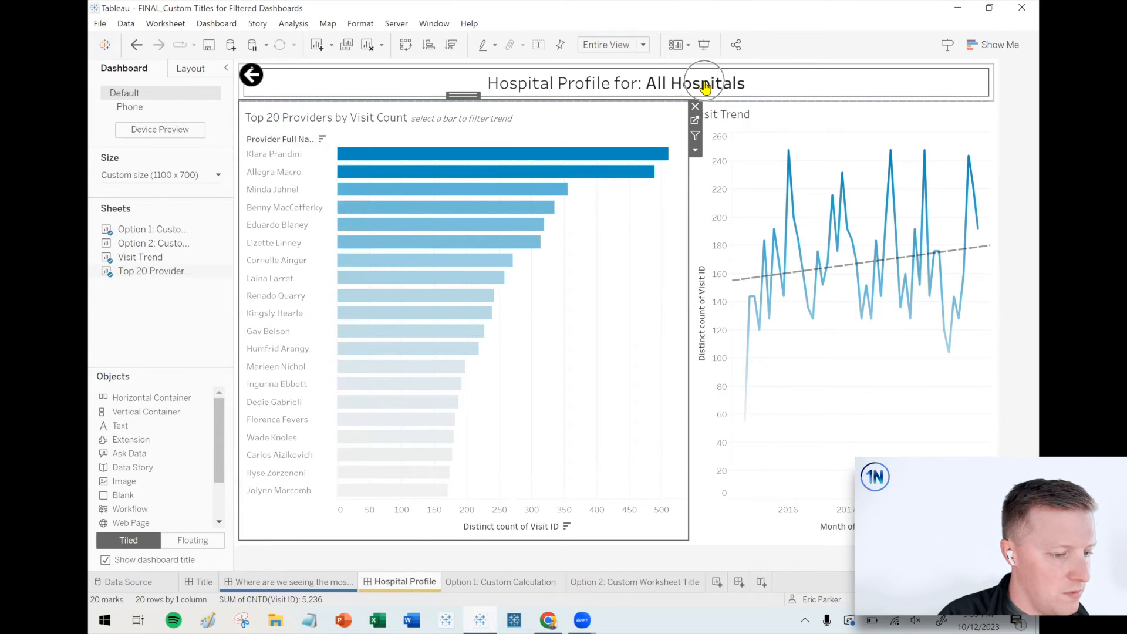
pyautogui.click(290, 581)
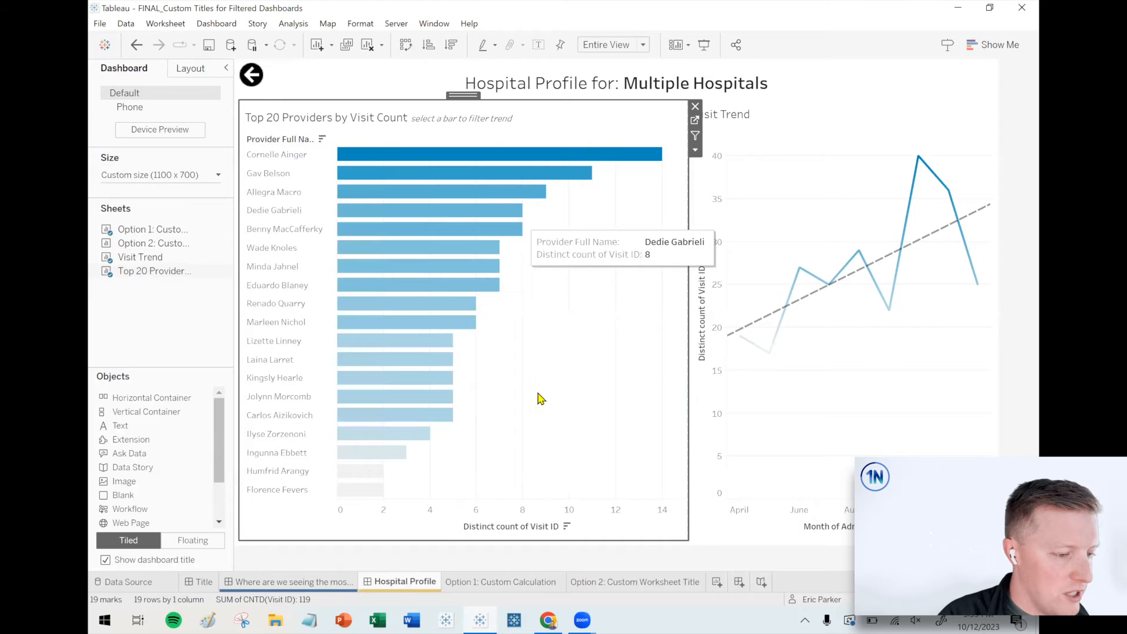
pyautogui.moveTo(604, 388)
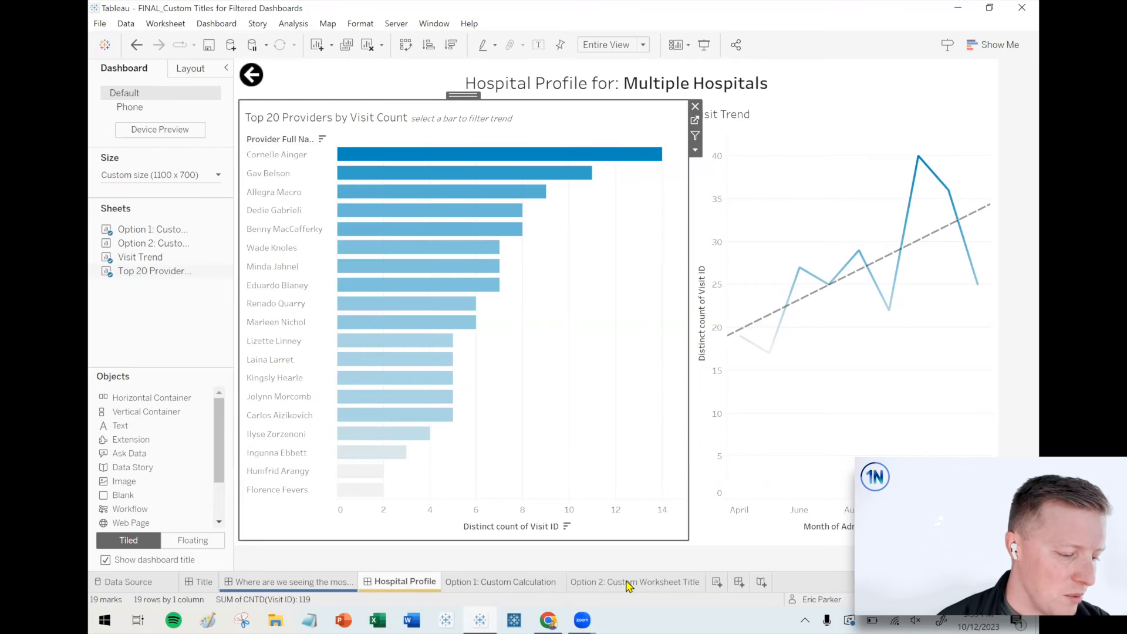
# - Switch to the Option 2: Custom Worksheet Title sheet with Hospital Name listed as text
pyautogui.click(504, 581)
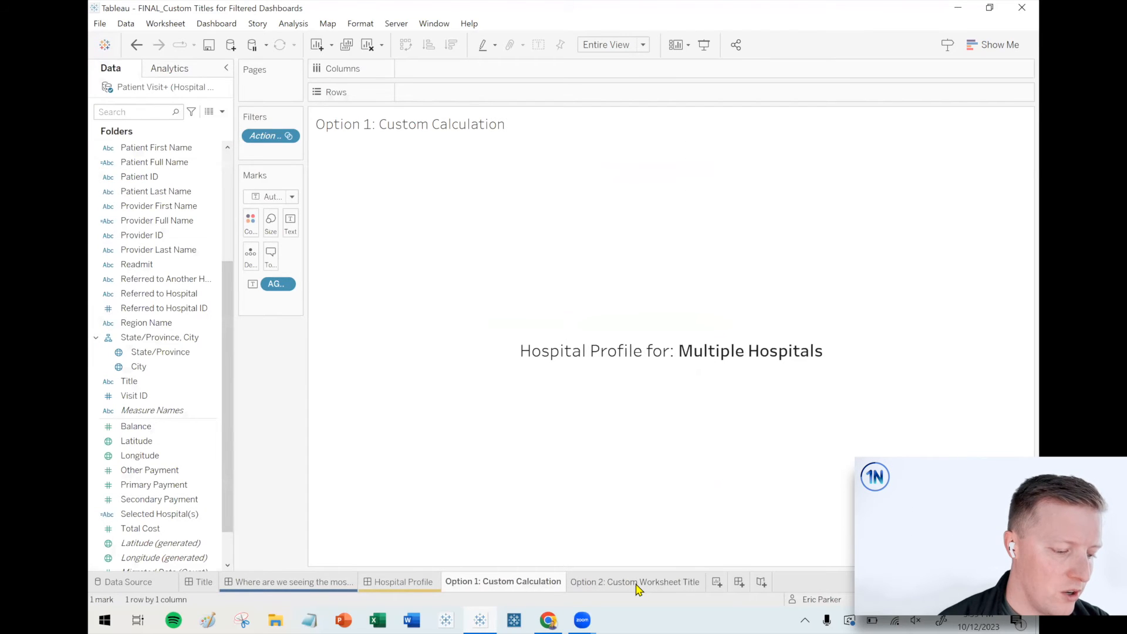
pyautogui.click(634, 581)
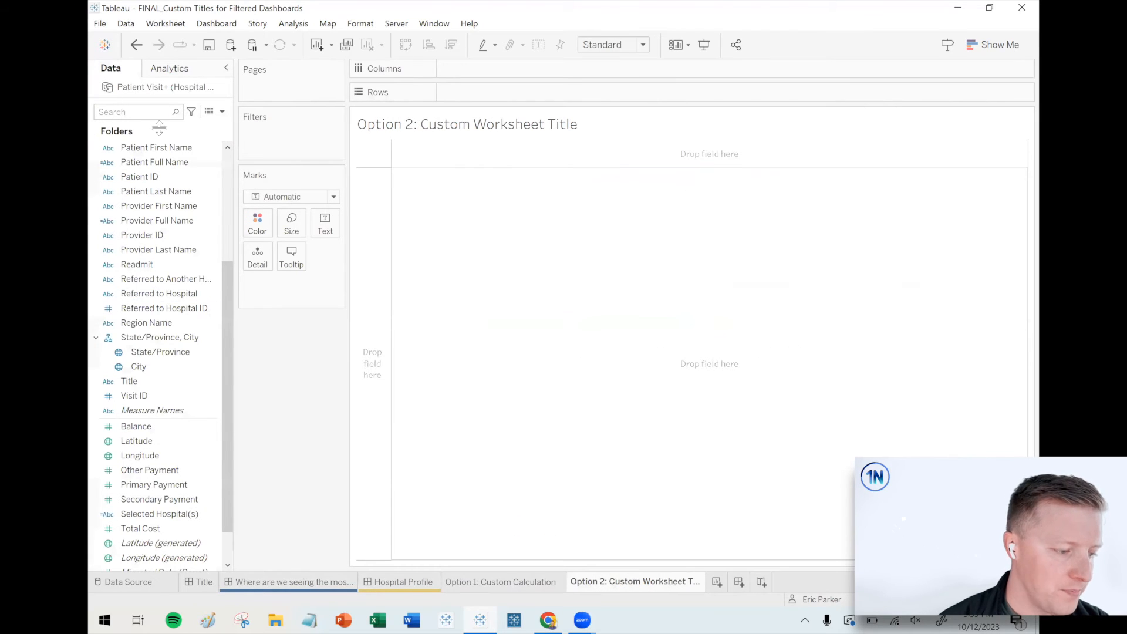
pyautogui.scroll(3)
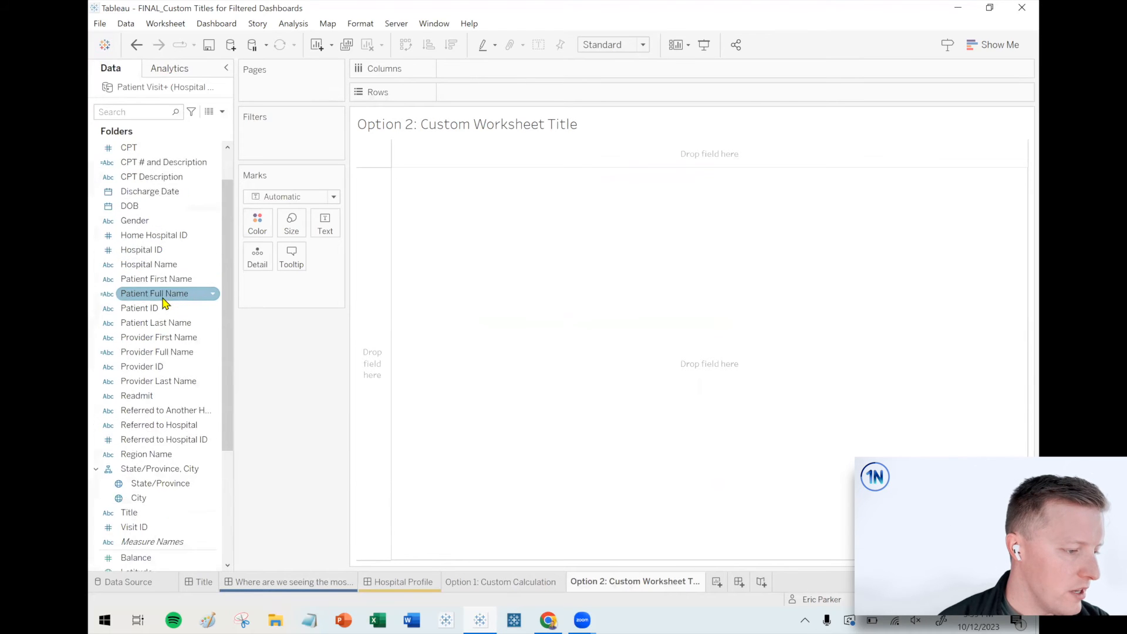
pyautogui.scroll(3)
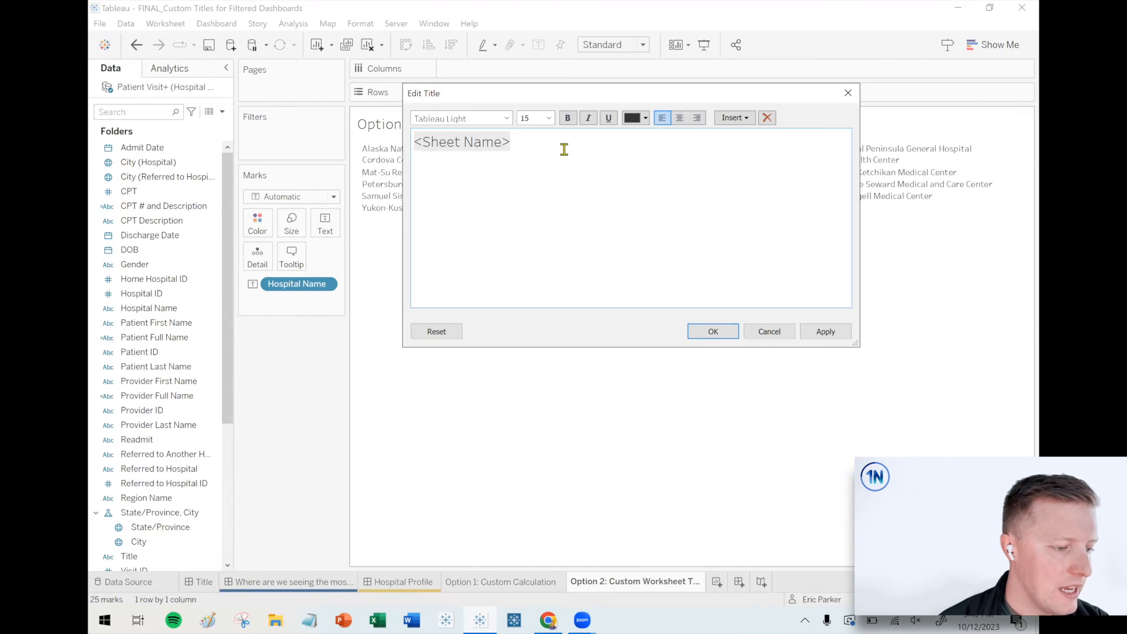
# - Replace the default title text with 'Hospital Profile for:'
pyautogui.doubleClick(461, 142)
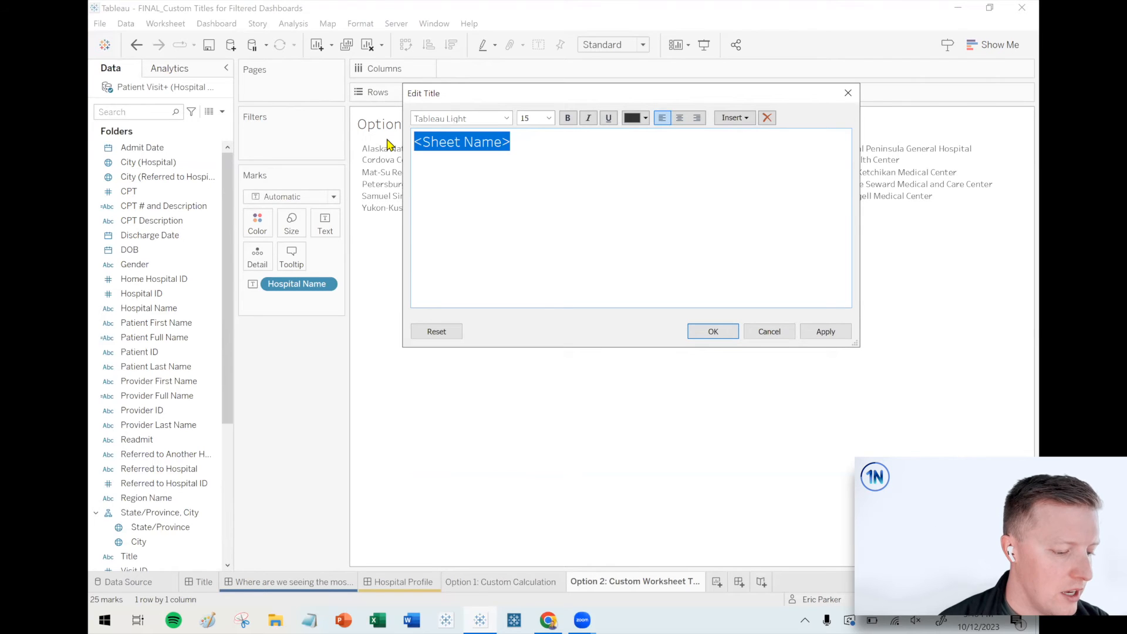
pyautogui.write('Hospital Prof')
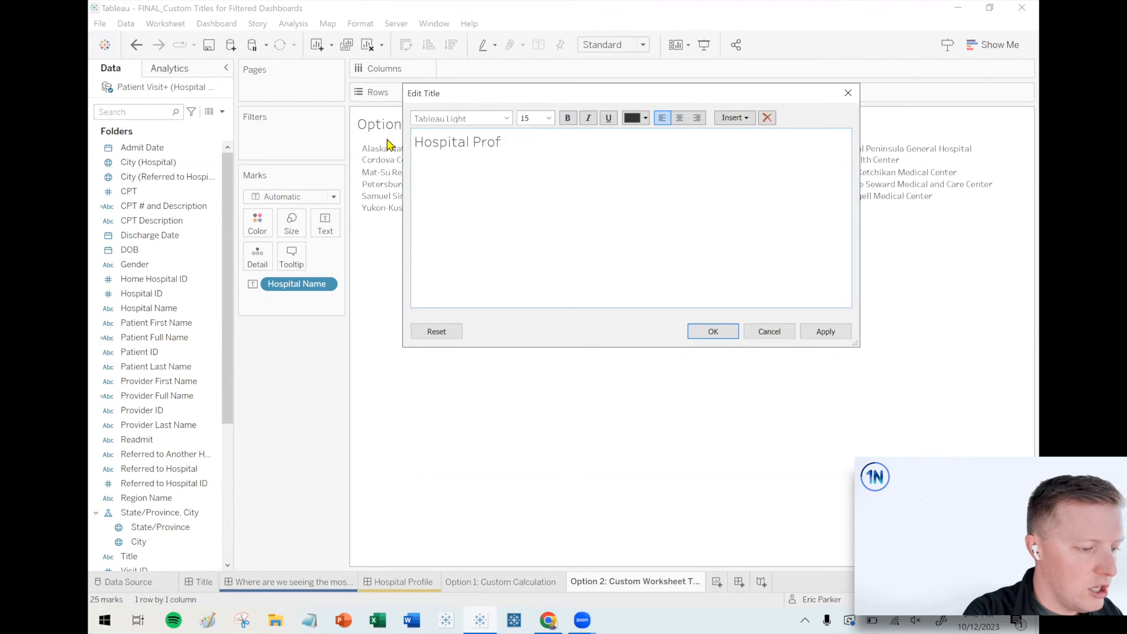
pyautogui.write('ile for:')
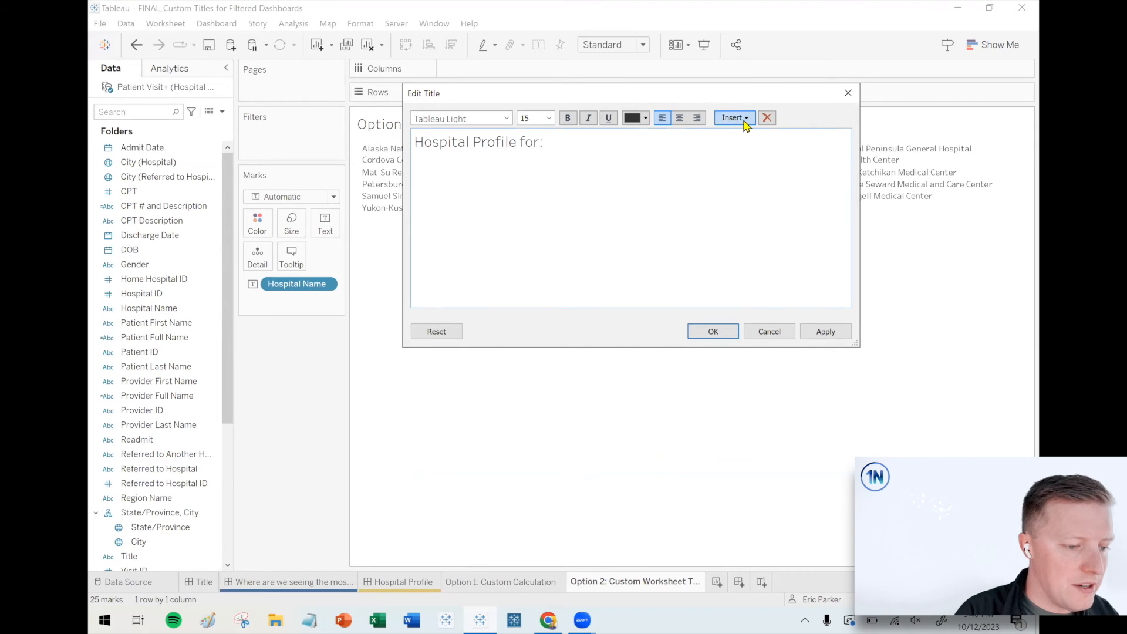
# - Insert the Hospital Name field after the label, make it bold and give it a colour
pyautogui.click(732, 118)
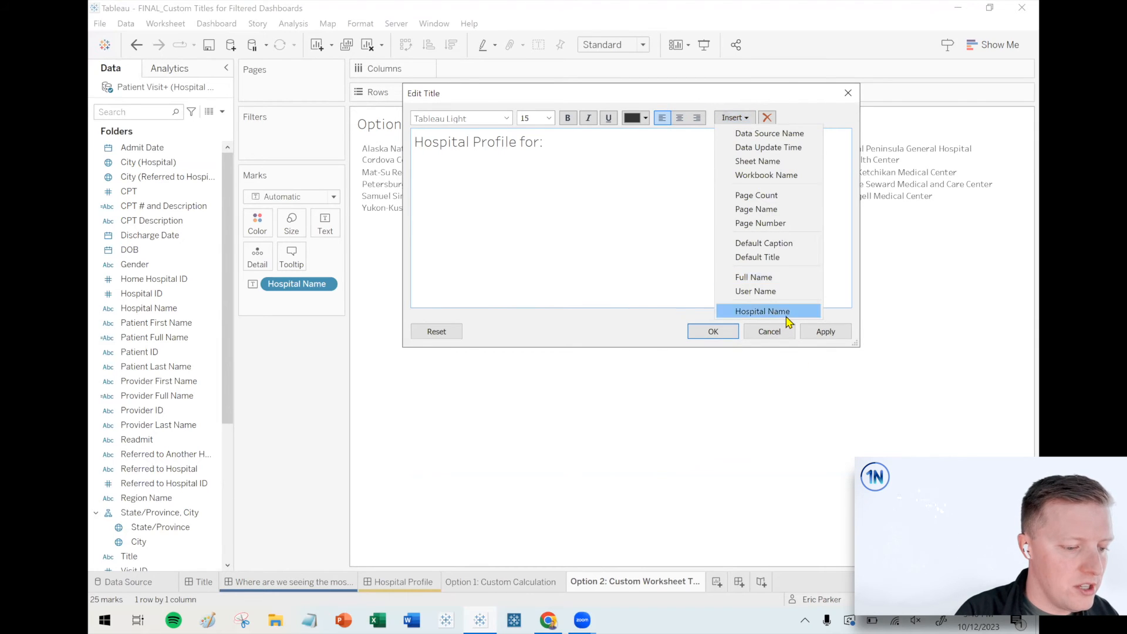
pyautogui.click(763, 310)
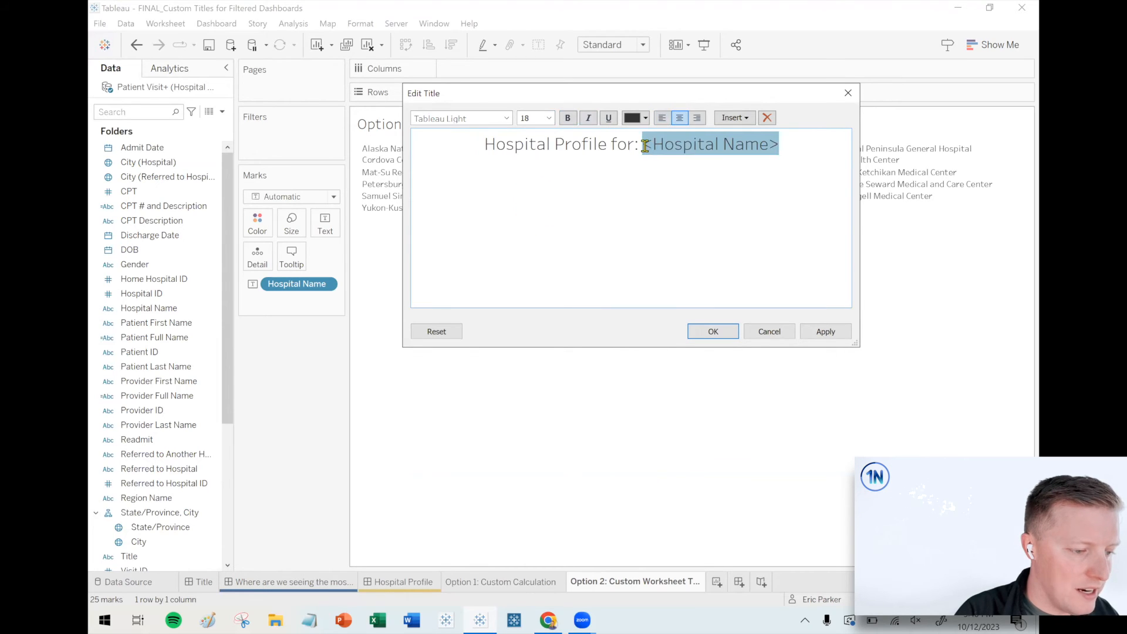
pyautogui.click(642, 118)
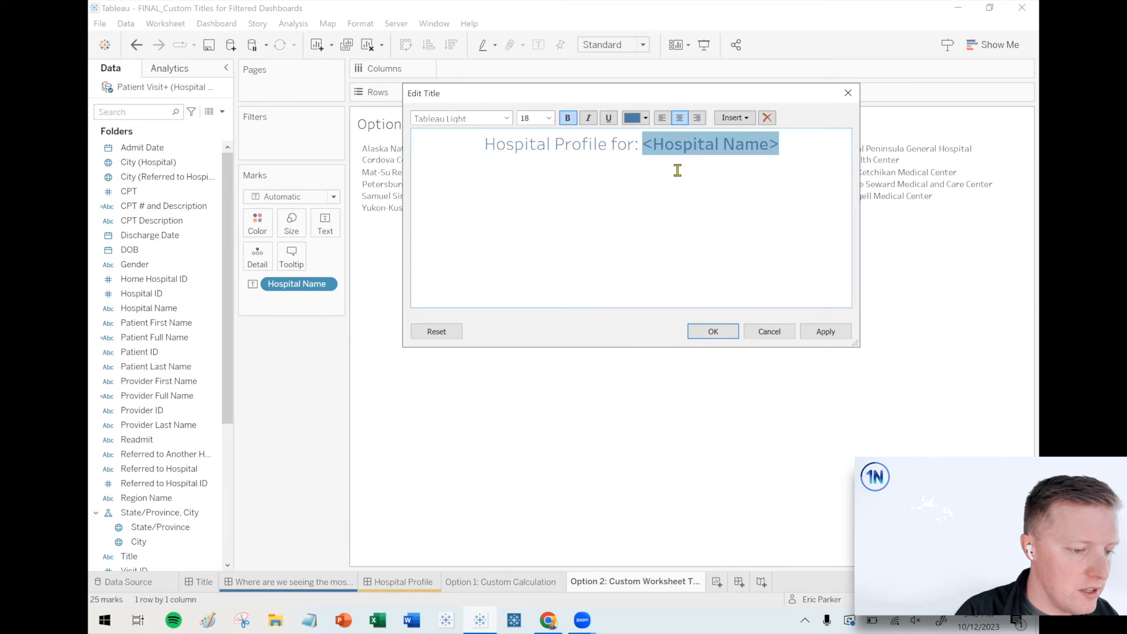
pyautogui.click(645, 117)
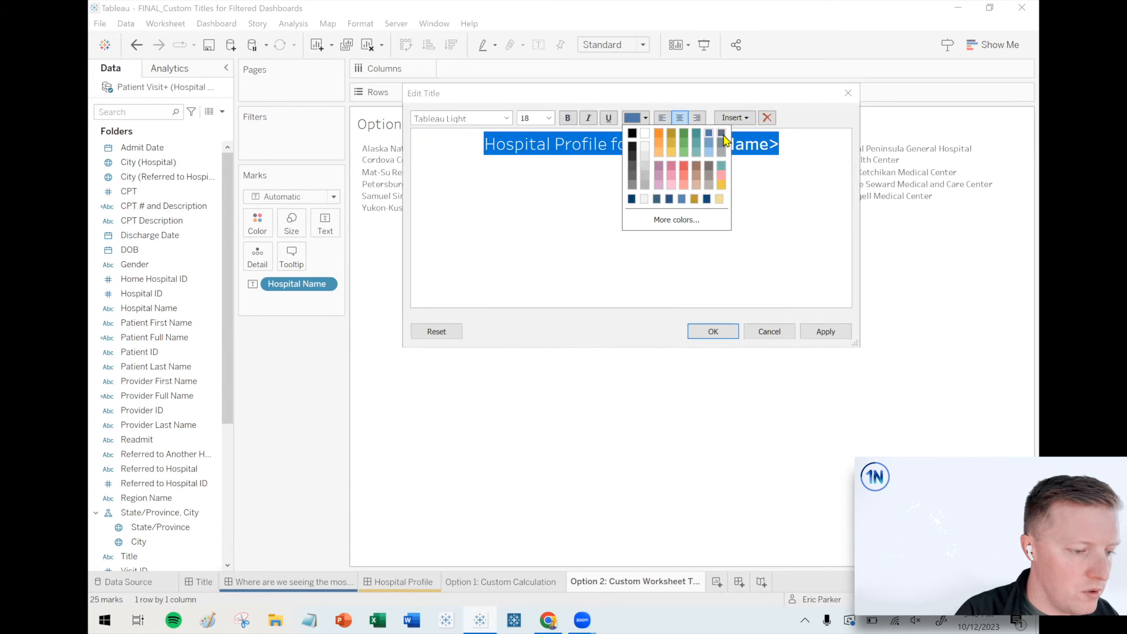
pyautogui.click(711, 331)
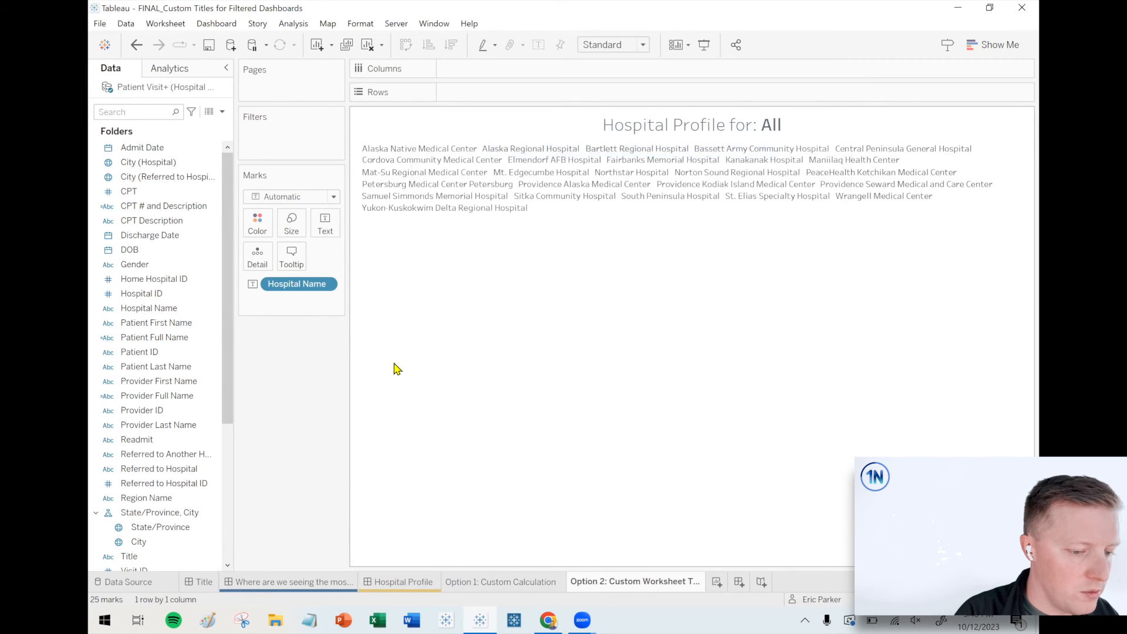
# - Confirm the title, then change the Option 2 sheet's Fit on the Hospital Profile dashboard so only its title shows
pyautogui.click(688, 126)
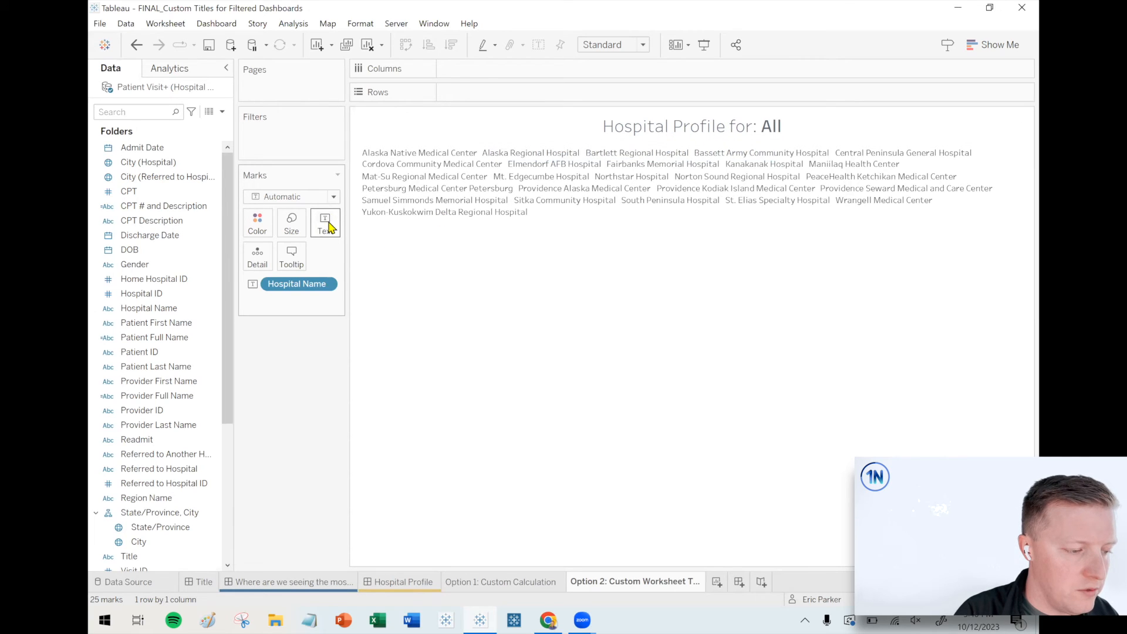
pyautogui.moveTo(328, 231)
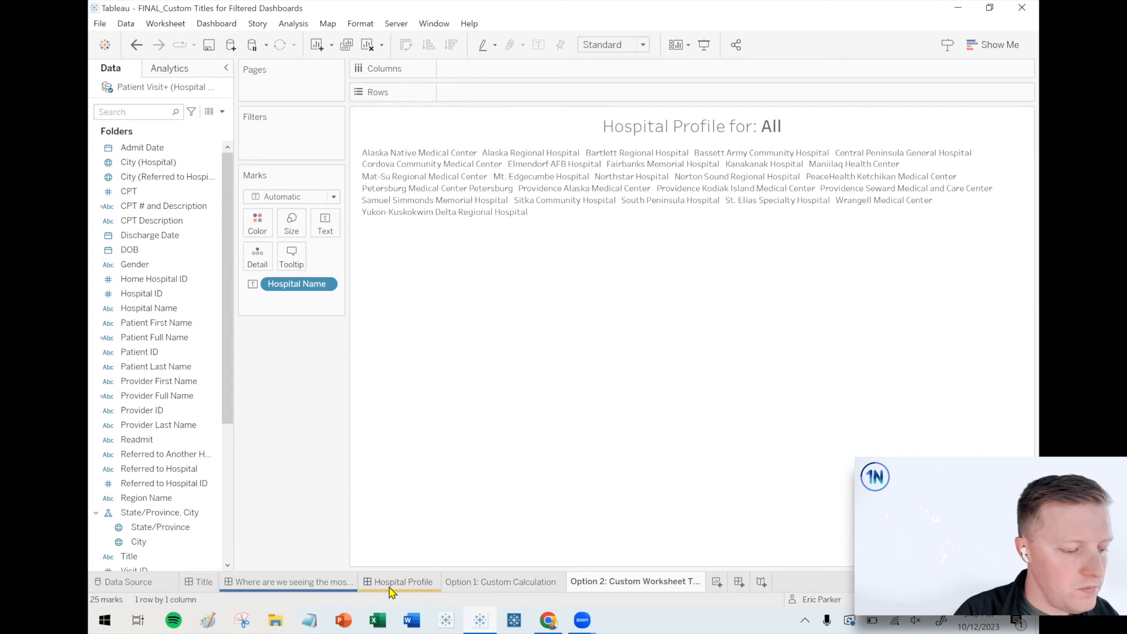
pyautogui.click(405, 581)
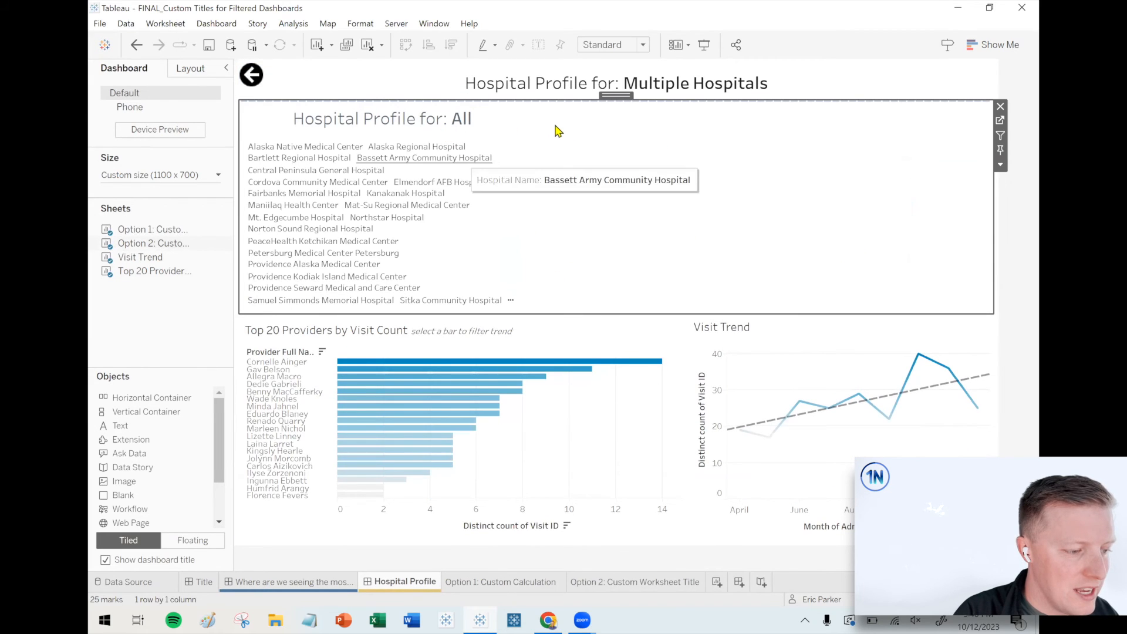
pyautogui.moveTo(568, 130)
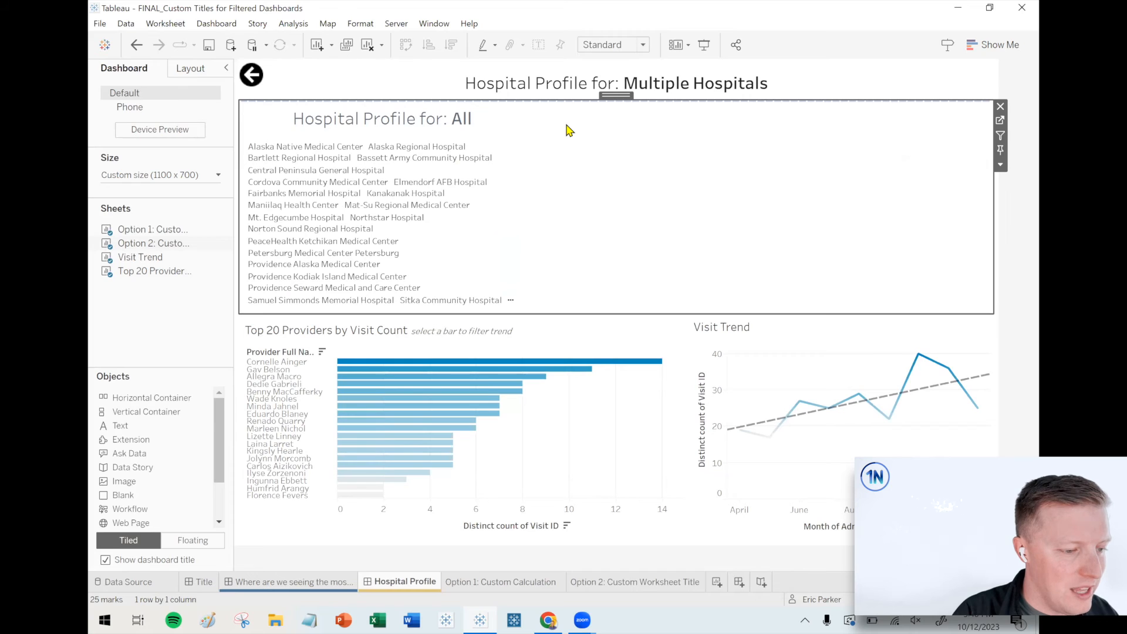
pyautogui.click(641, 45)
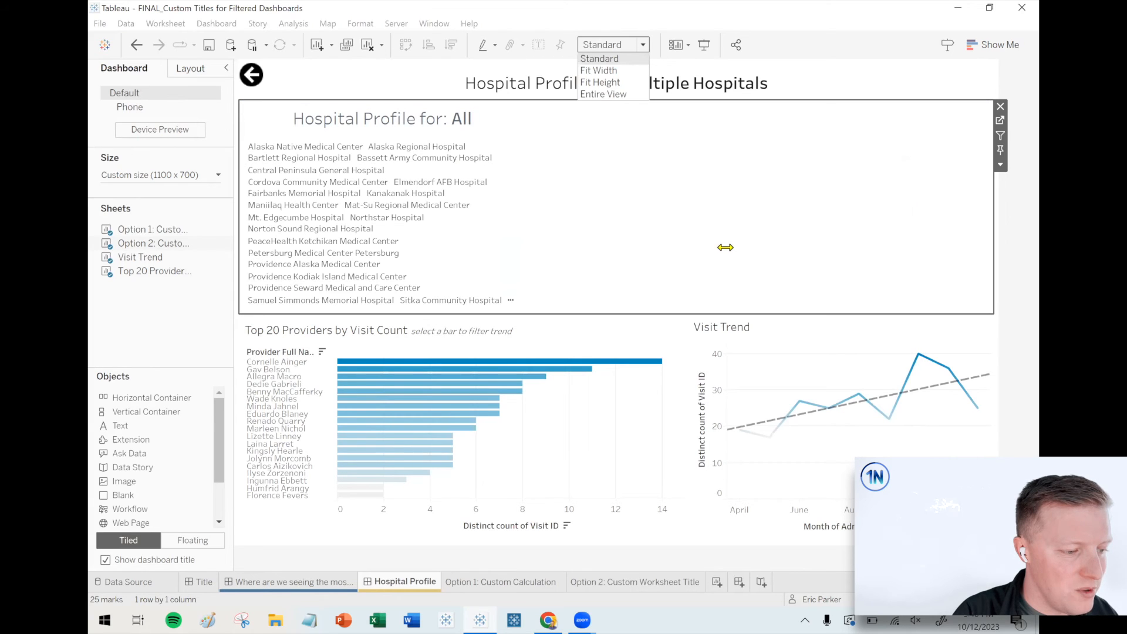
pyautogui.click(602, 94)
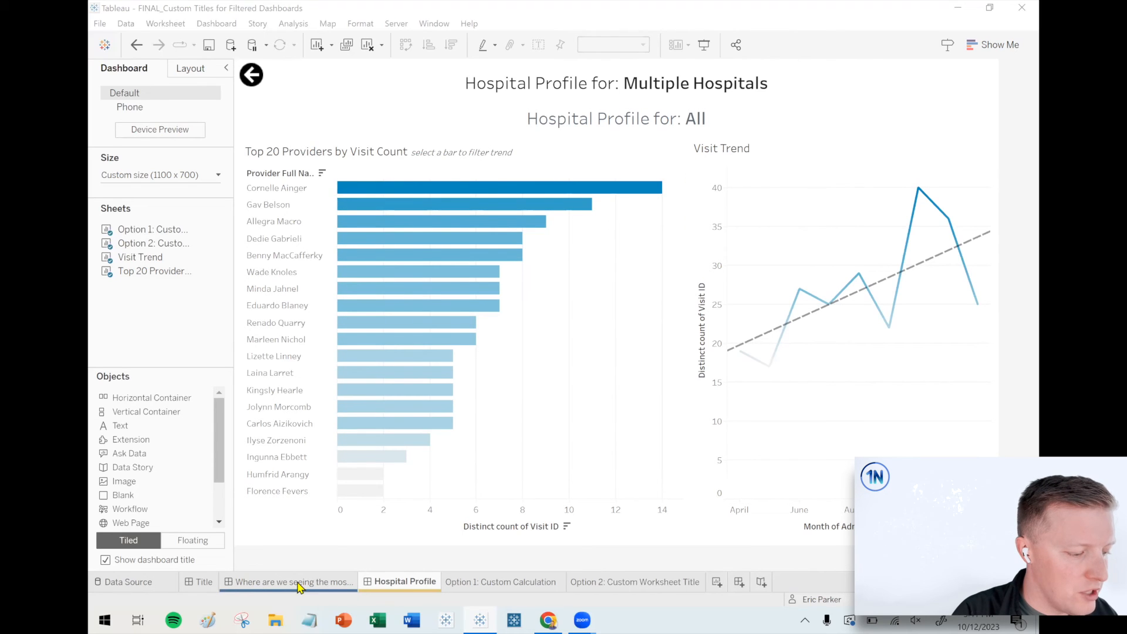
# - View the profile for Alaska Native Medical Center, then for several hospitals so the title lists their names
pyautogui.click(290, 581)
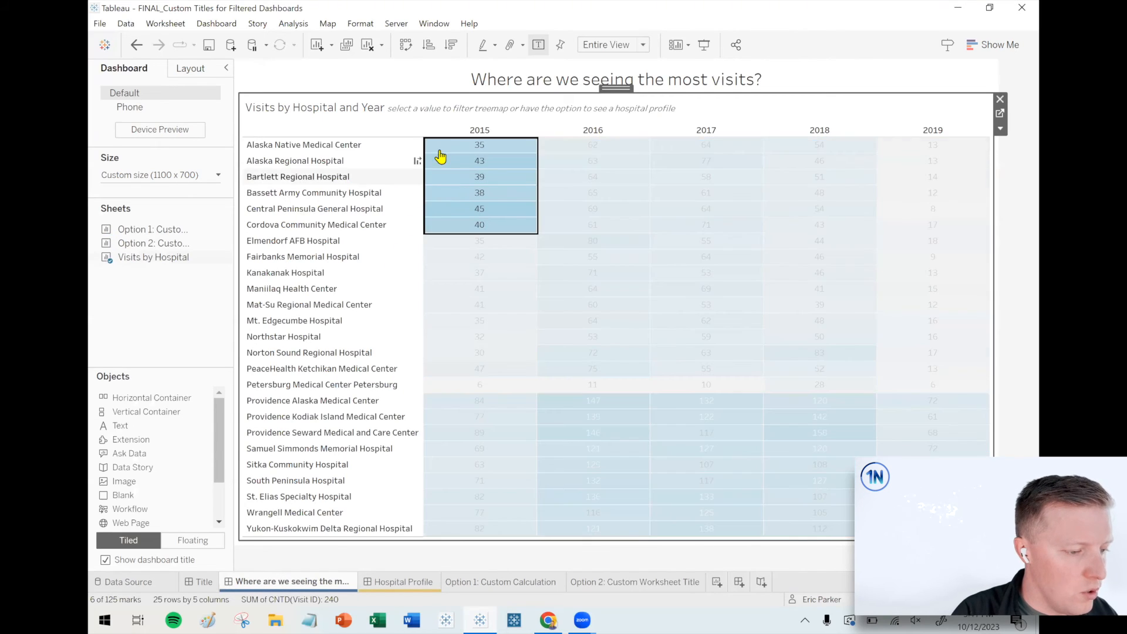
pyautogui.moveTo(479, 145)
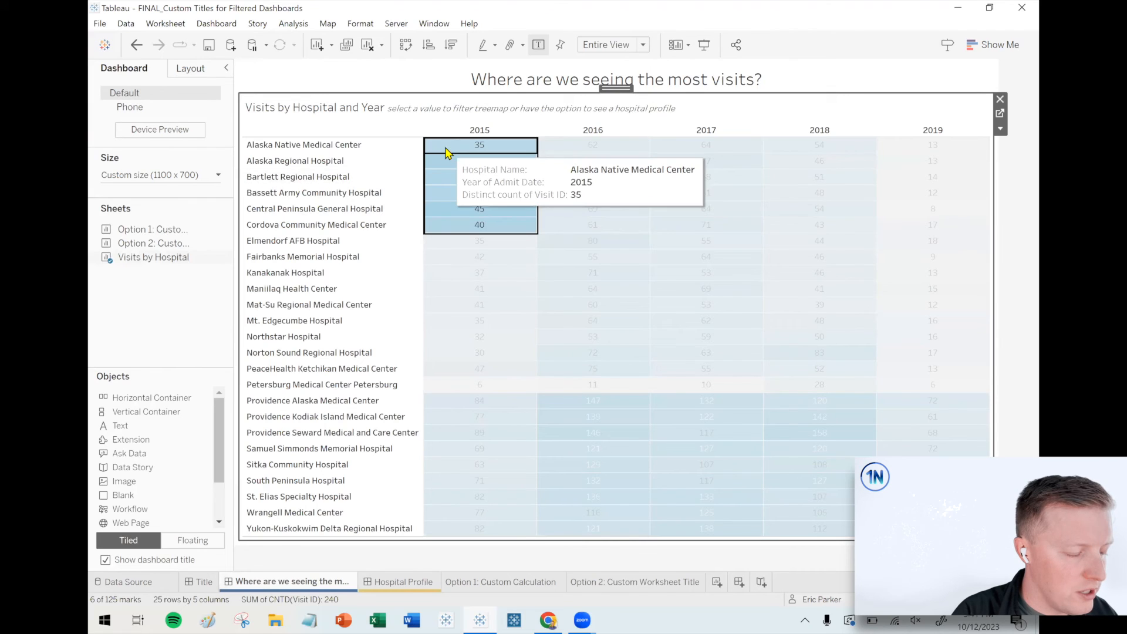
pyautogui.click(479, 145)
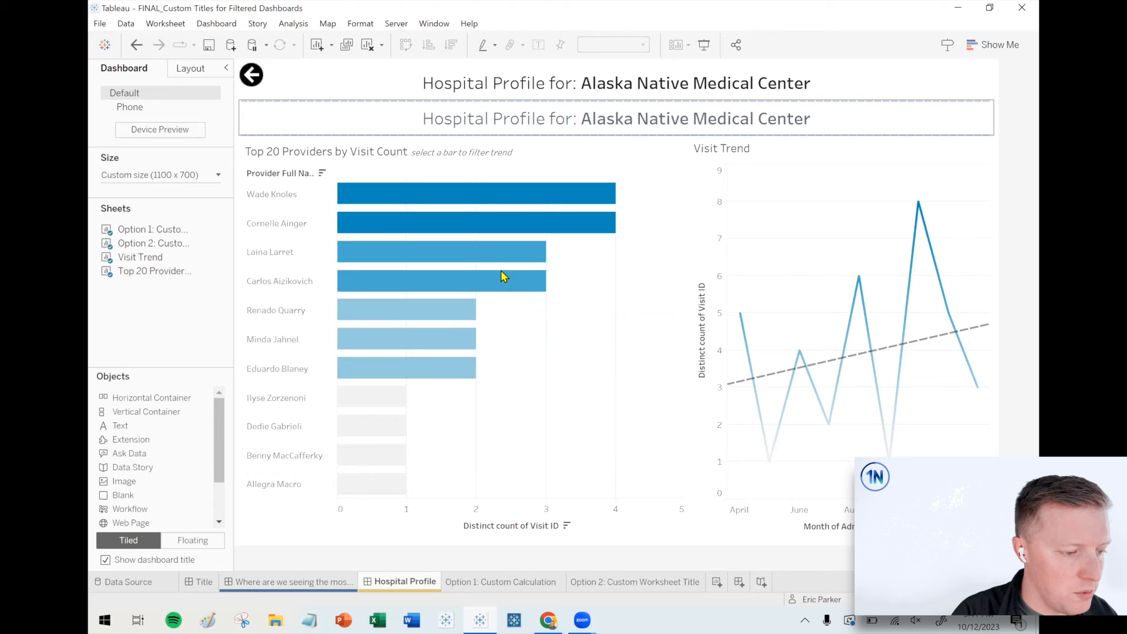
pyautogui.click(289, 581)
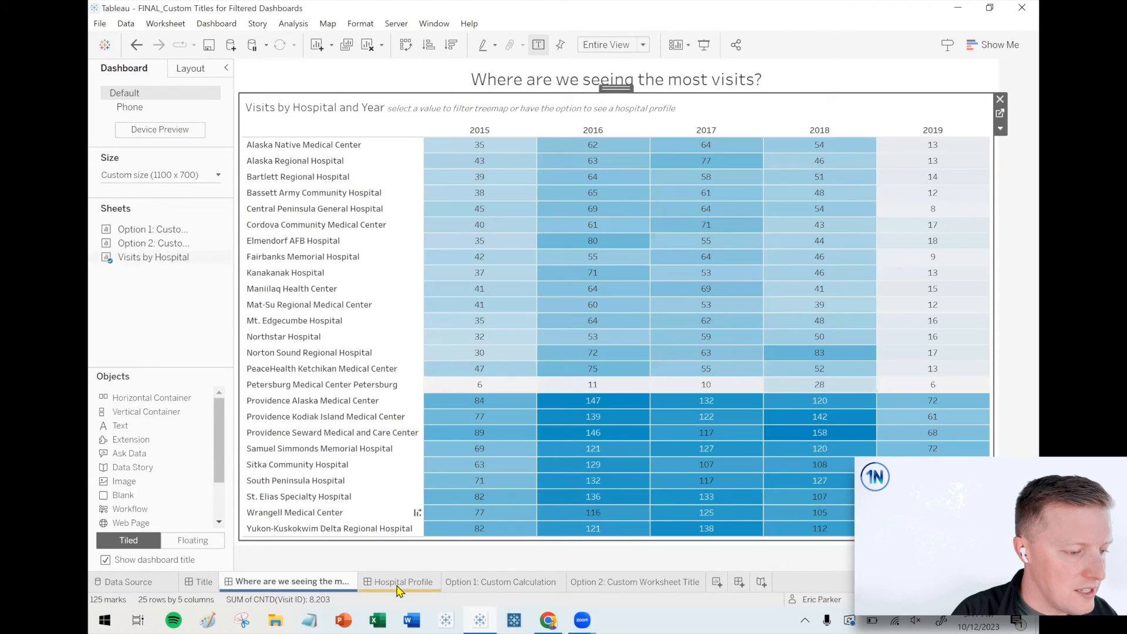
pyautogui.click(400, 581)
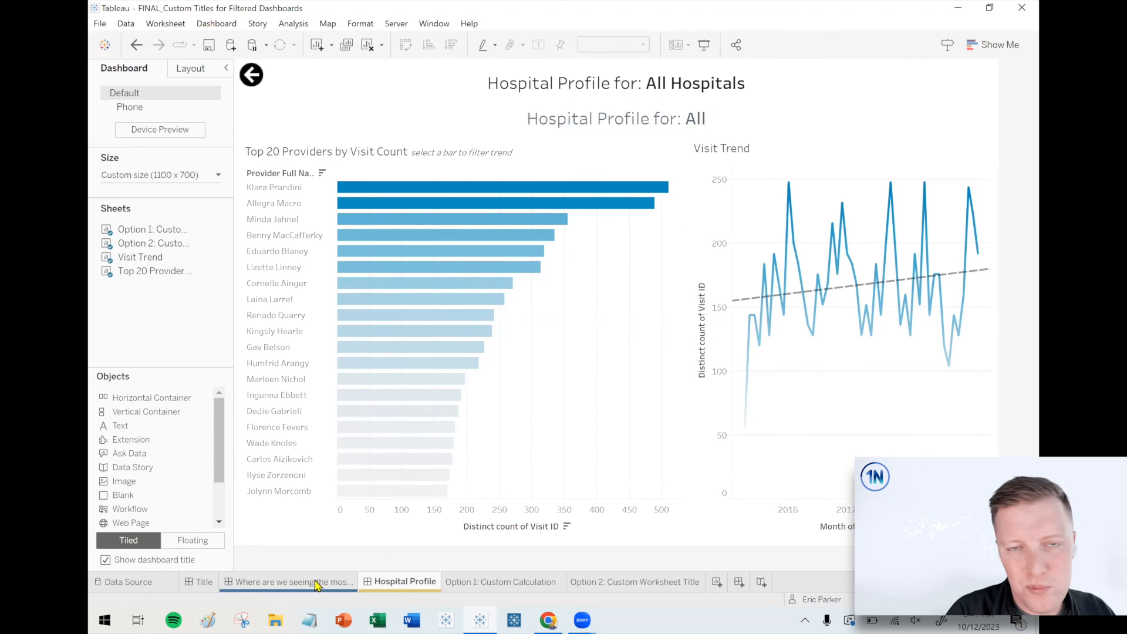
pyautogui.click(289, 581)
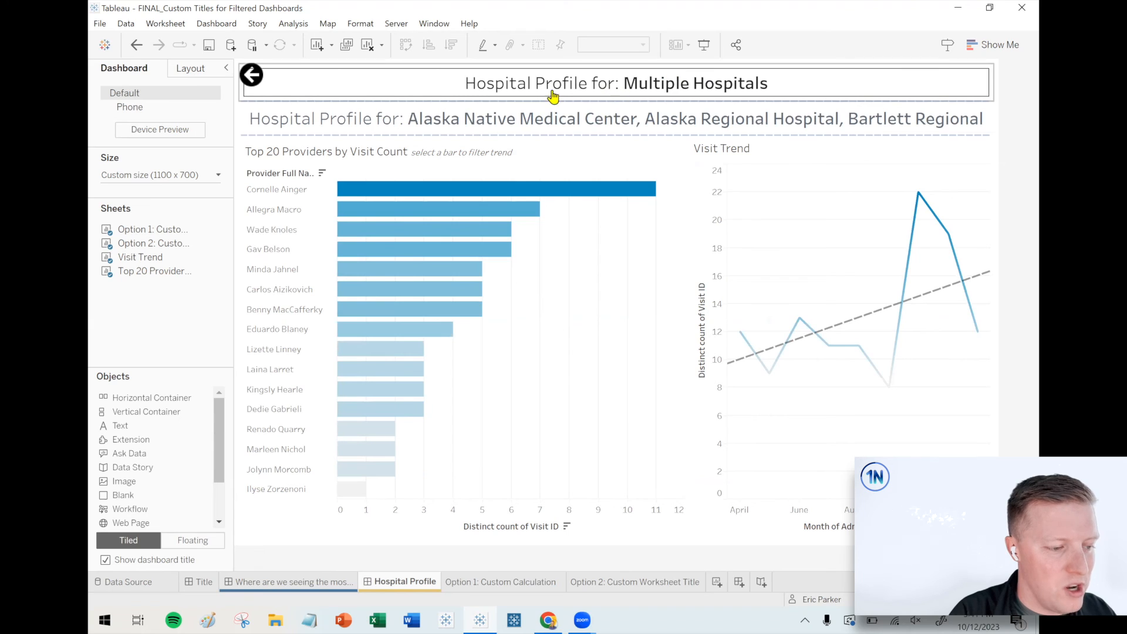
pyautogui.moveTo(697, 91)
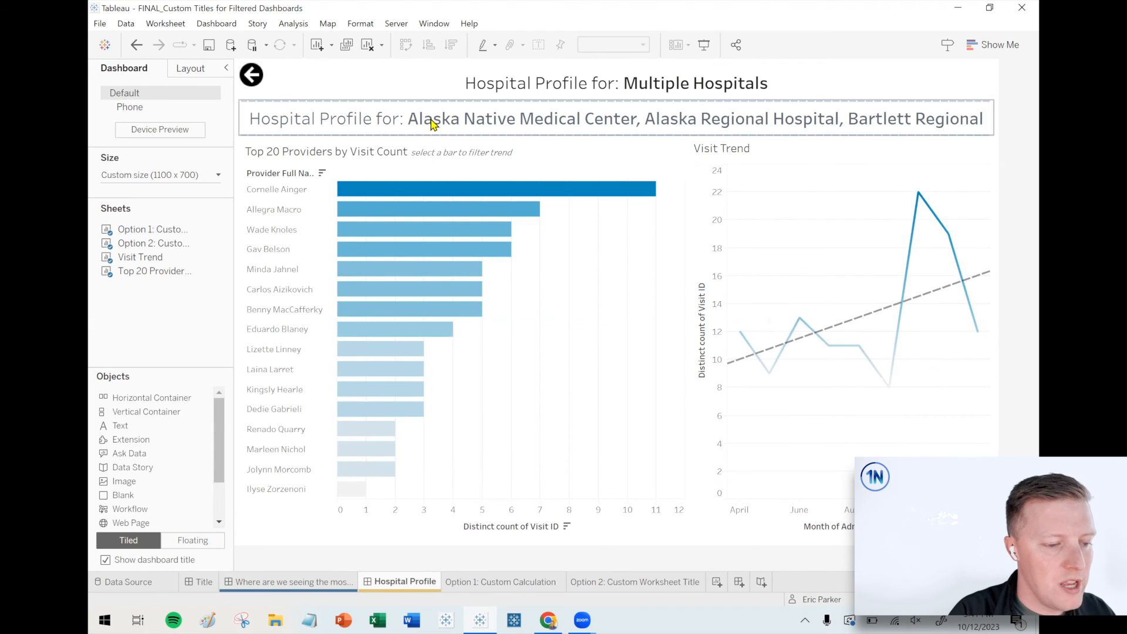
pyautogui.moveTo(486, 120)
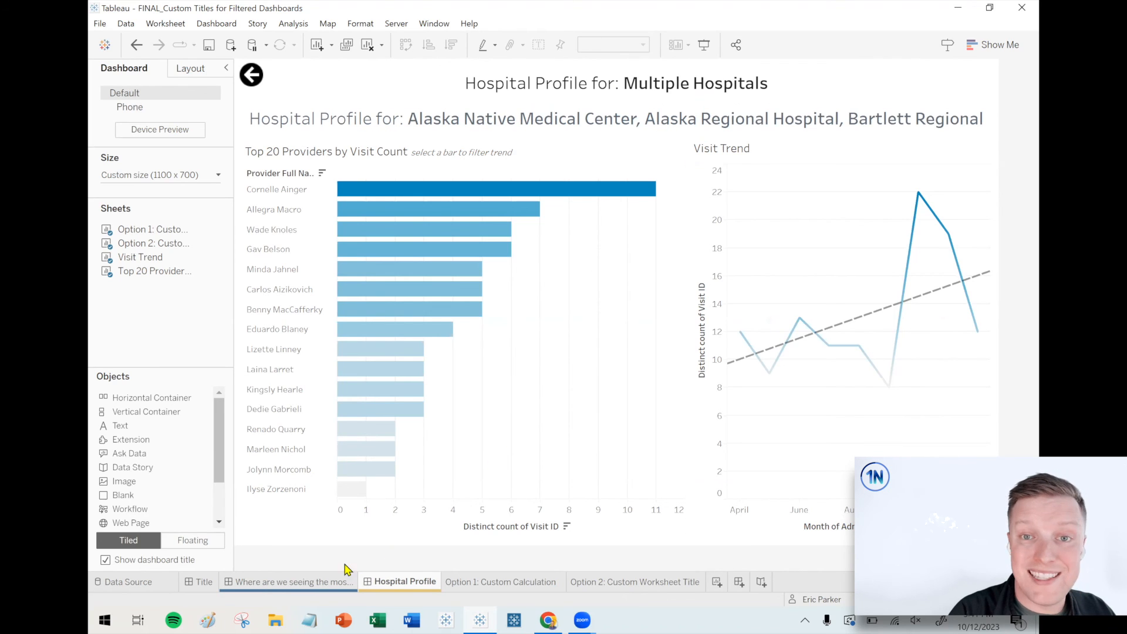
# - Select more hospitals on the visits dashboard so the title lists three names plus 'and 6 more'
pyautogui.click(290, 581)
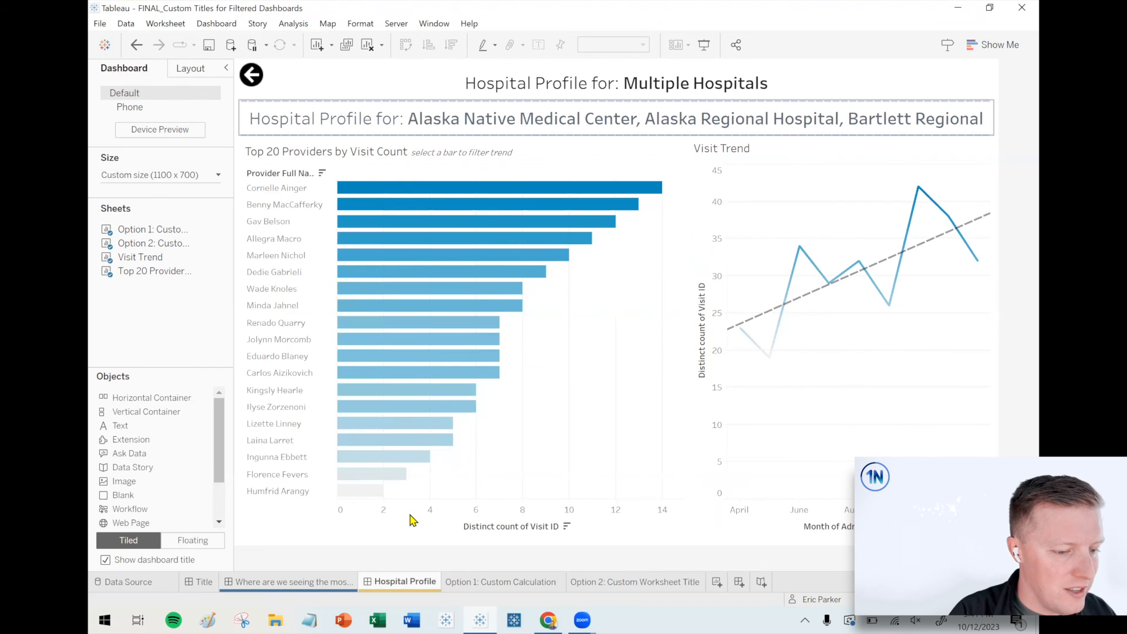
pyautogui.click(290, 582)
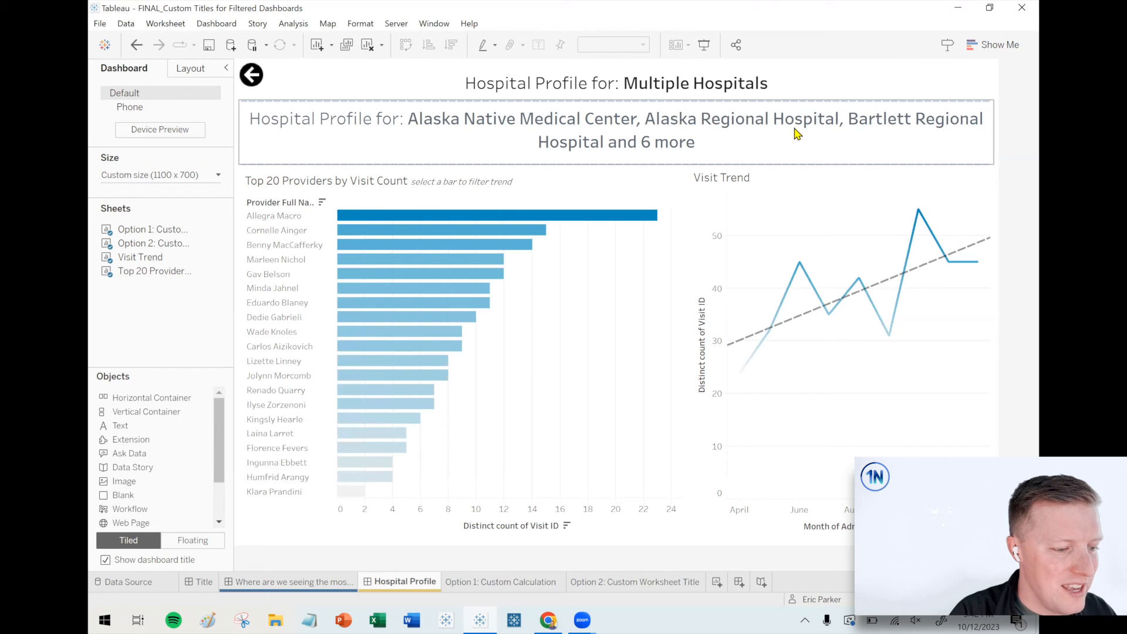
pyautogui.moveTo(655, 152)
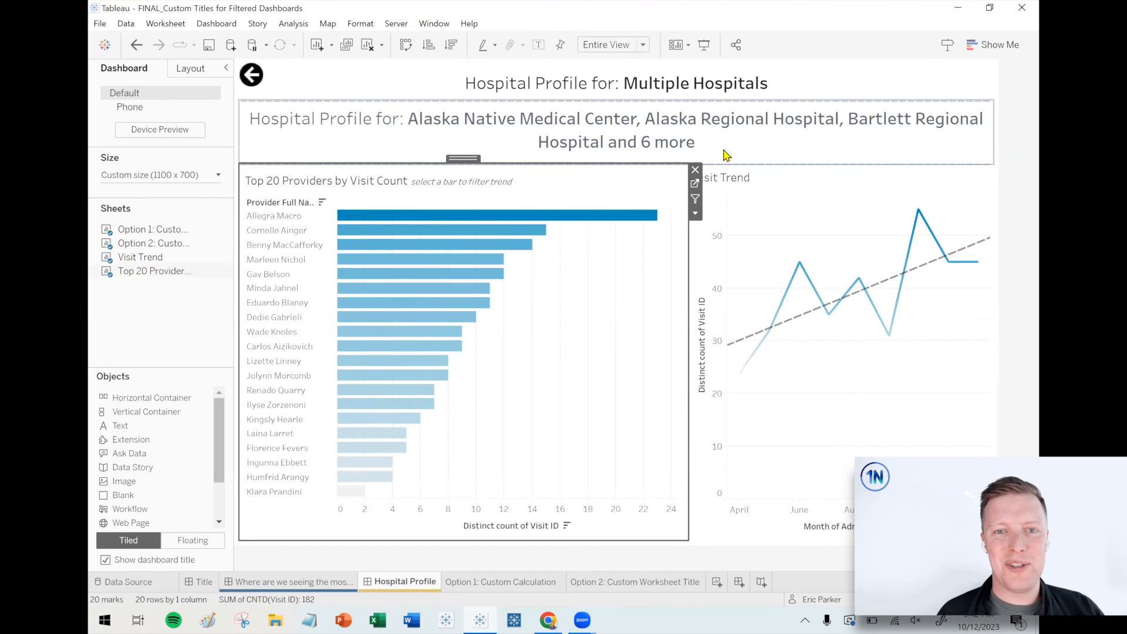
pyautogui.click(617, 82)
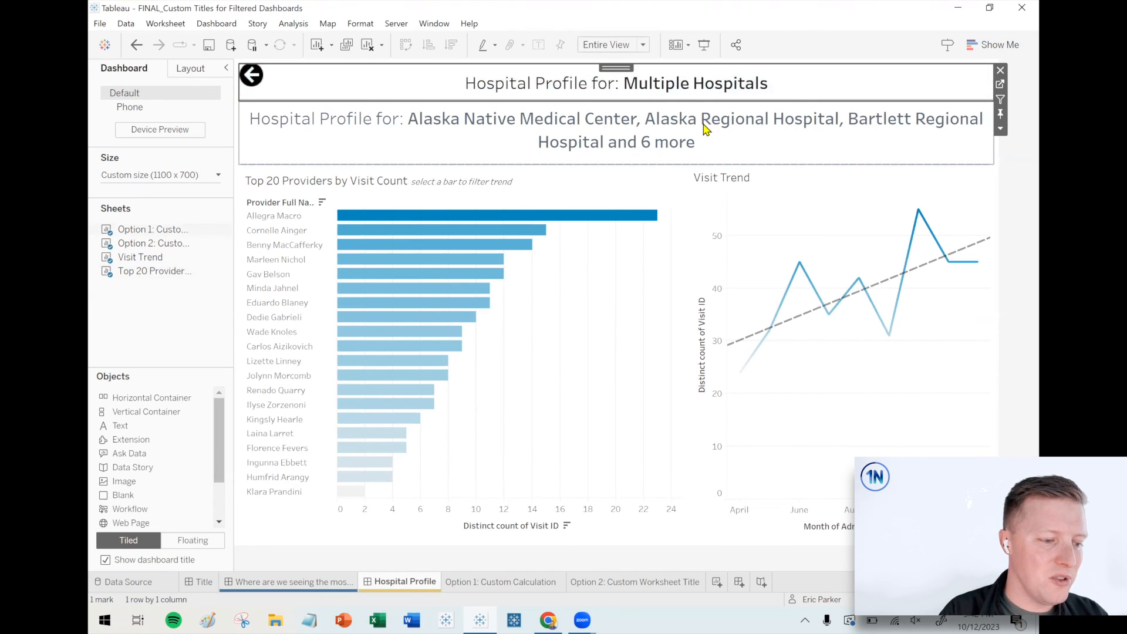
pyautogui.moveTo(227, 274)
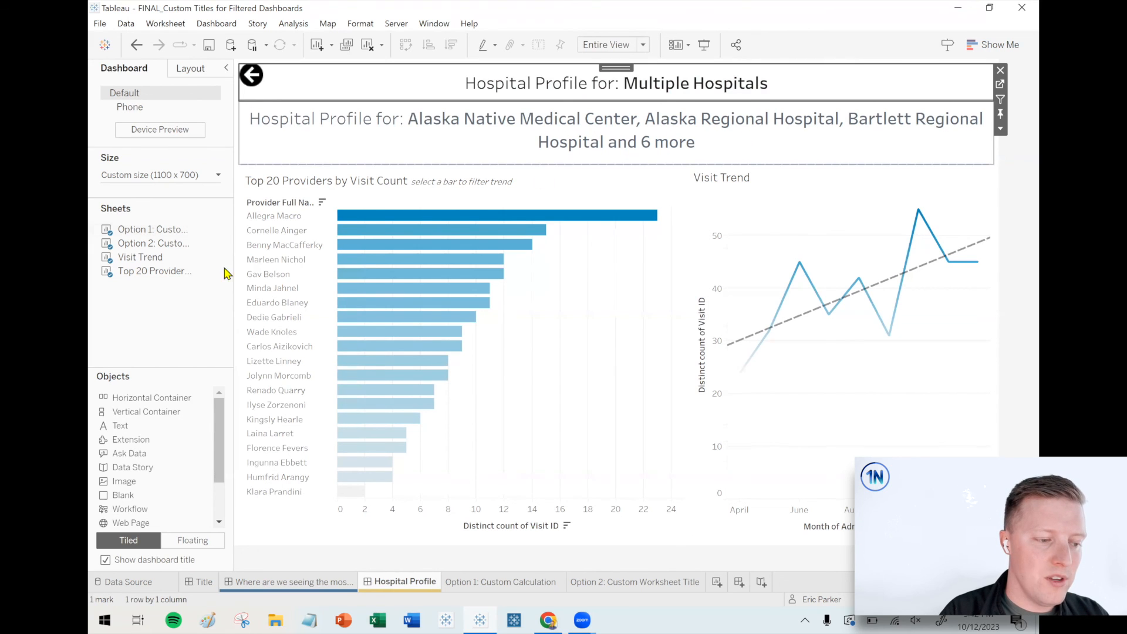